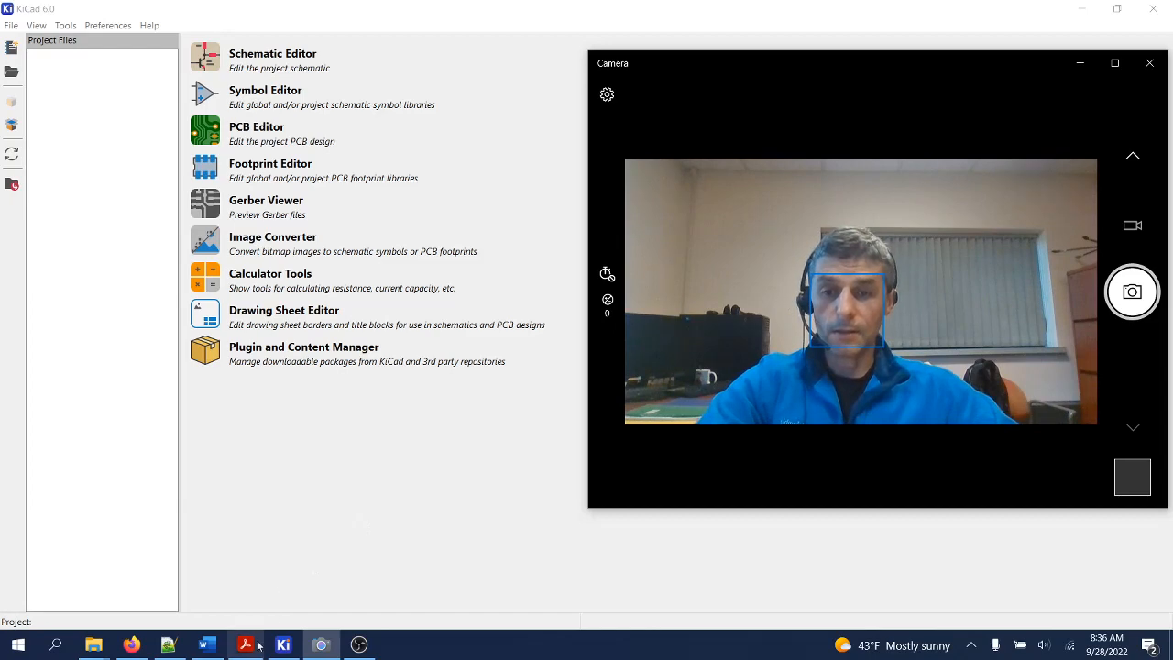
Step: Bring up DS_FT232R.pdf and scroll to the USB bus-powered application circuits
click(246, 645)
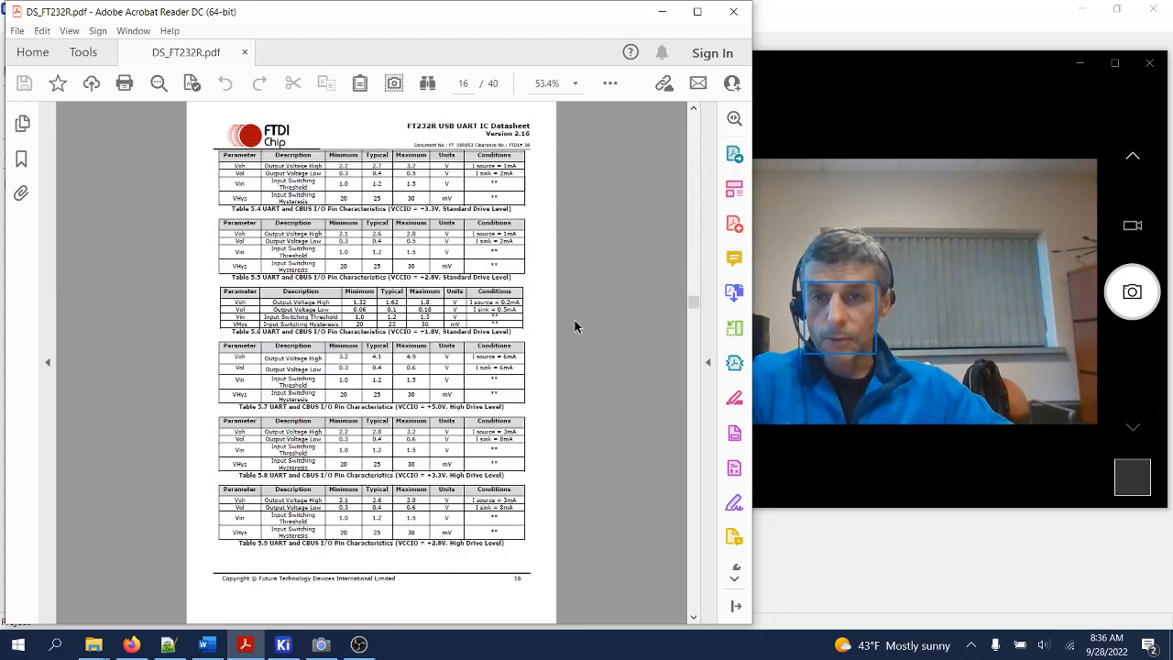
scroll(down, 3)
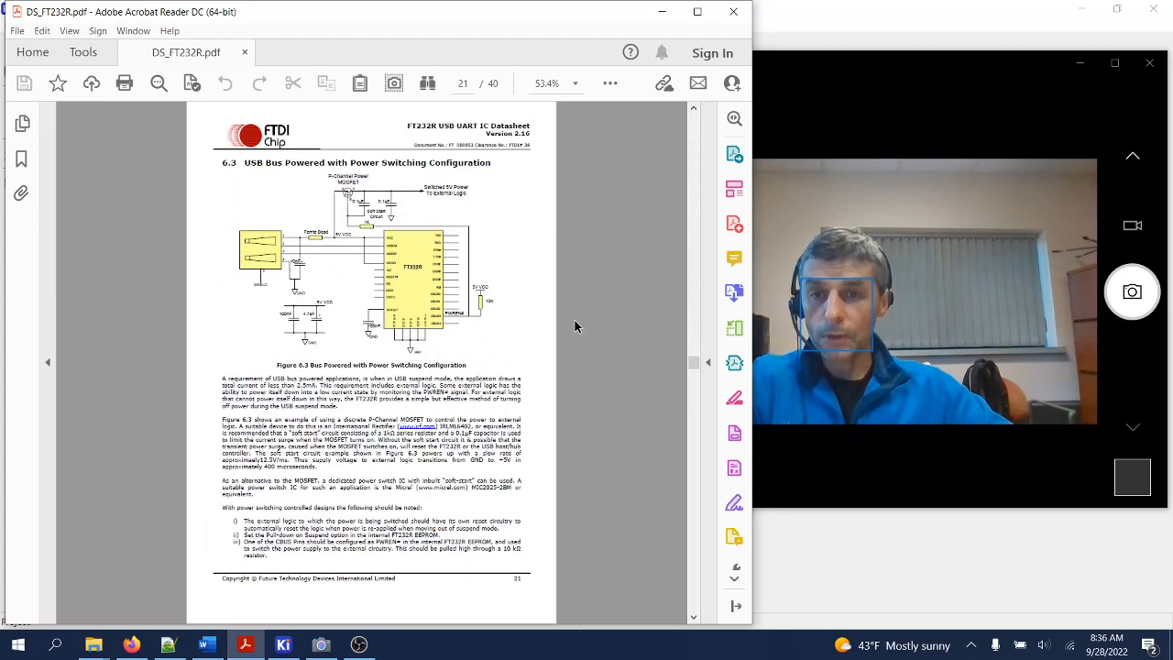
scroll(down, 3)
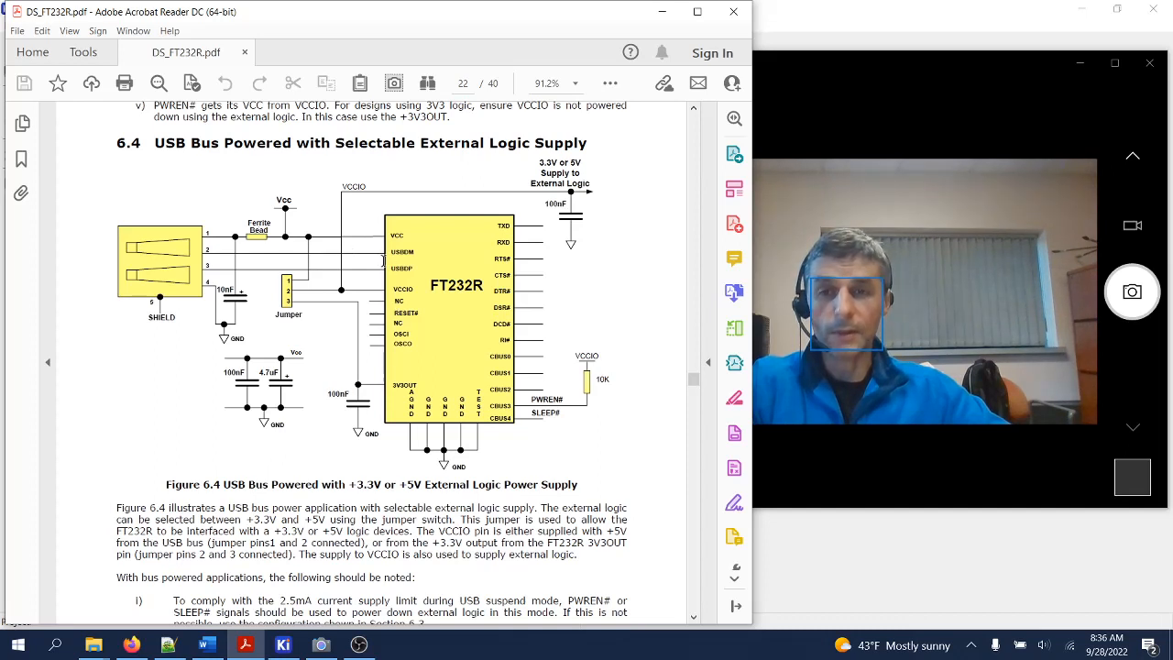
mouse_move(341, 301)
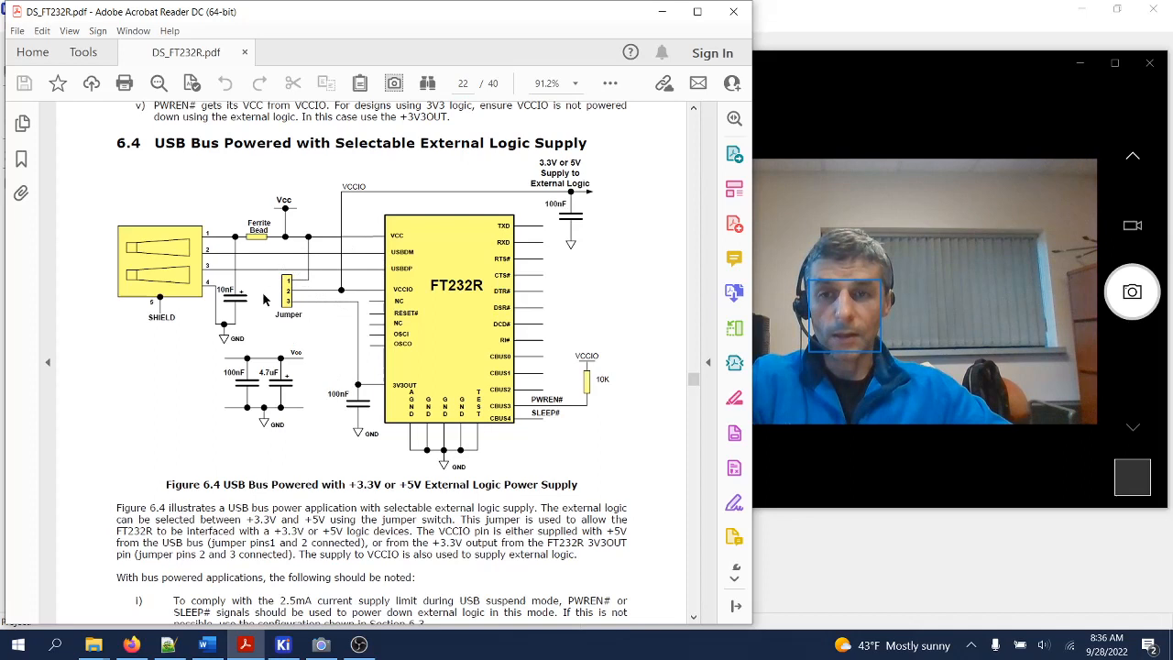
mouse_move(271, 296)
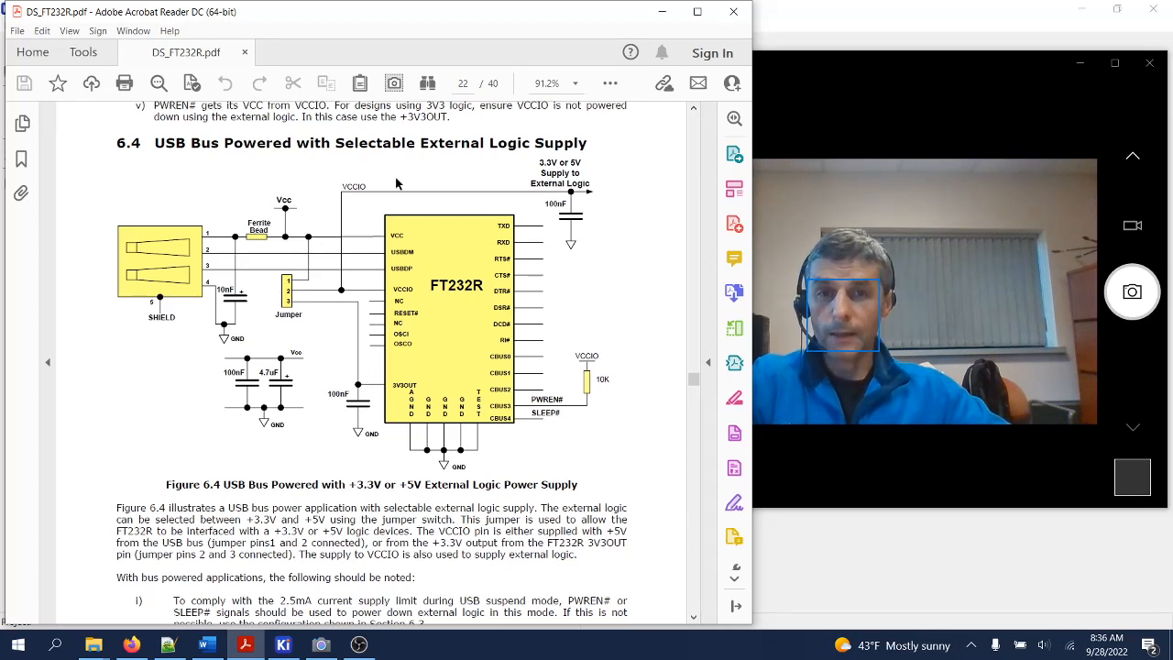
mouse_move(324, 336)
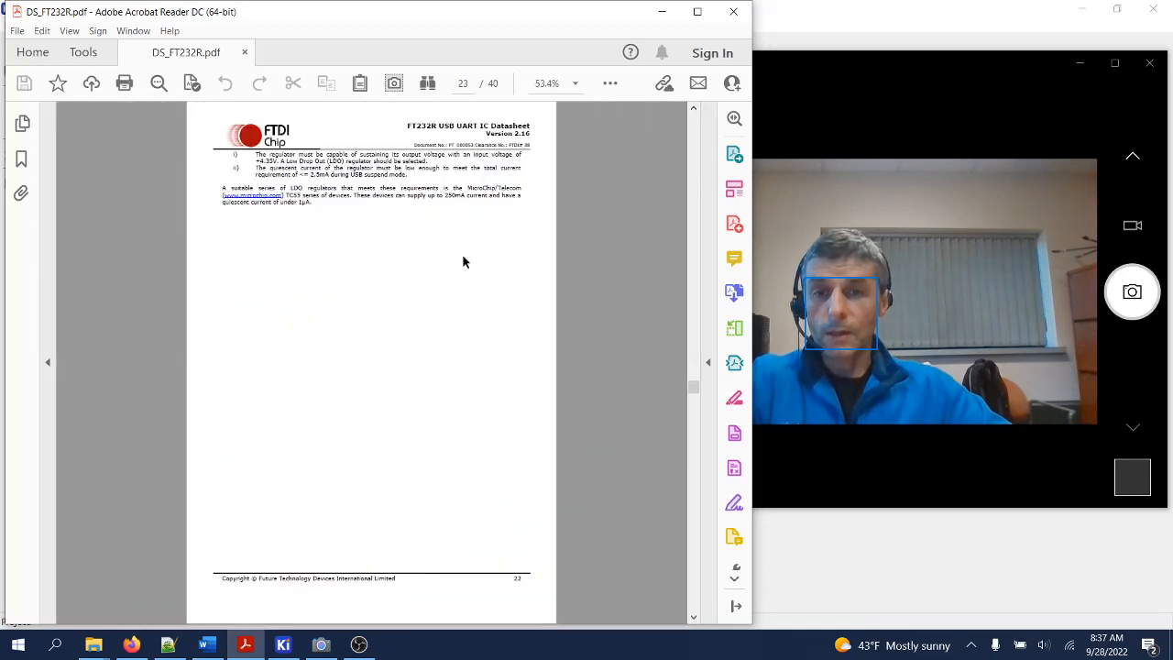
Step: Scroll through sections 7.4 USB to MCU UART Interface and 7.5 LED Interface
scroll(down, 3)
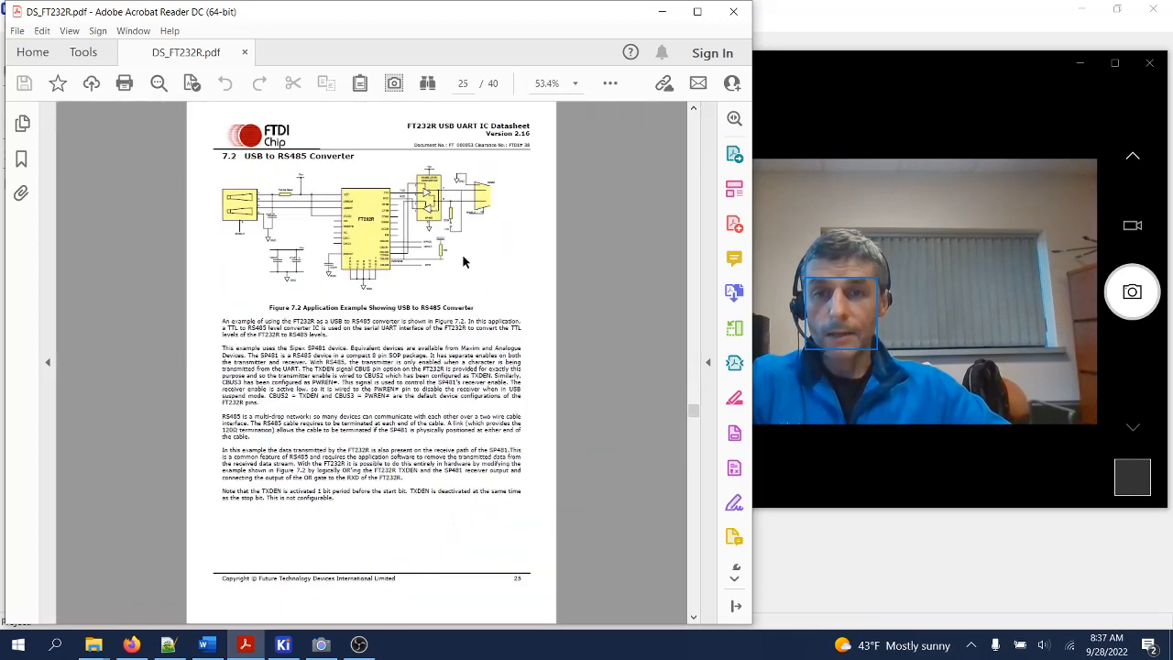
scroll(down, 3)
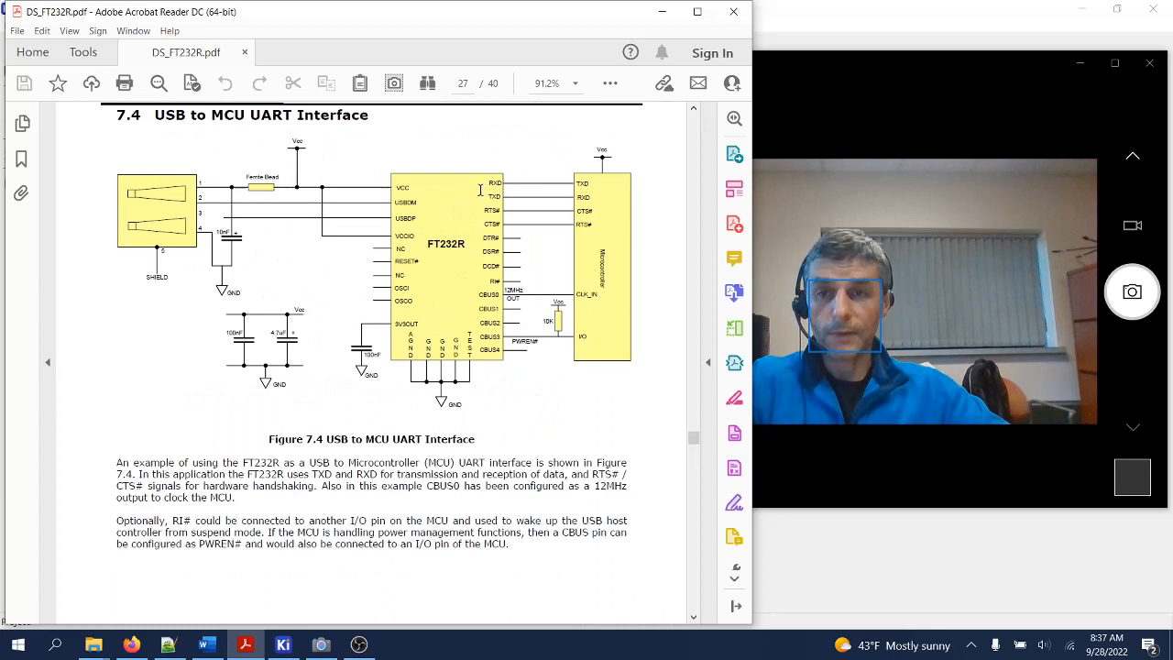
mouse_move(357, 183)
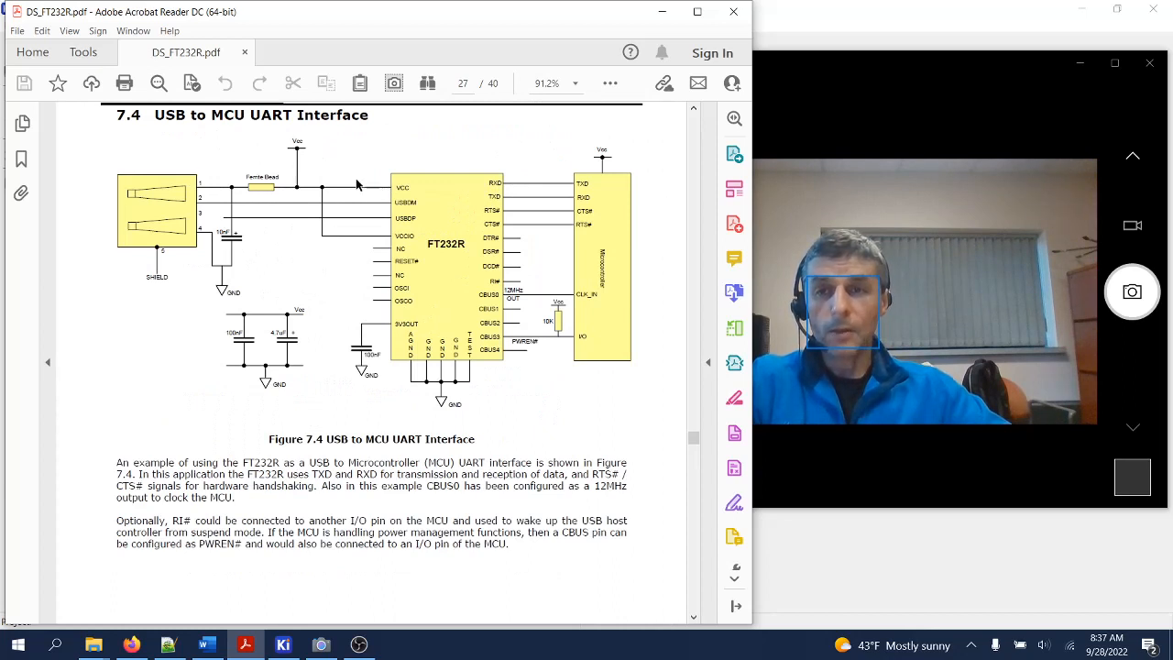
mouse_move(376, 165)
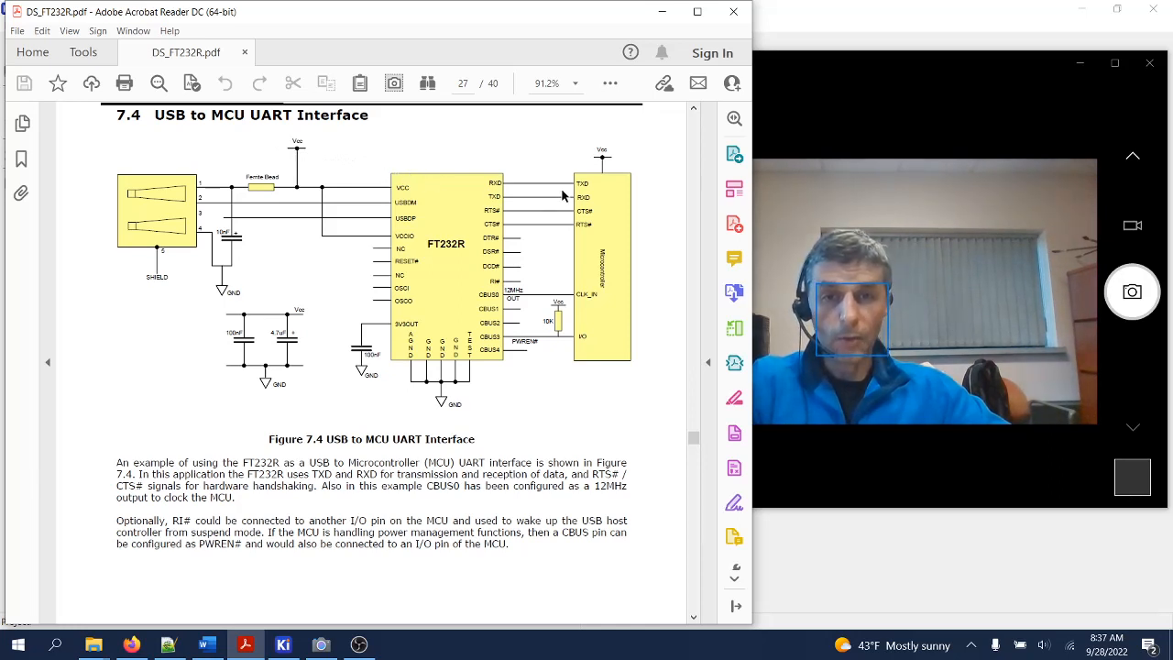
mouse_move(550, 194)
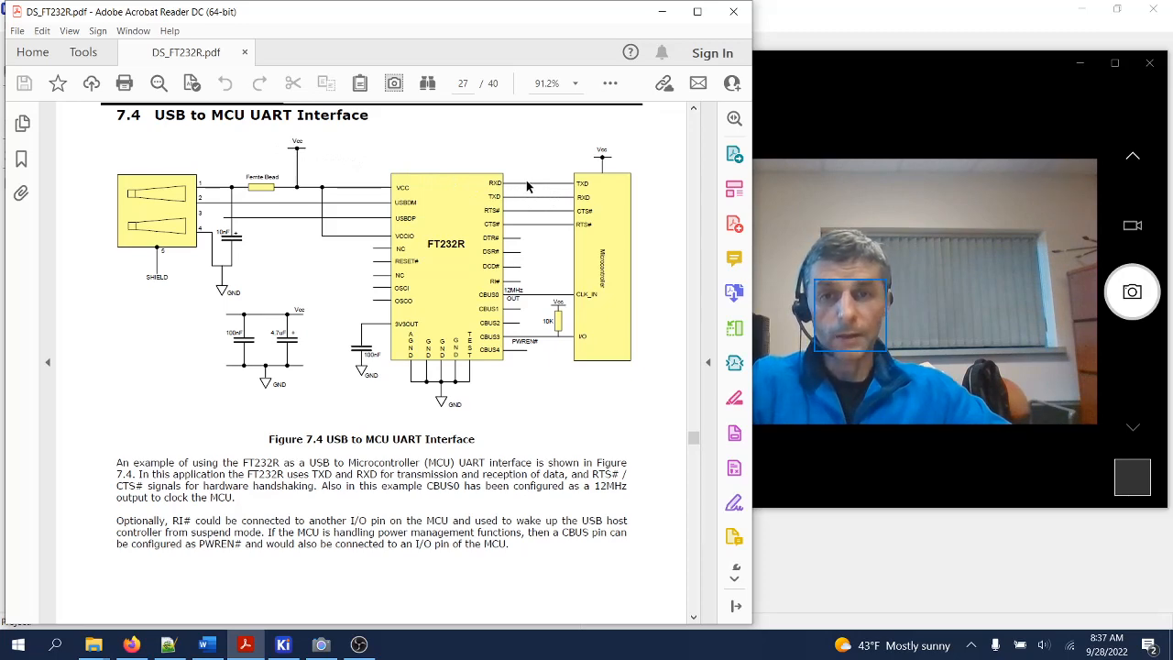
mouse_move(520, 200)
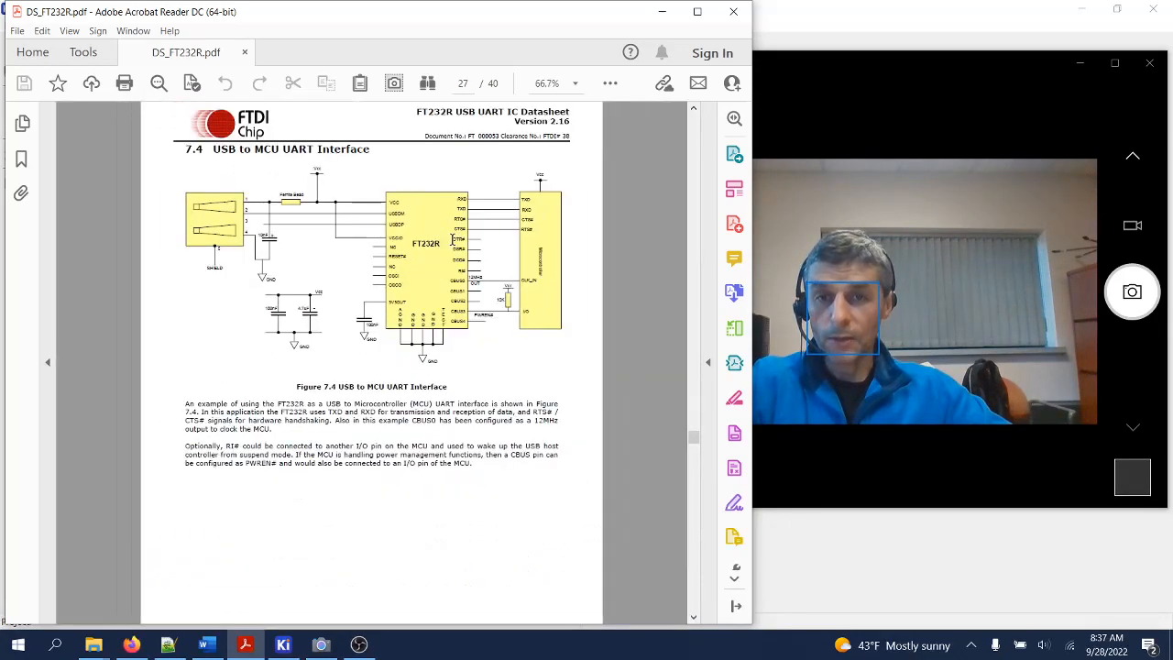
scroll(down, 3)
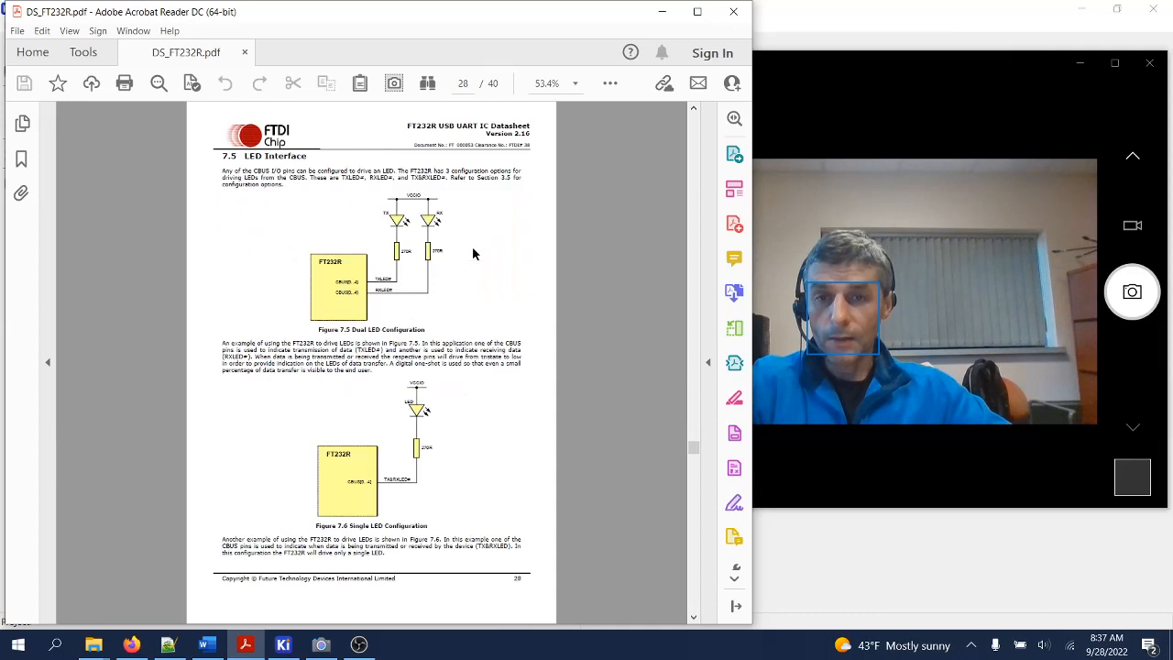
mouse_move(403, 231)
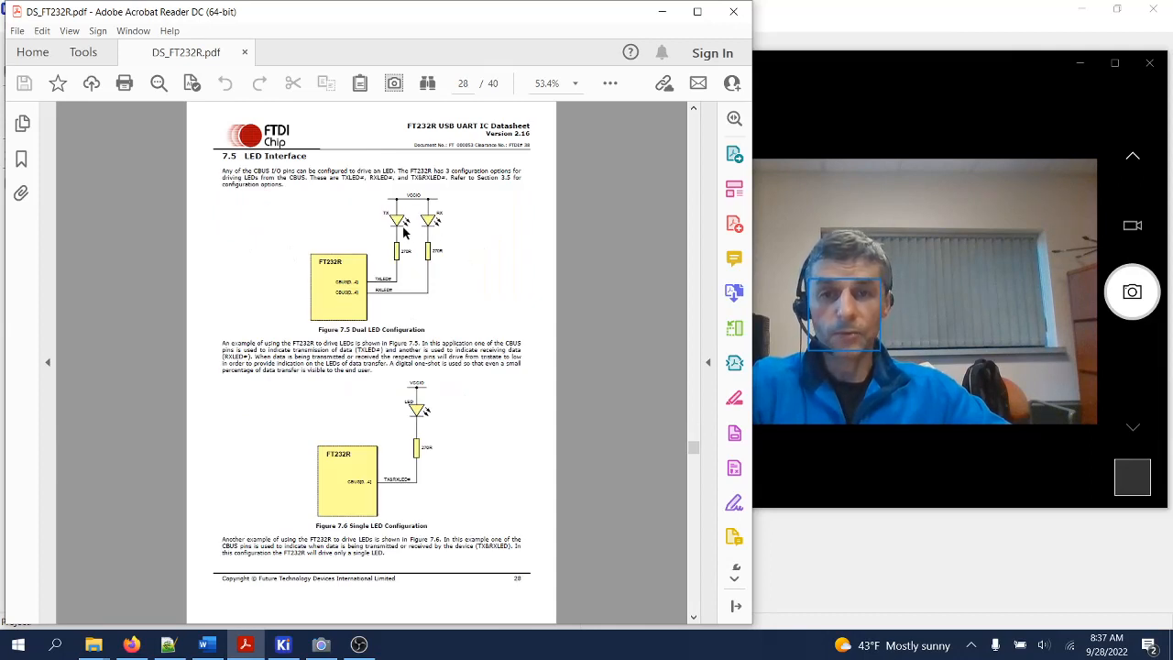
mouse_move(376, 208)
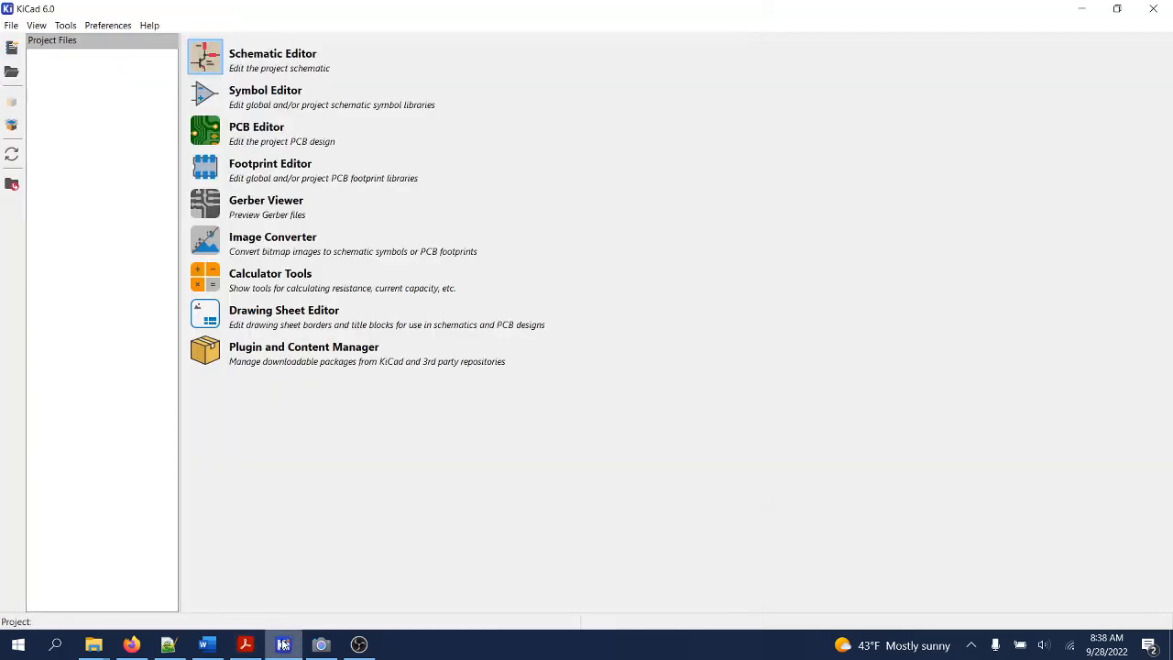
Step: Create the new project usb2uart in its own folder within kicad_sandbox
click(11, 26)
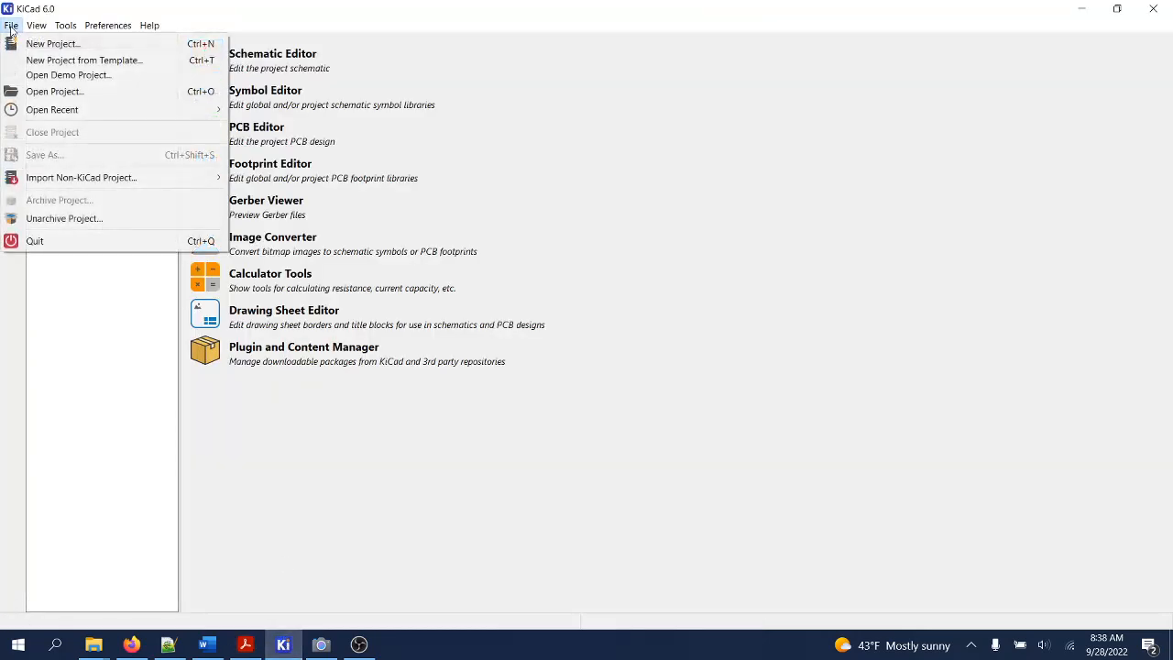
click(52, 44)
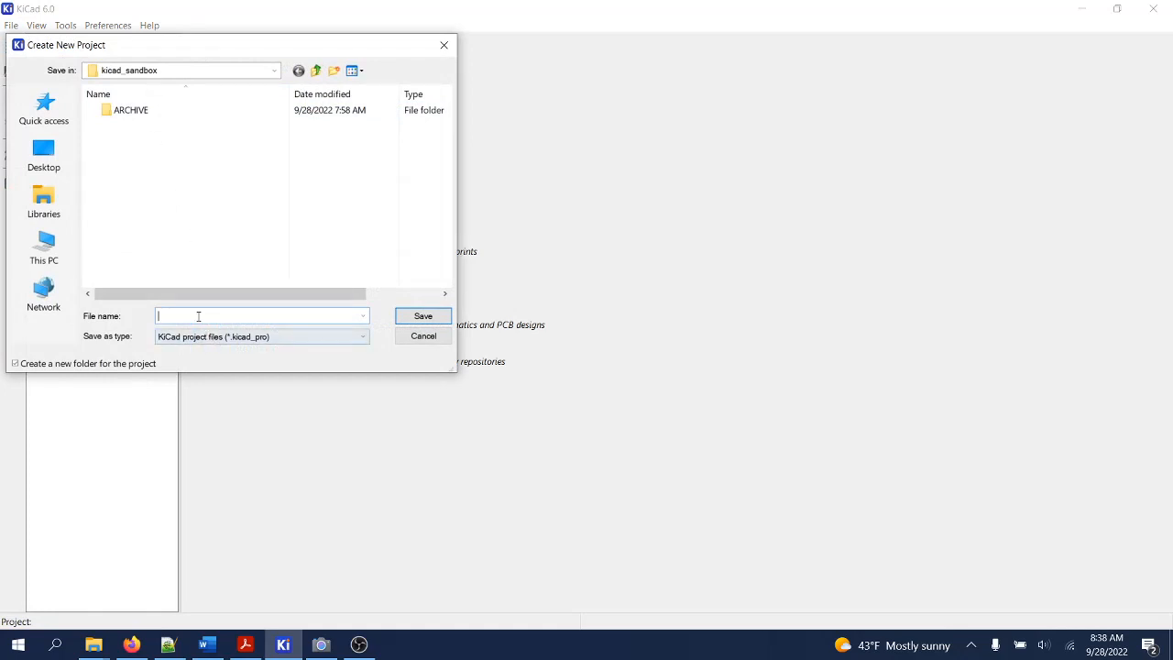
text(u)
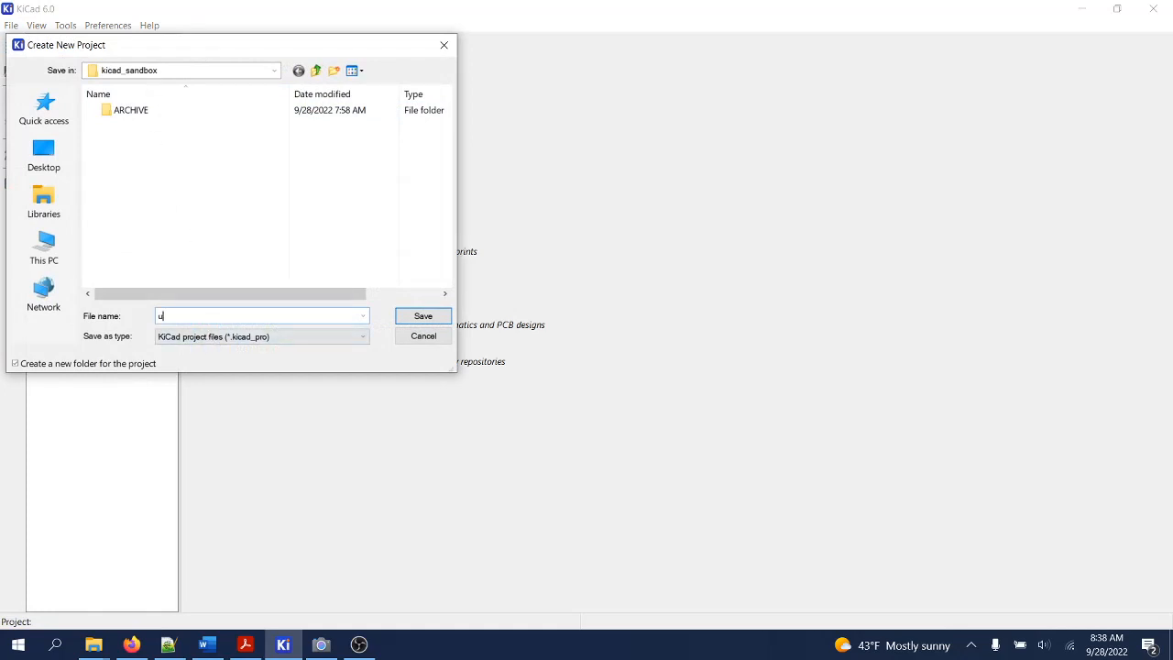
text(sb2uart)
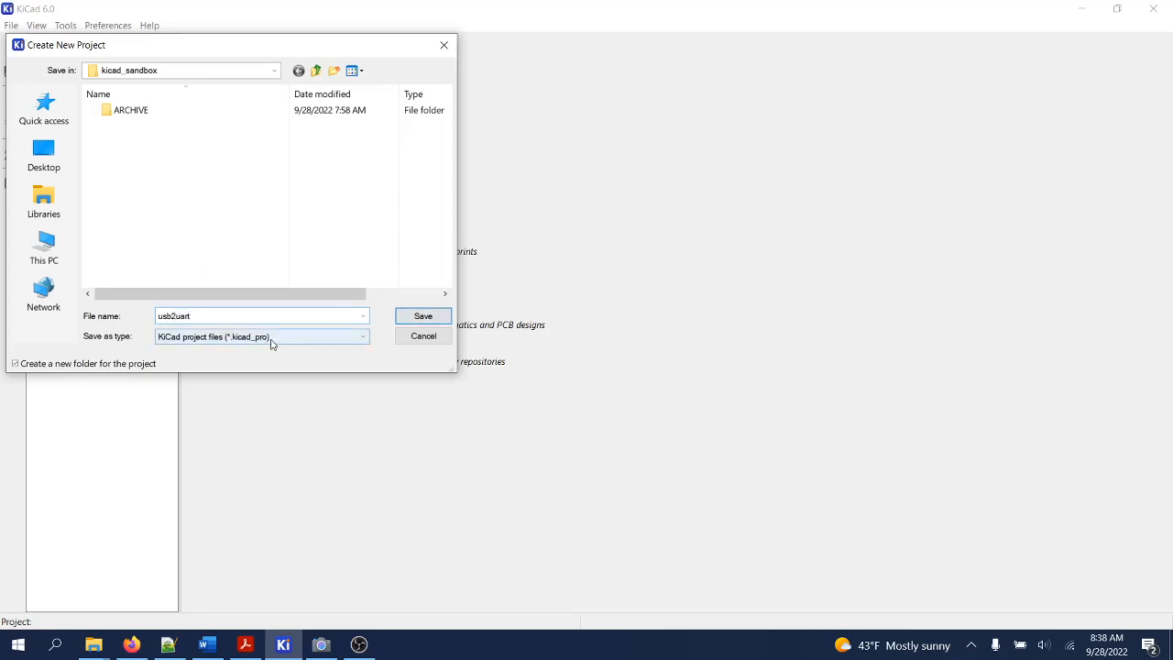
click(421, 316)
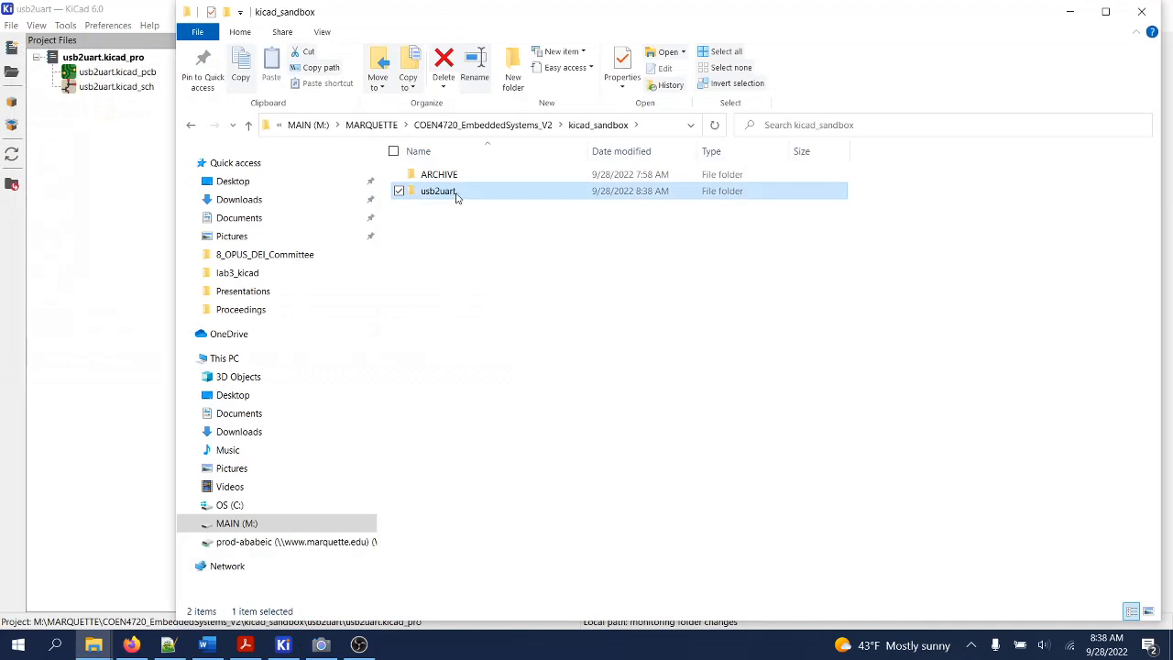
double_click(437, 191)
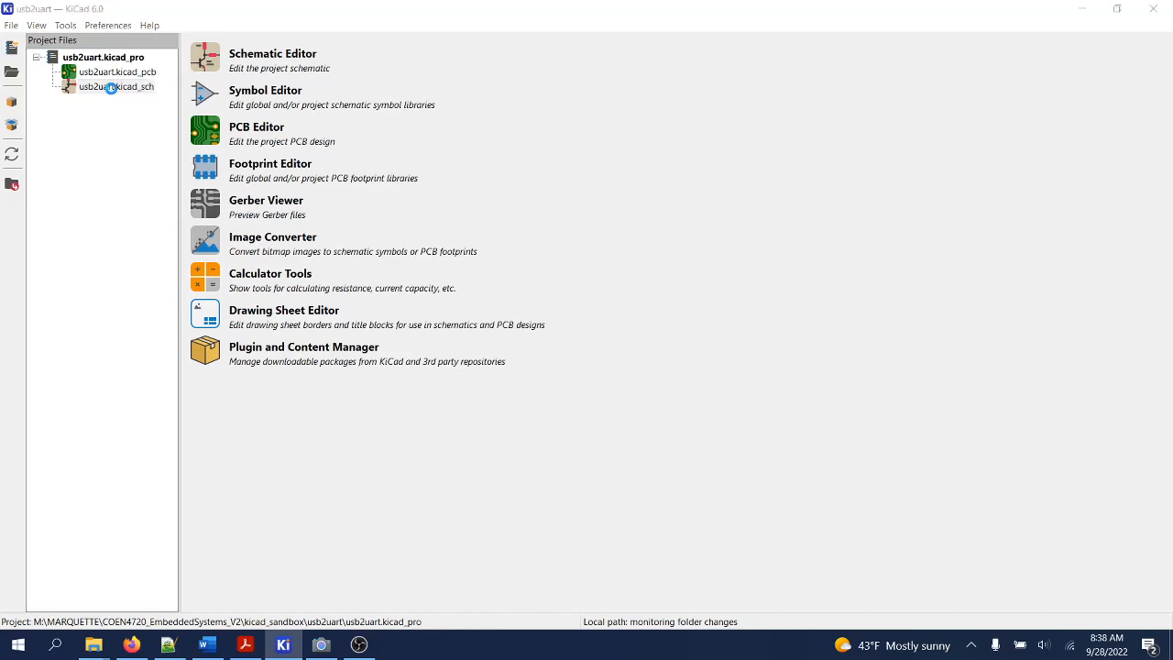
Step: In Page Settings, choose USLetter 8.5x11in paper and today's issue date
double_click(117, 87)
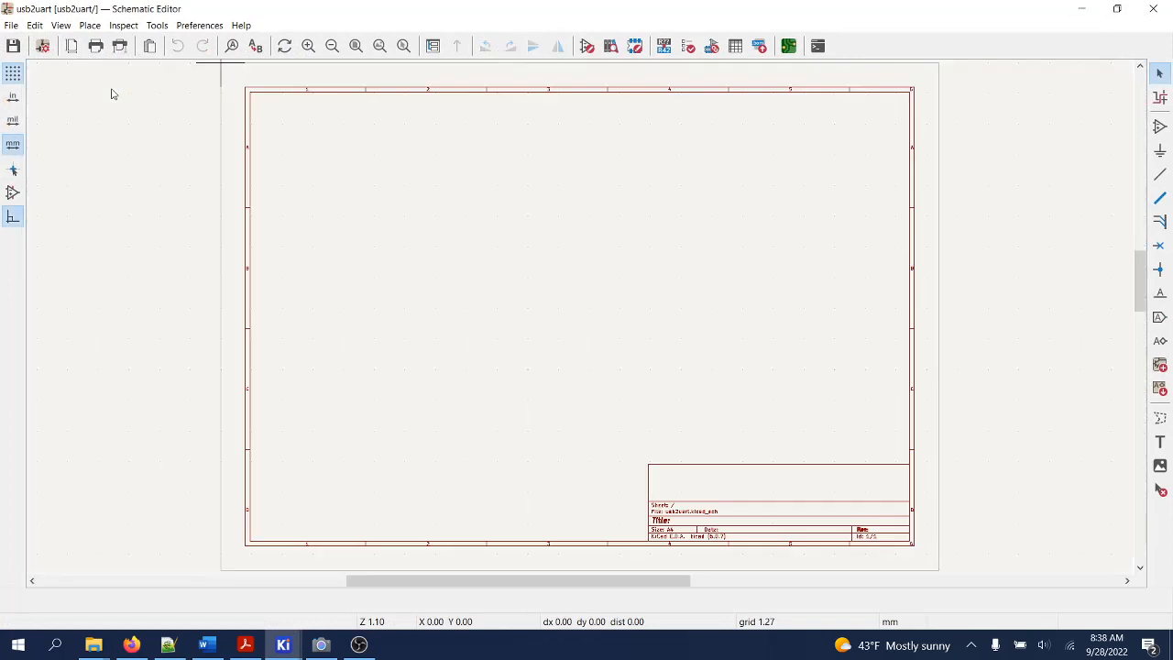
mouse_move(478, 176)
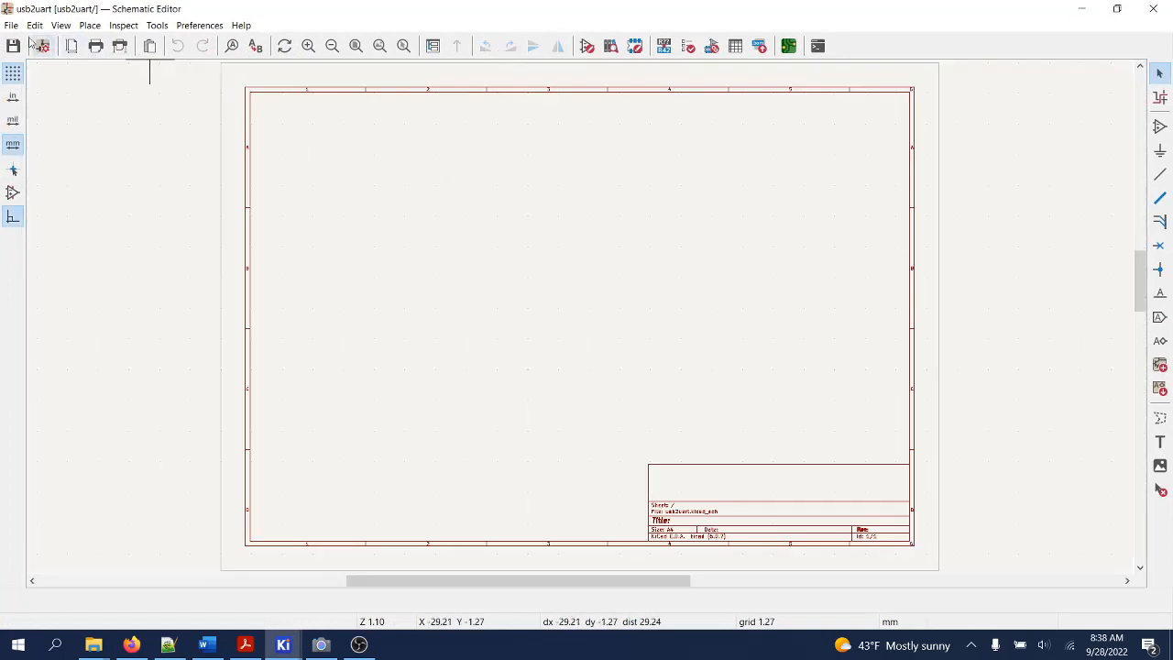
click(11, 26)
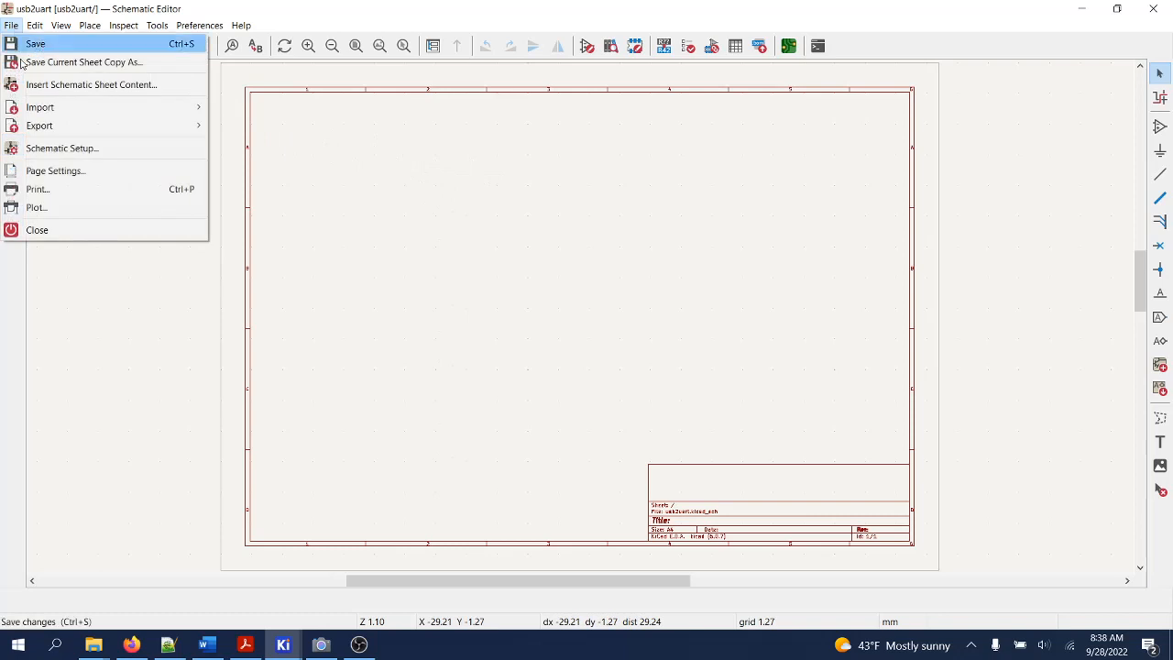
click(55, 170)
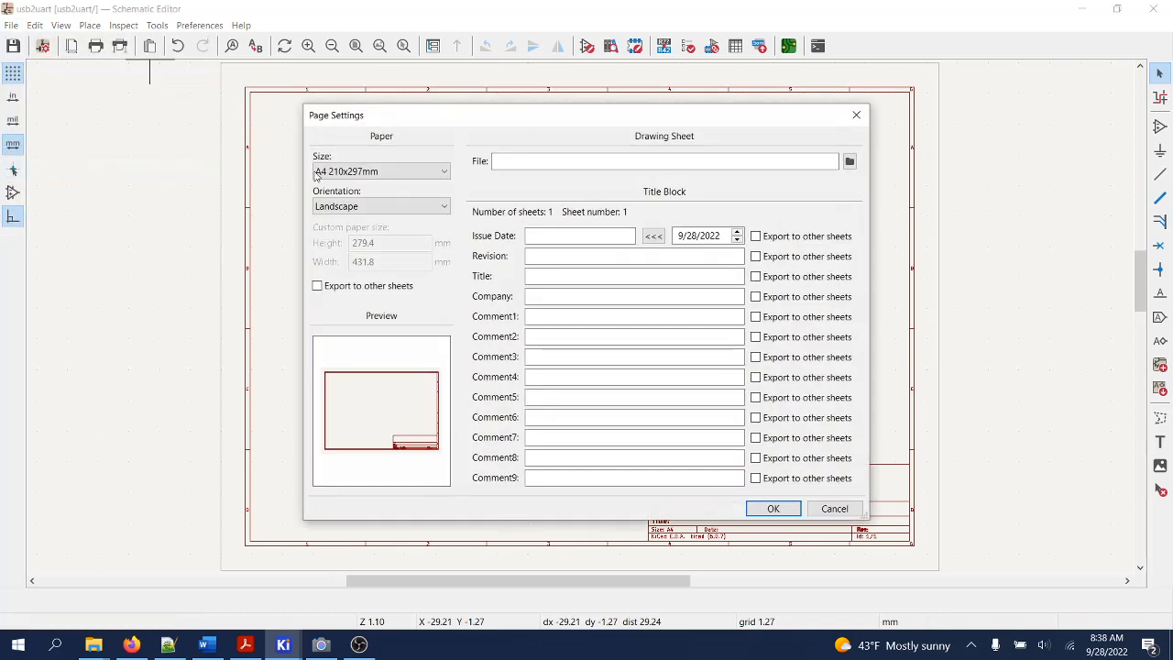
click(379, 172)
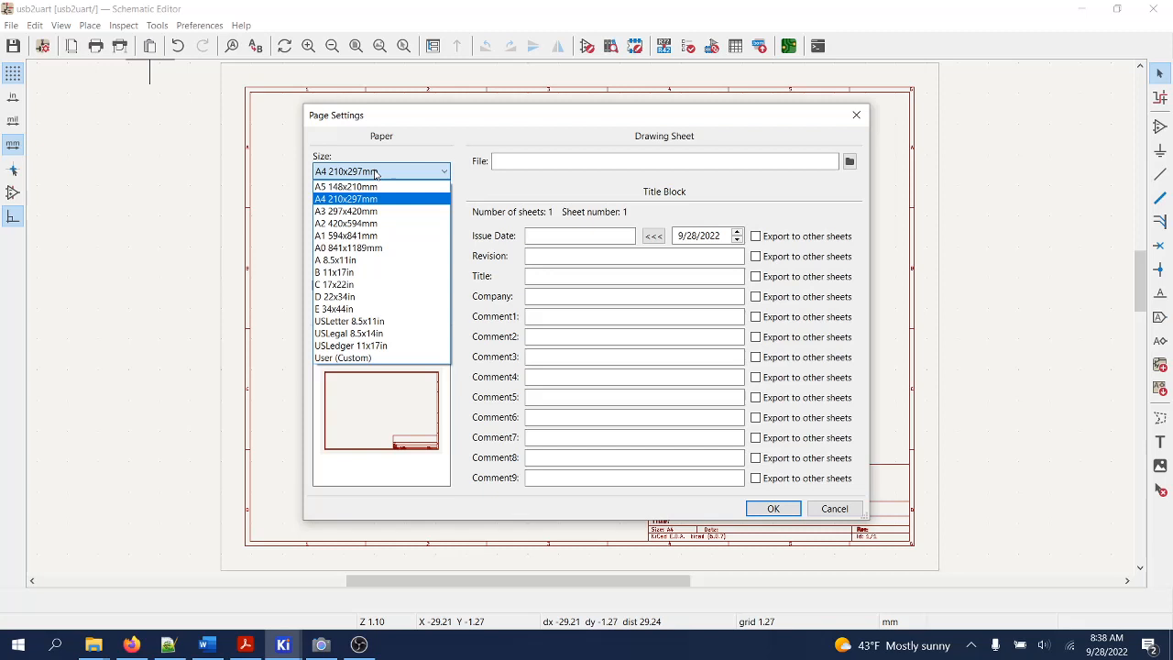
click(348, 326)
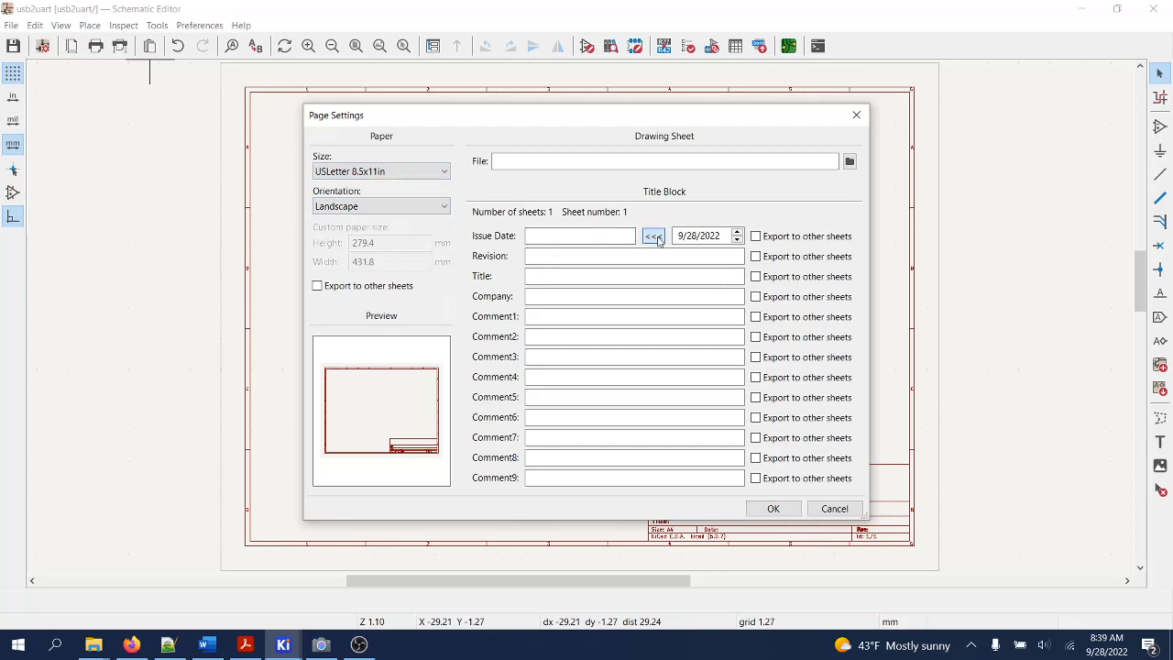
click(652, 234)
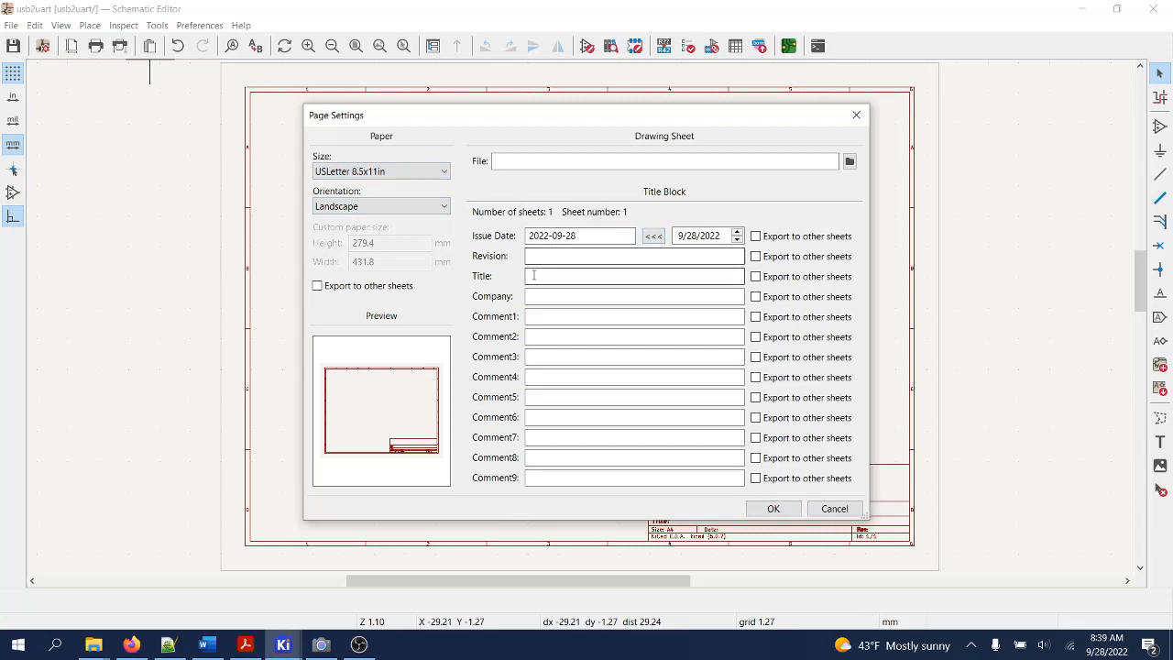
Step: Set the title to 'USB to UART Converter' and revision to 2.0, then confirm
text(U)
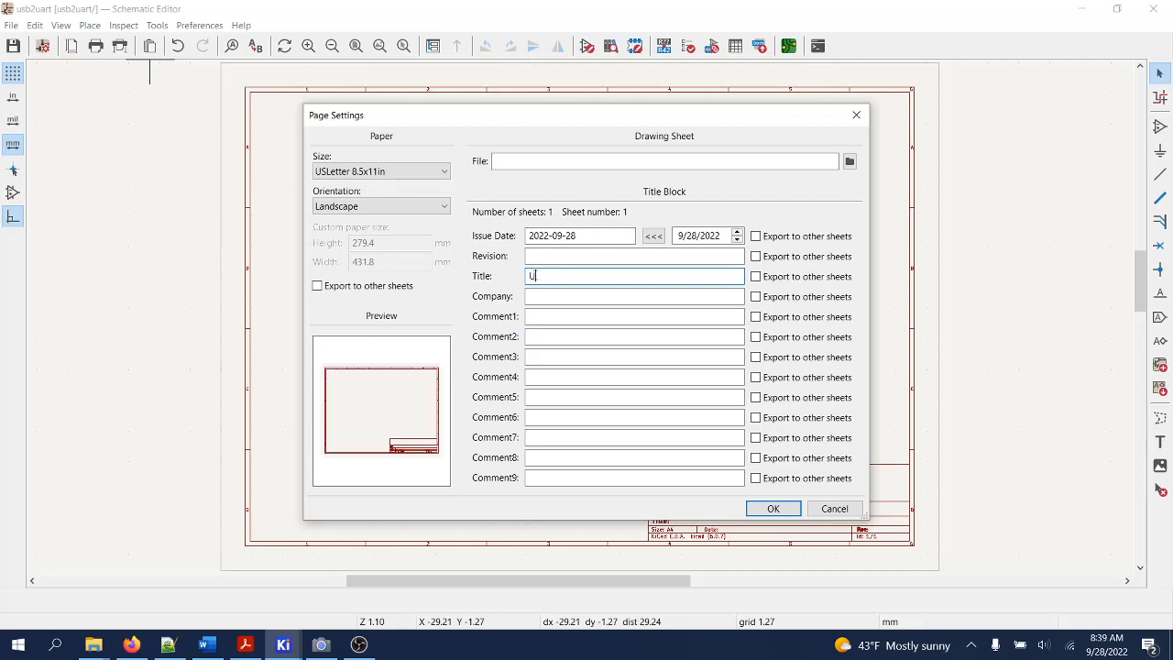
text(SB)
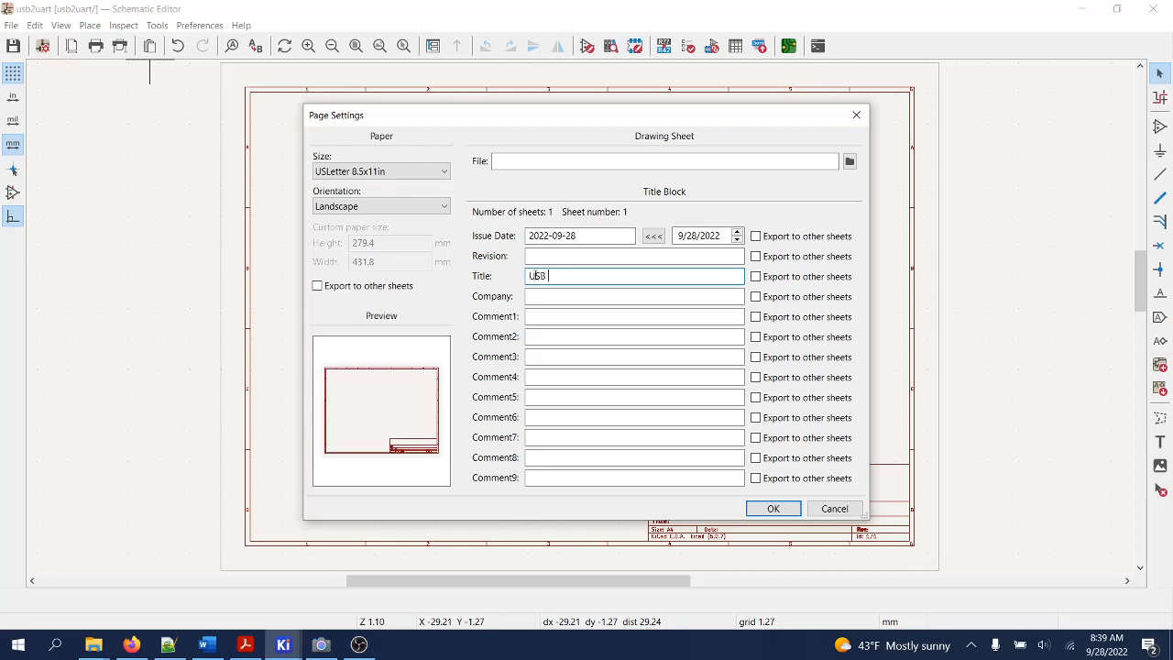
text(to)
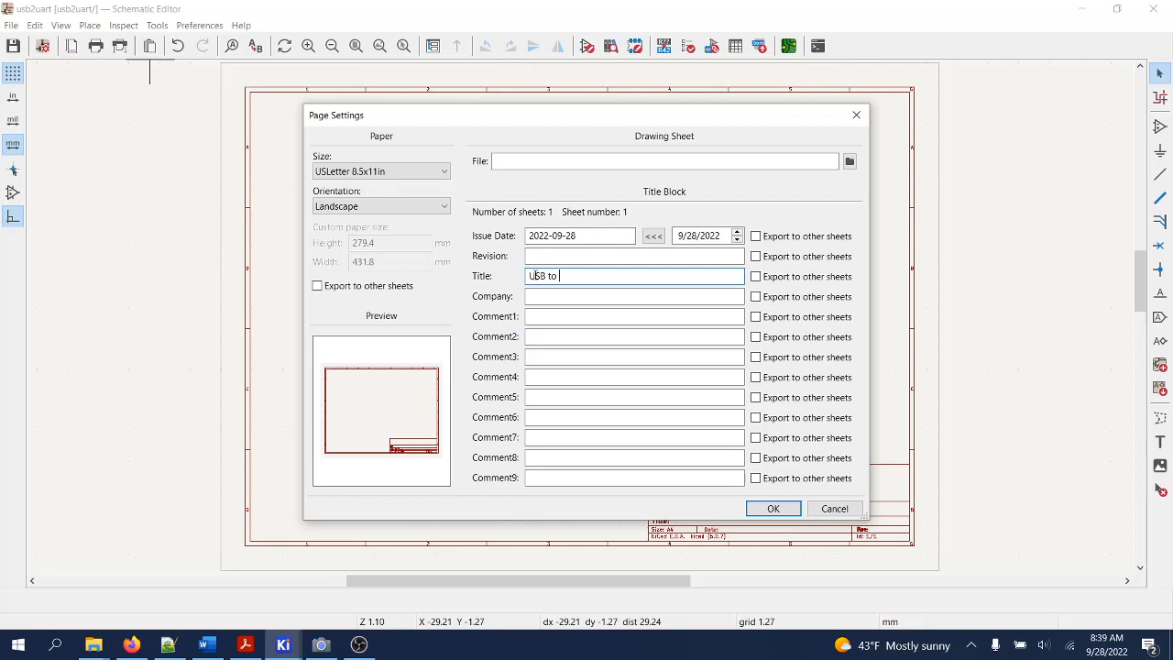
text(UART Co)
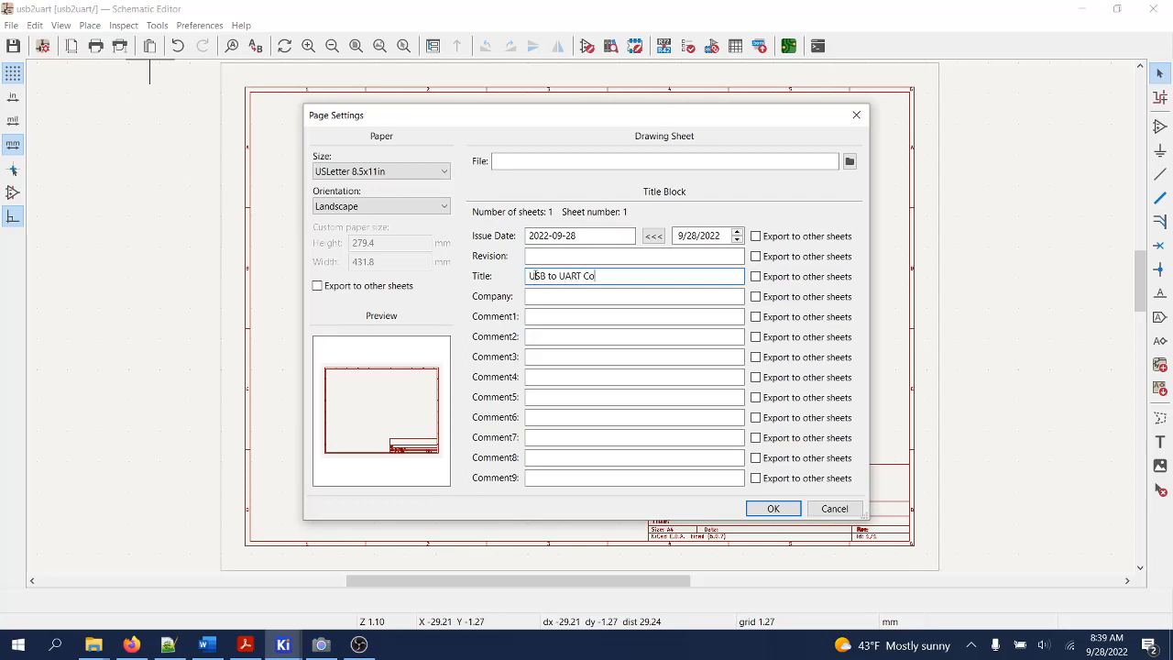
text(nverter)
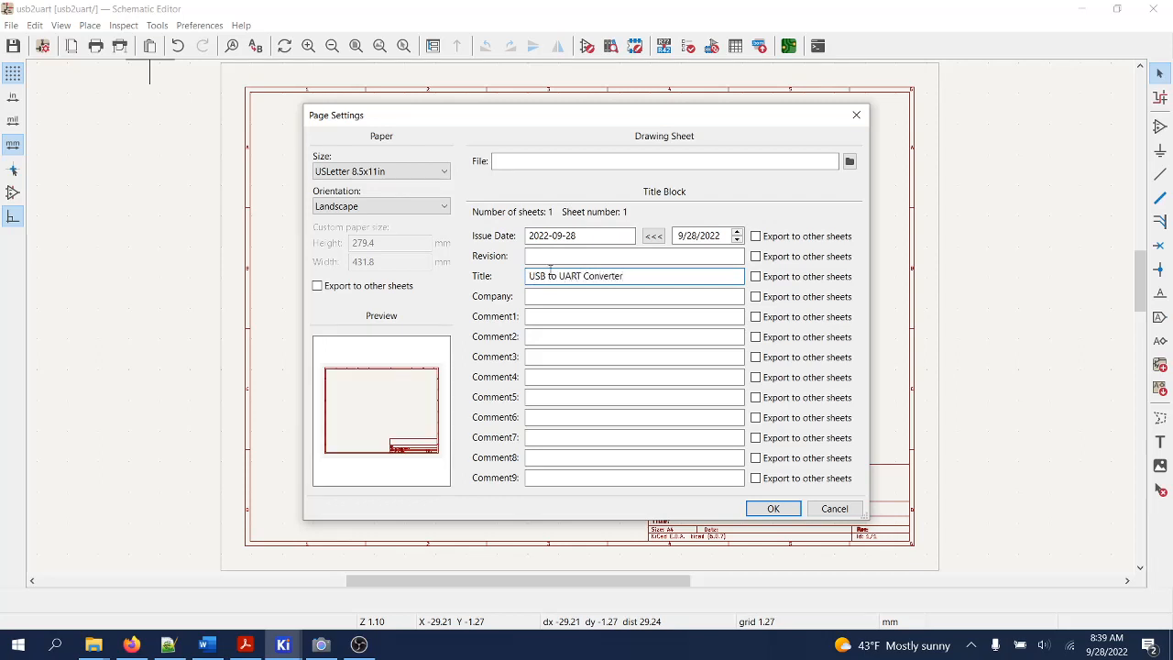
click(605, 257)
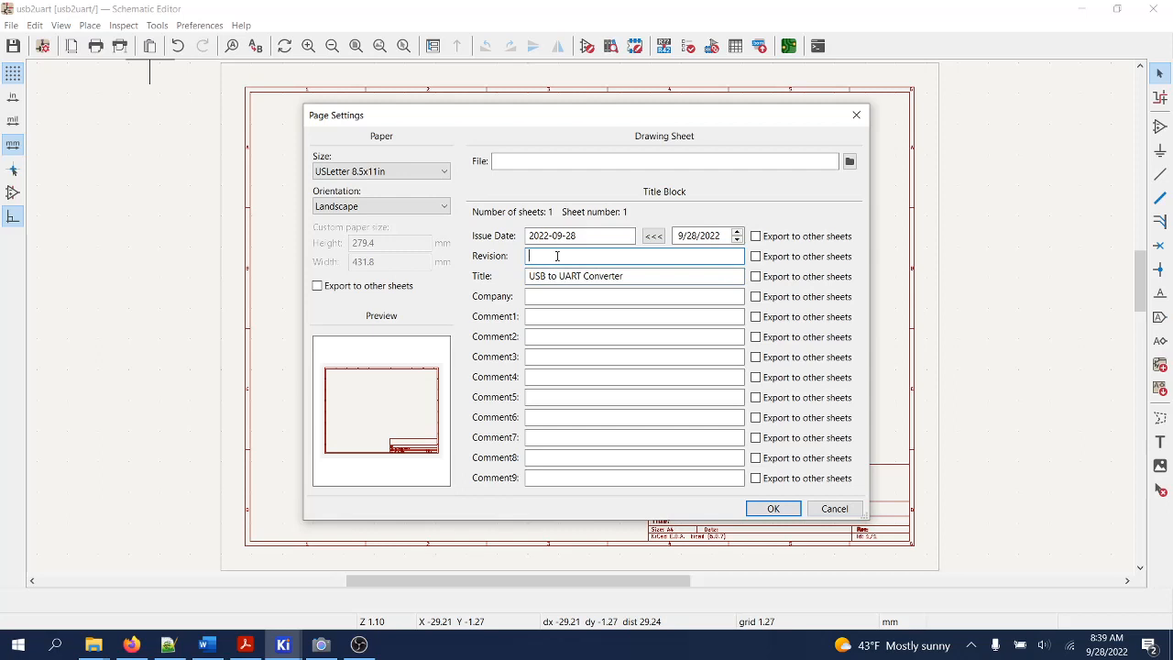
text(2.0)
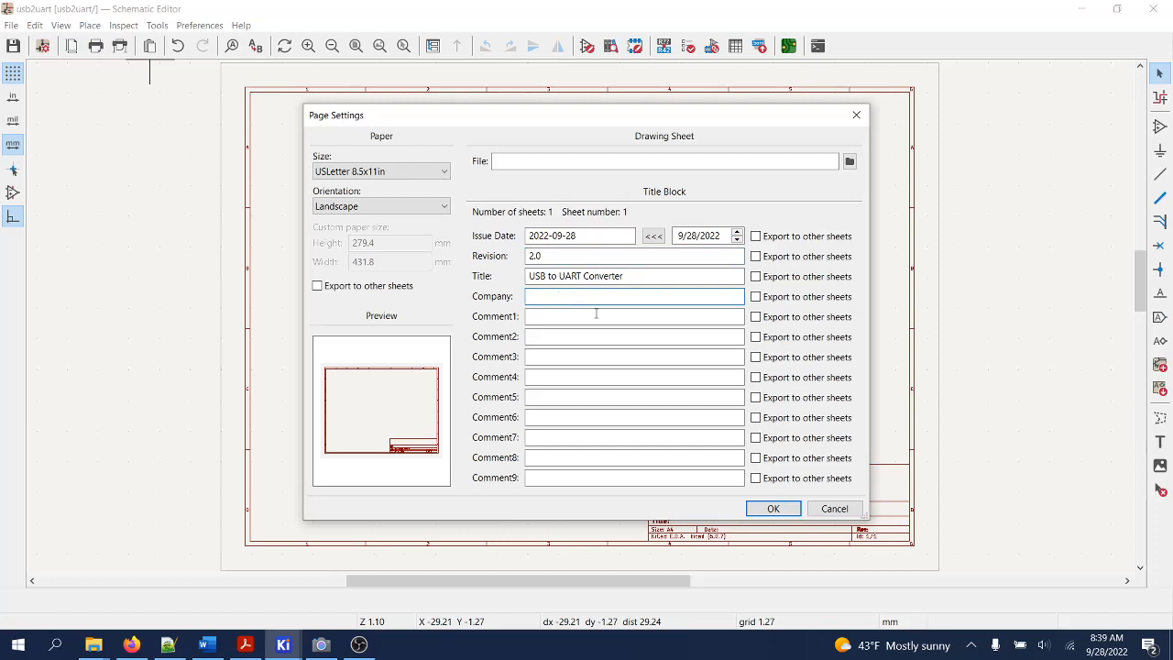
mouse_move(619, 323)
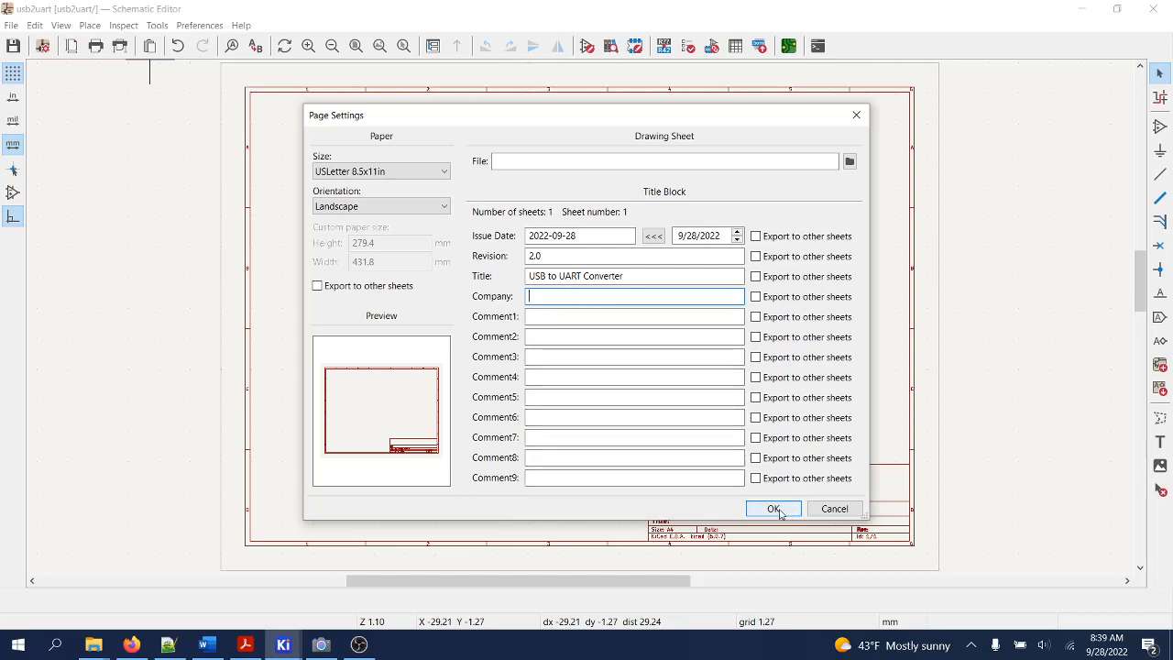
click(773, 509)
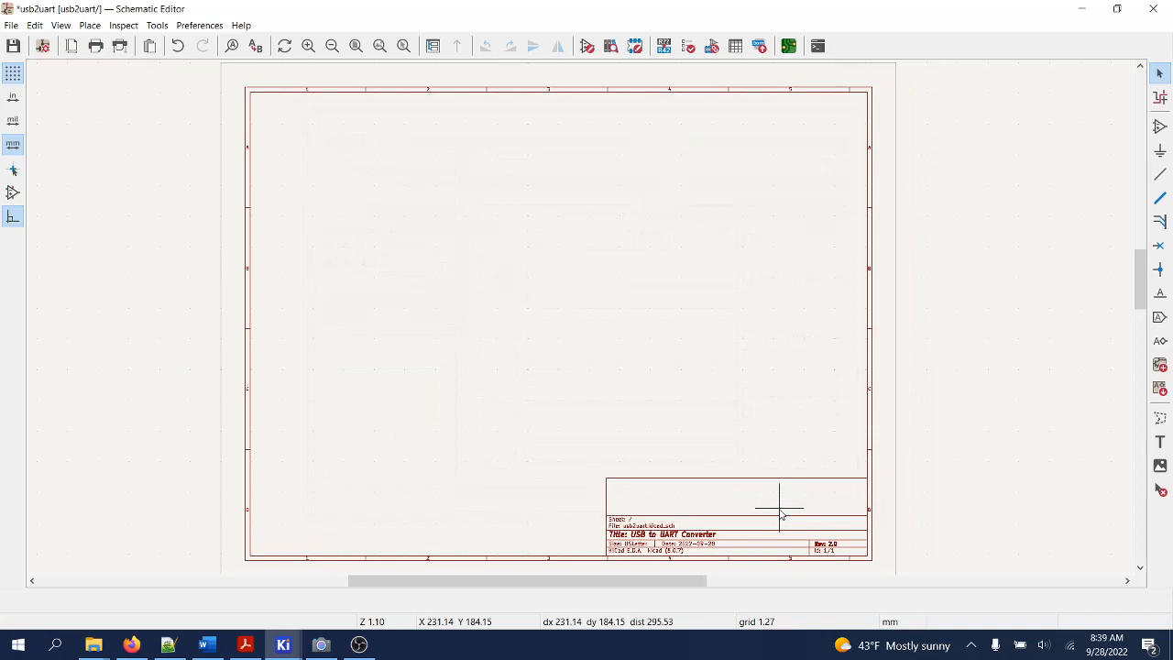
mouse_move(678, 329)
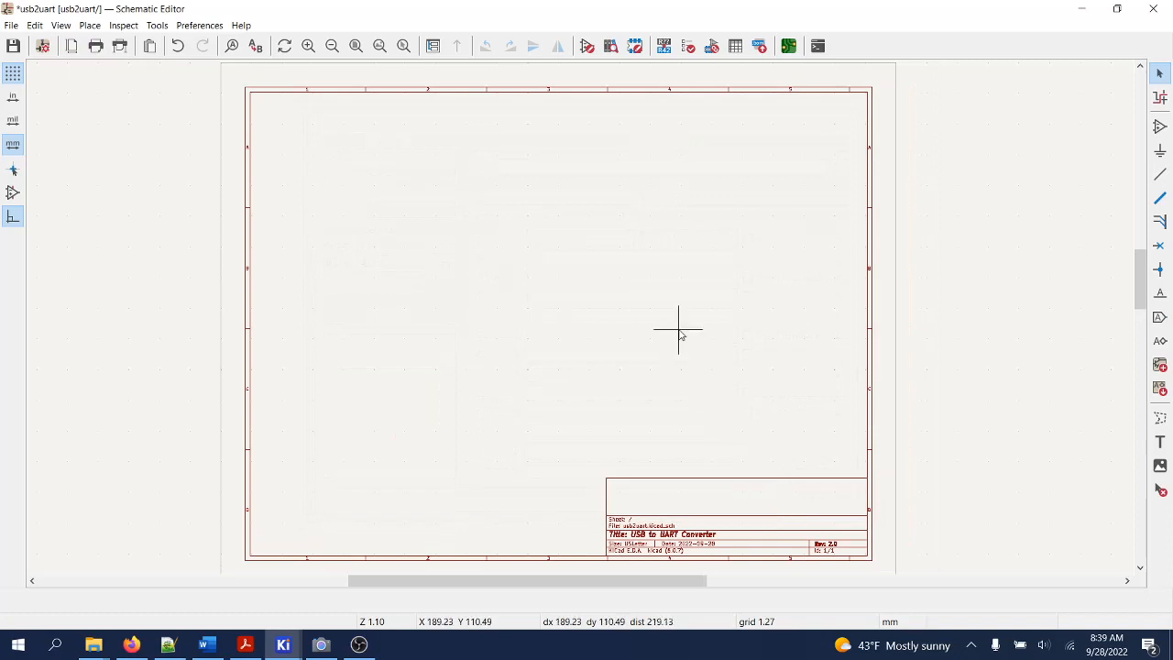
mouse_move(425, 458)
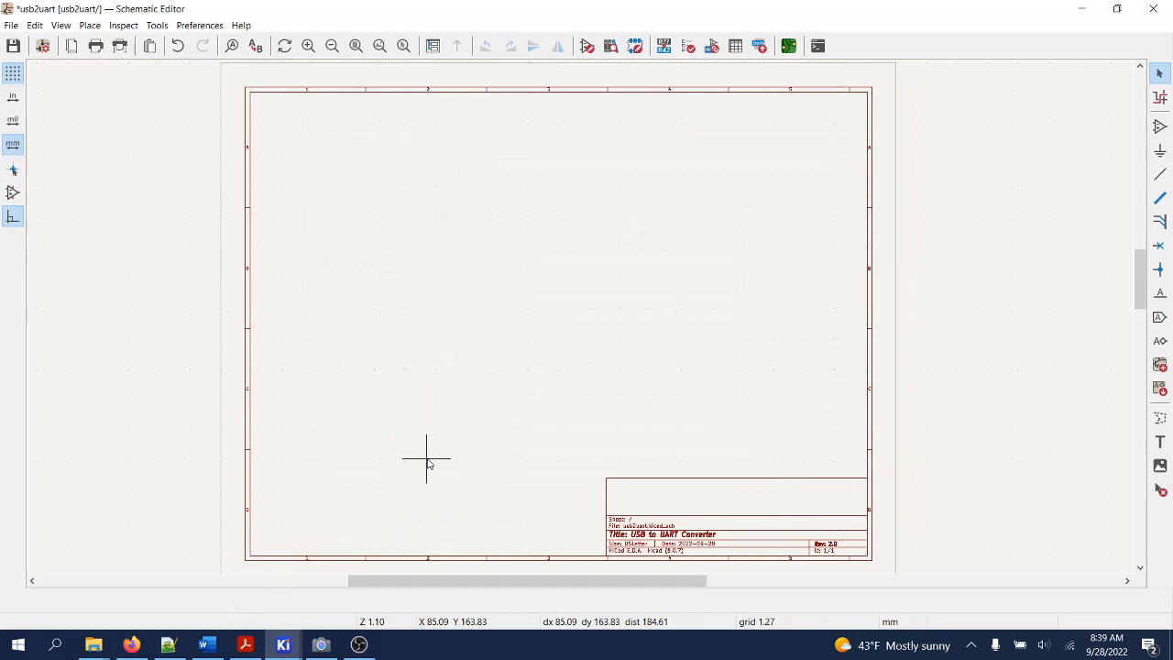
mouse_move(908, 200)
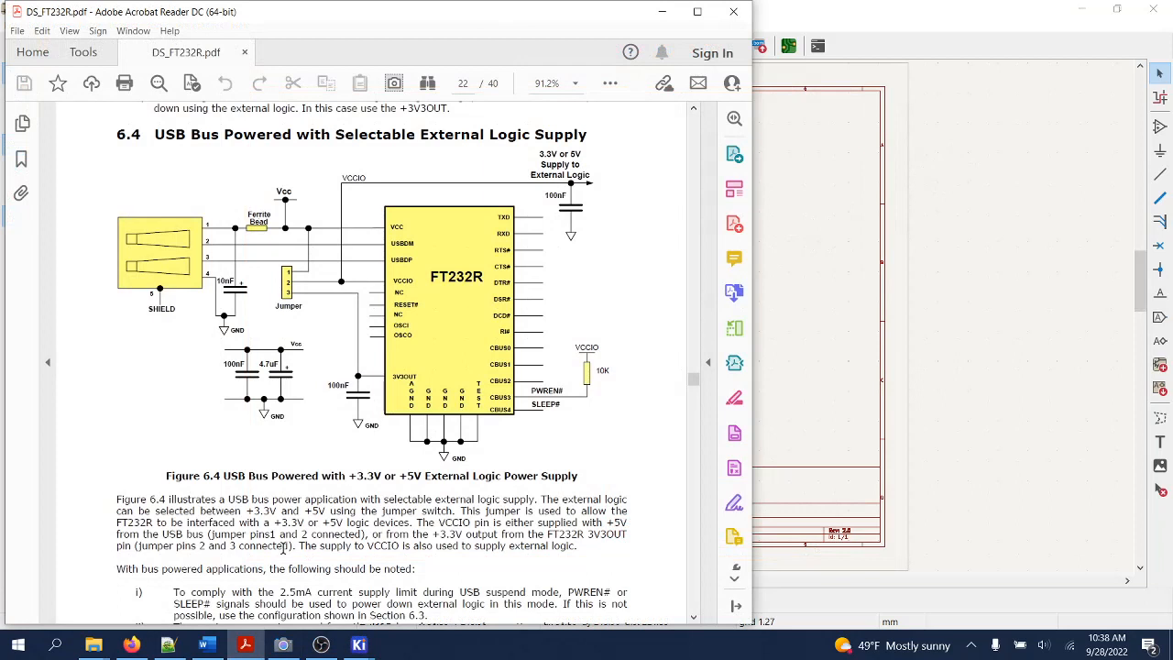
mouse_move(678, 174)
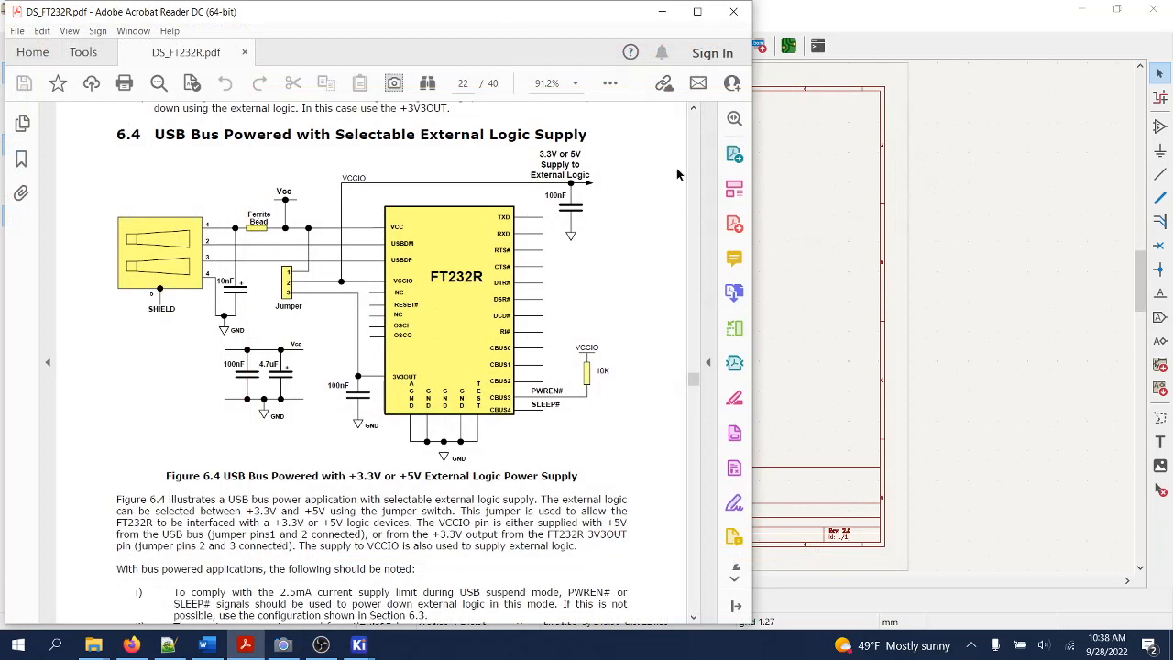
Step: Return from the datasheet and bring the usb2uart project window forward
click(359, 645)
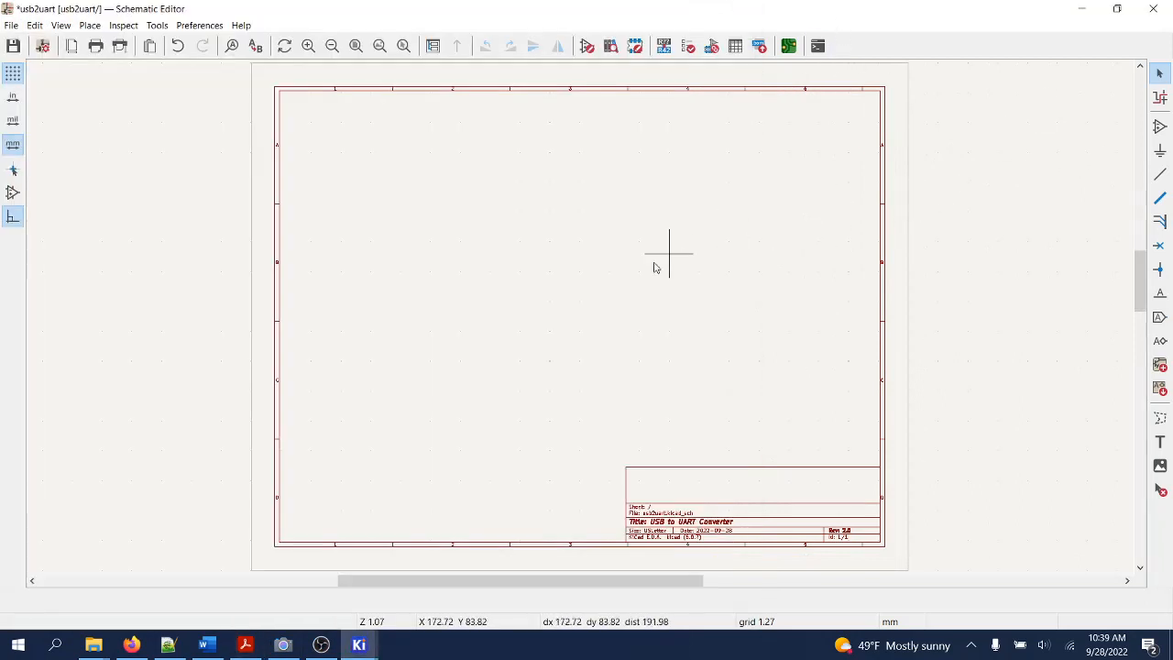
mouse_move(656, 266)
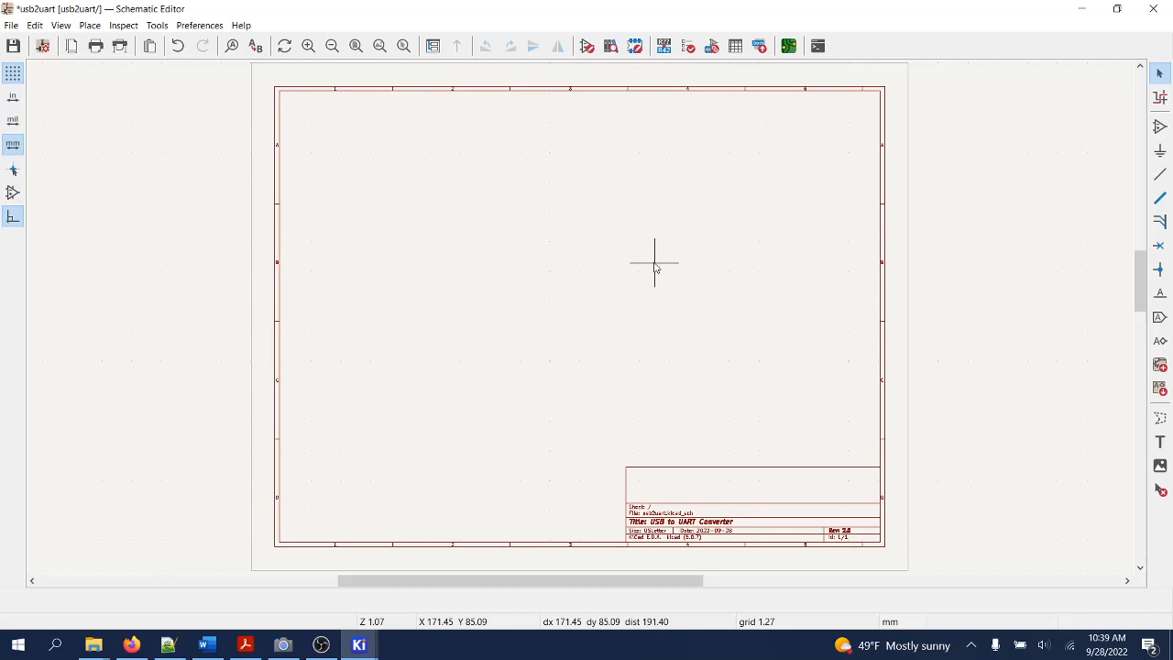
mouse_move(509, 440)
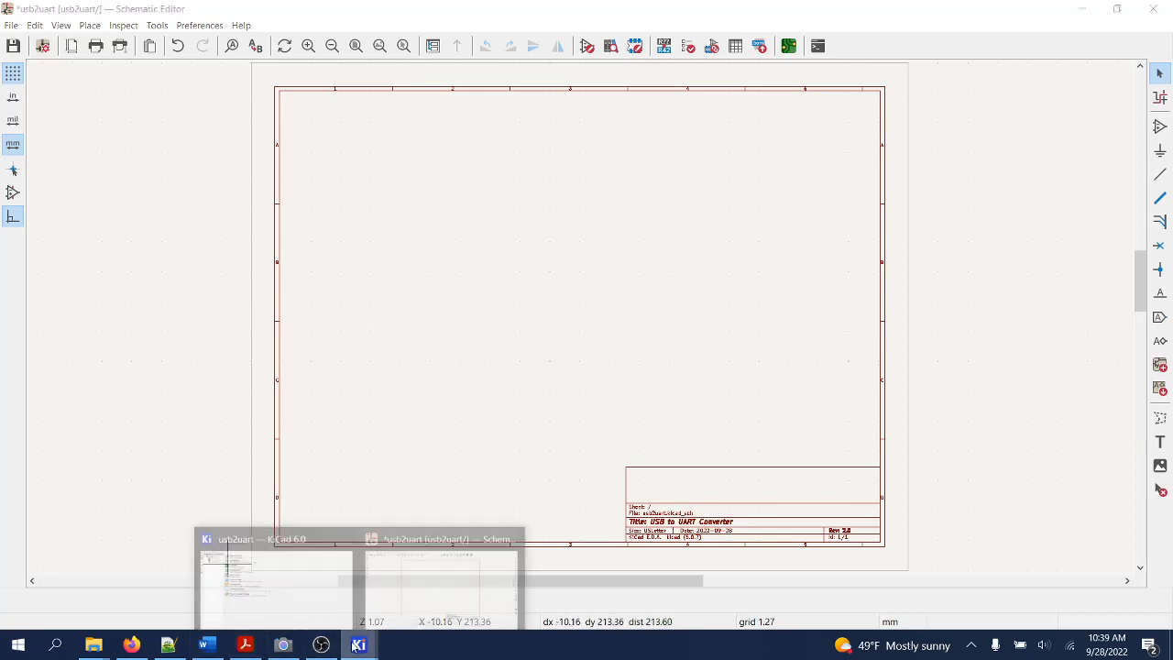
click(275, 539)
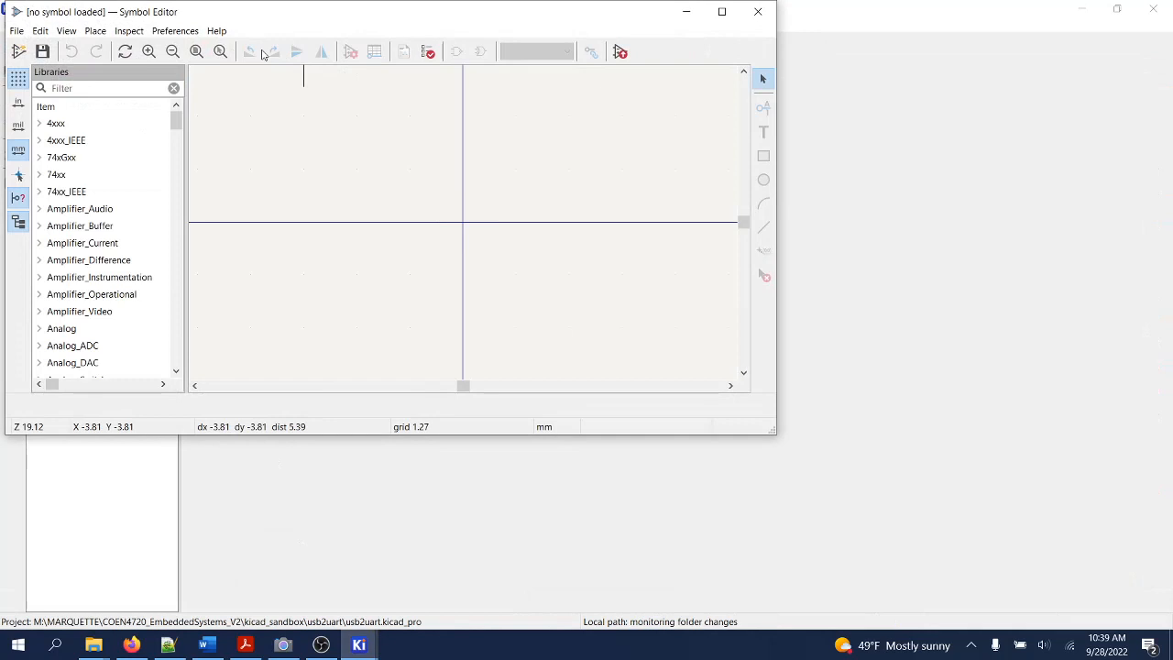
Step: In Manage Symbol Libraries, Global Libraries, start adding an existing library file
click(174, 29)
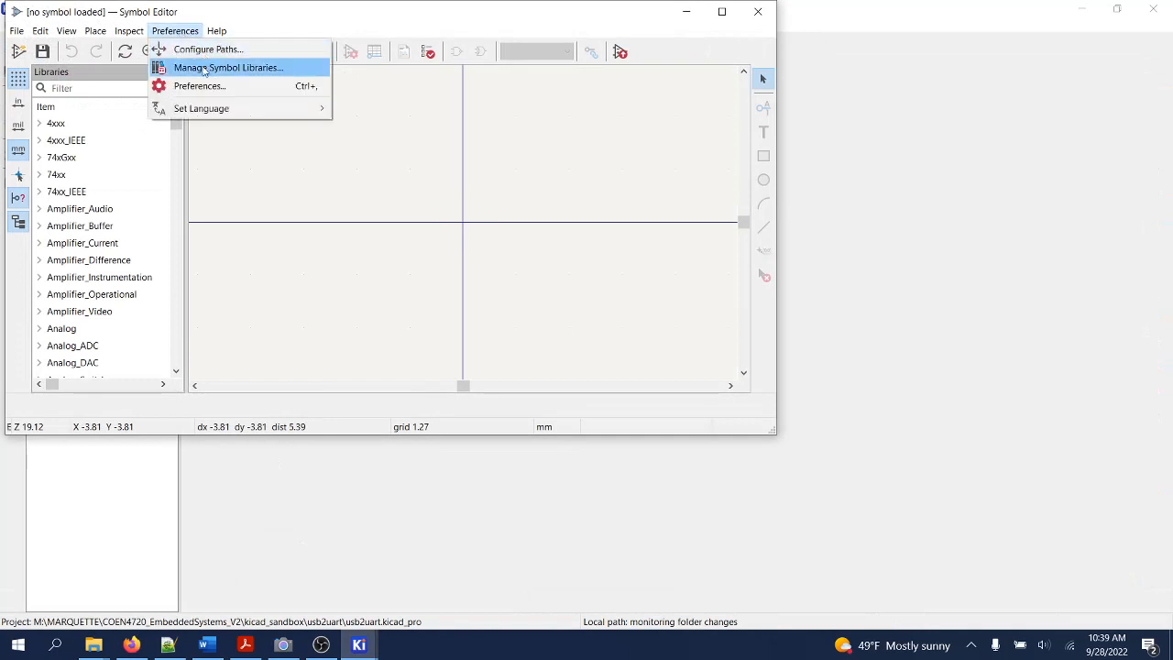
click(227, 66)
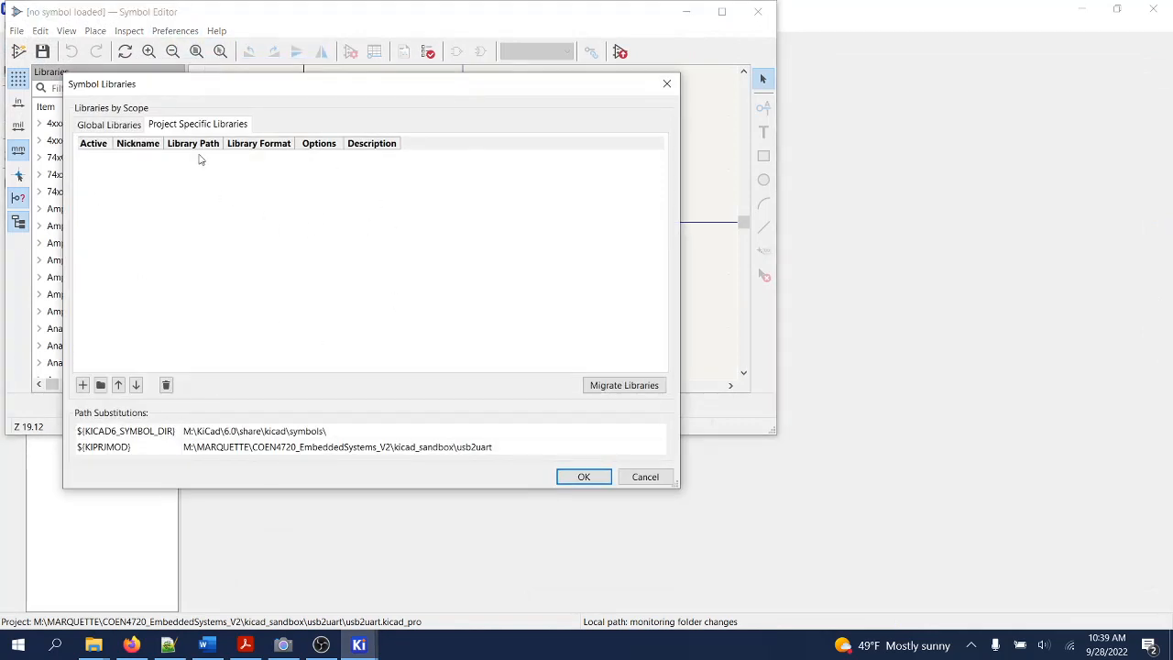
click(108, 124)
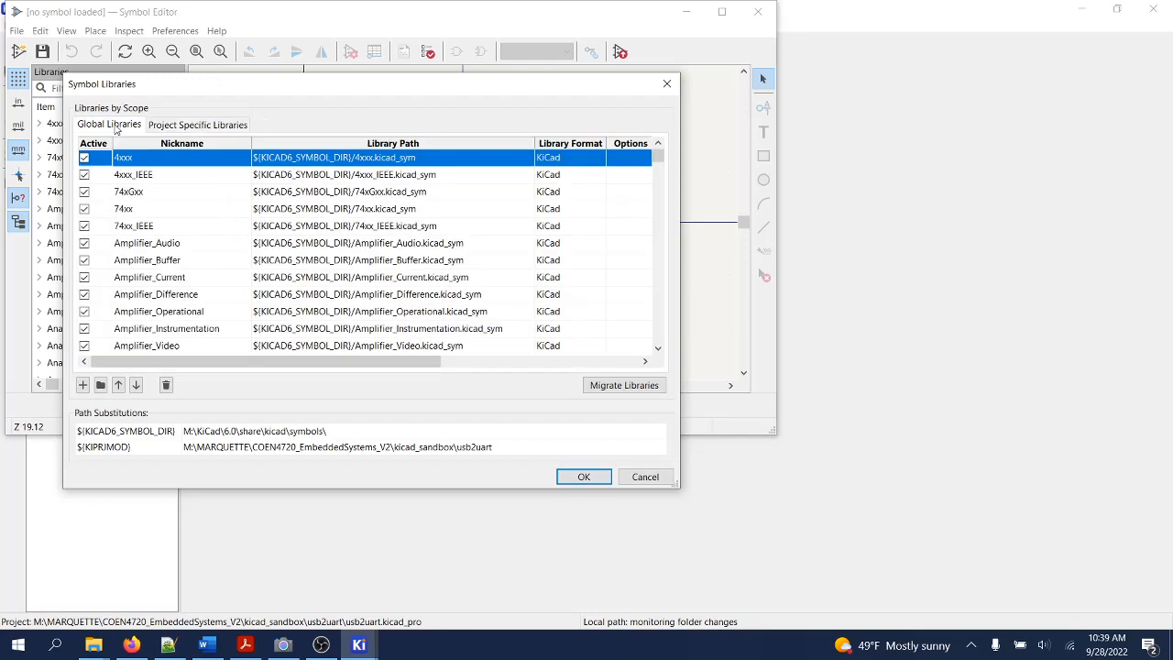
mouse_move(101, 385)
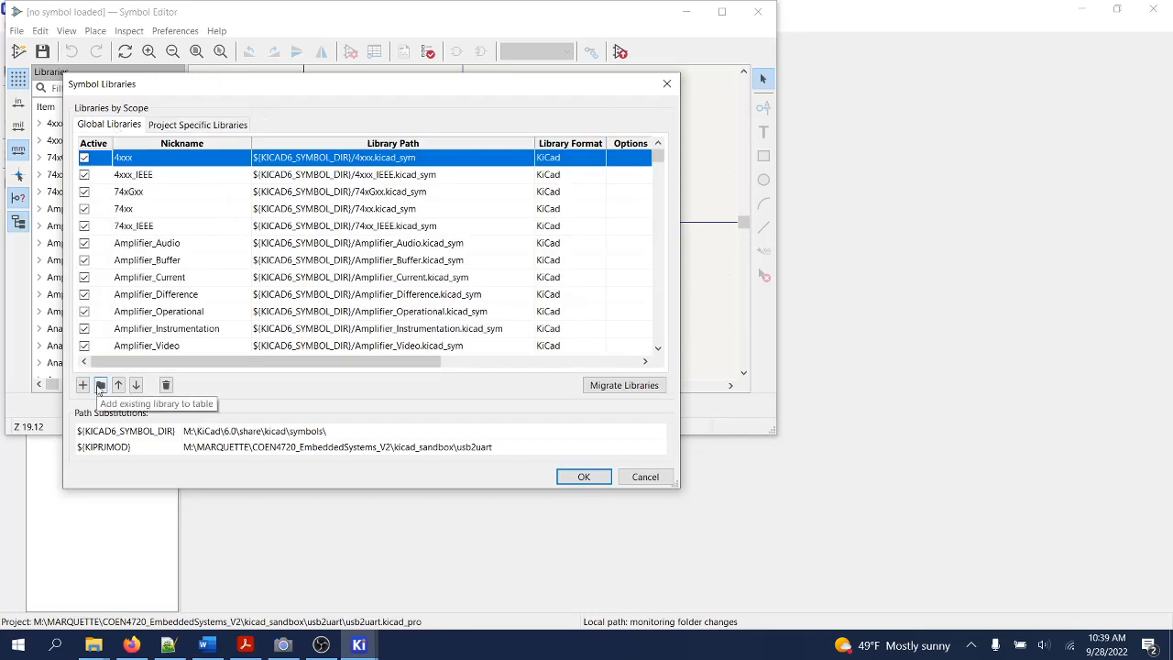
click(101, 385)
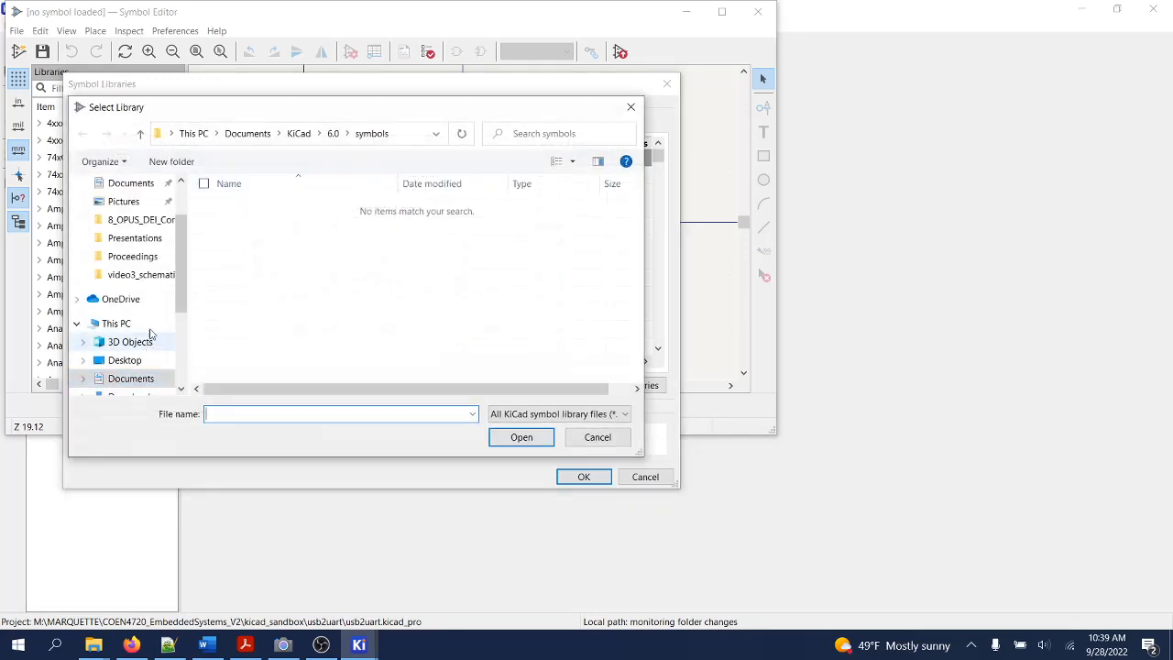
Step: Browse to SparkFun-KiCad-Libraries/Libraries under KiCad's share/kicad folder
scroll(down, 3)
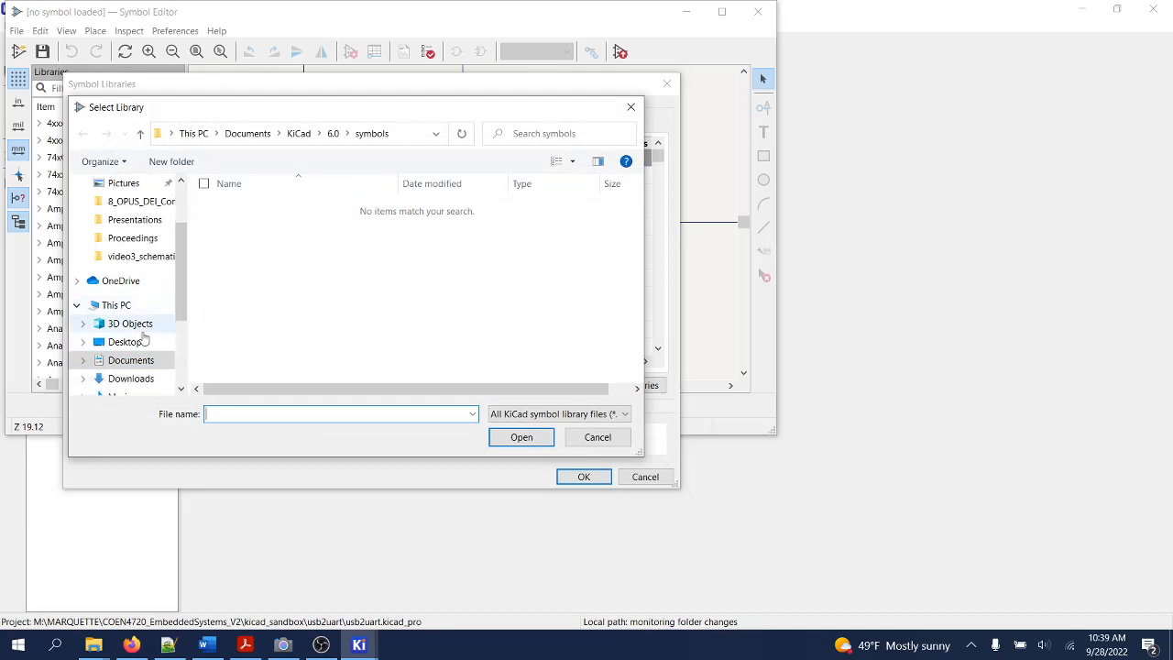
scroll(down, 3)
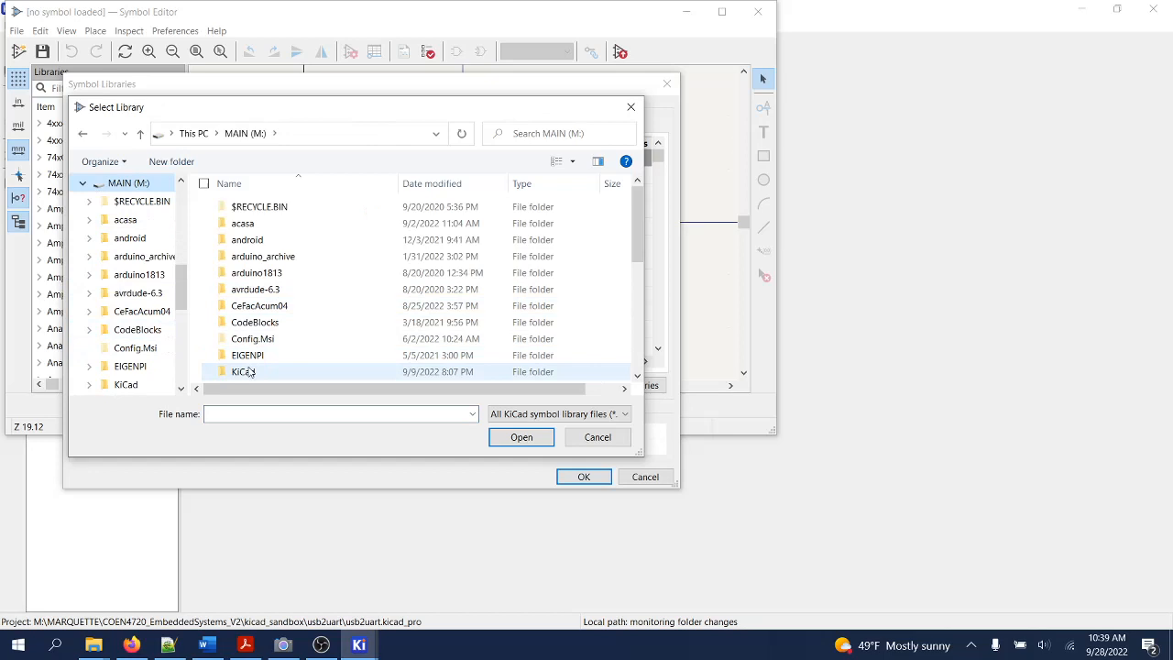
double_click(244, 371)
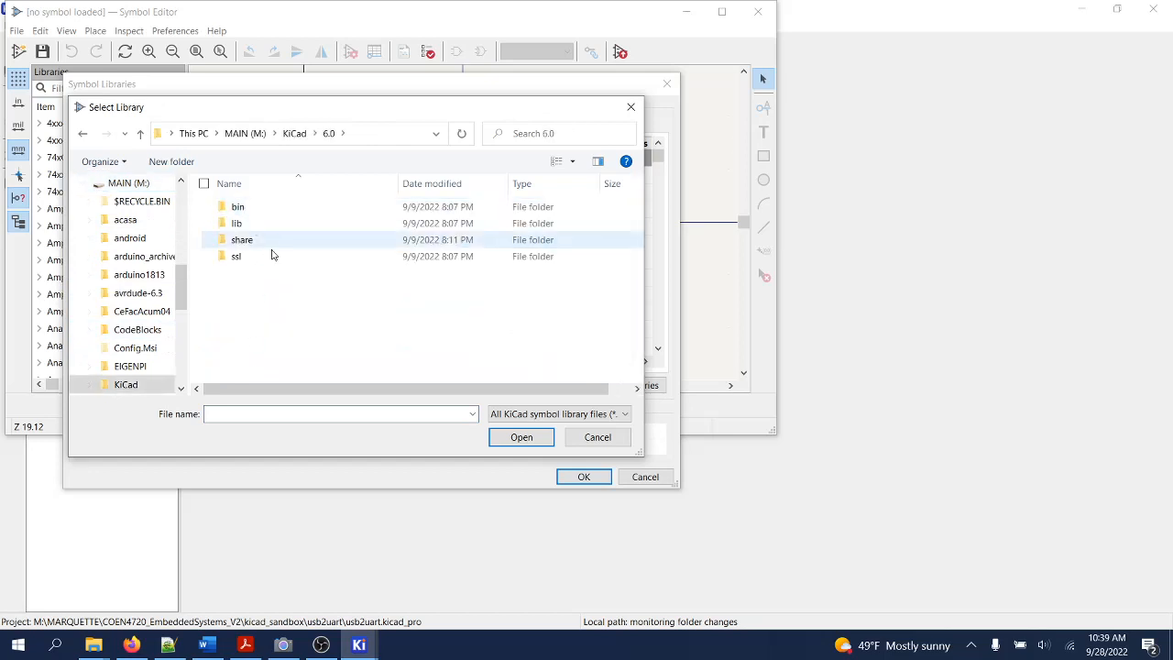
double_click(241, 238)
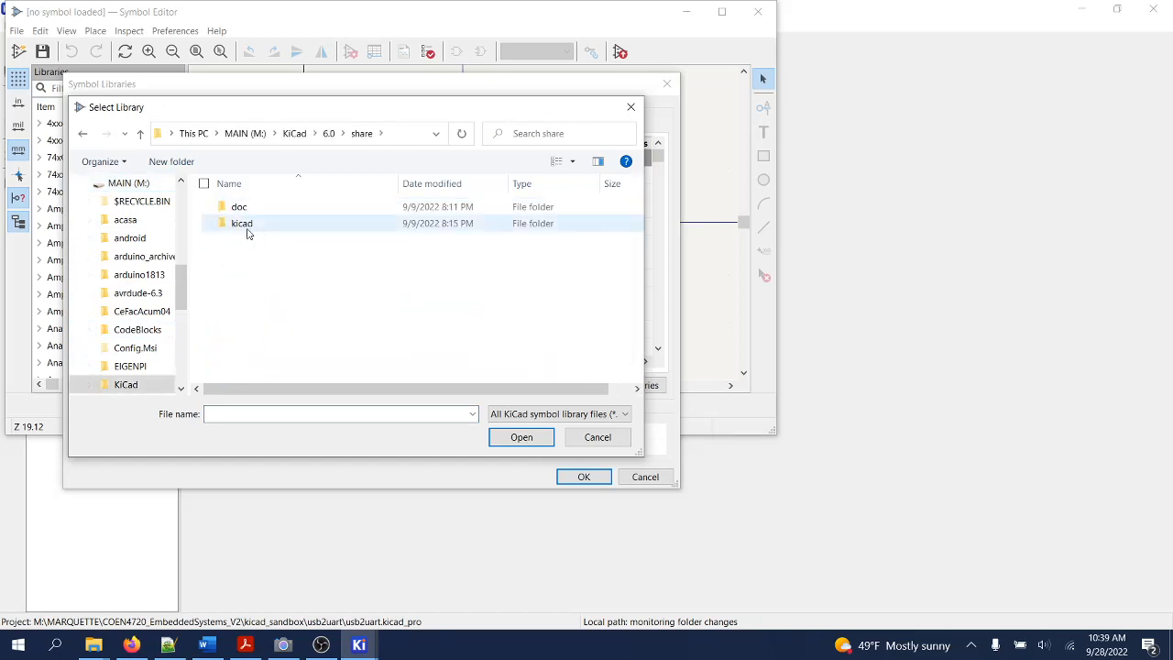
double_click(242, 224)
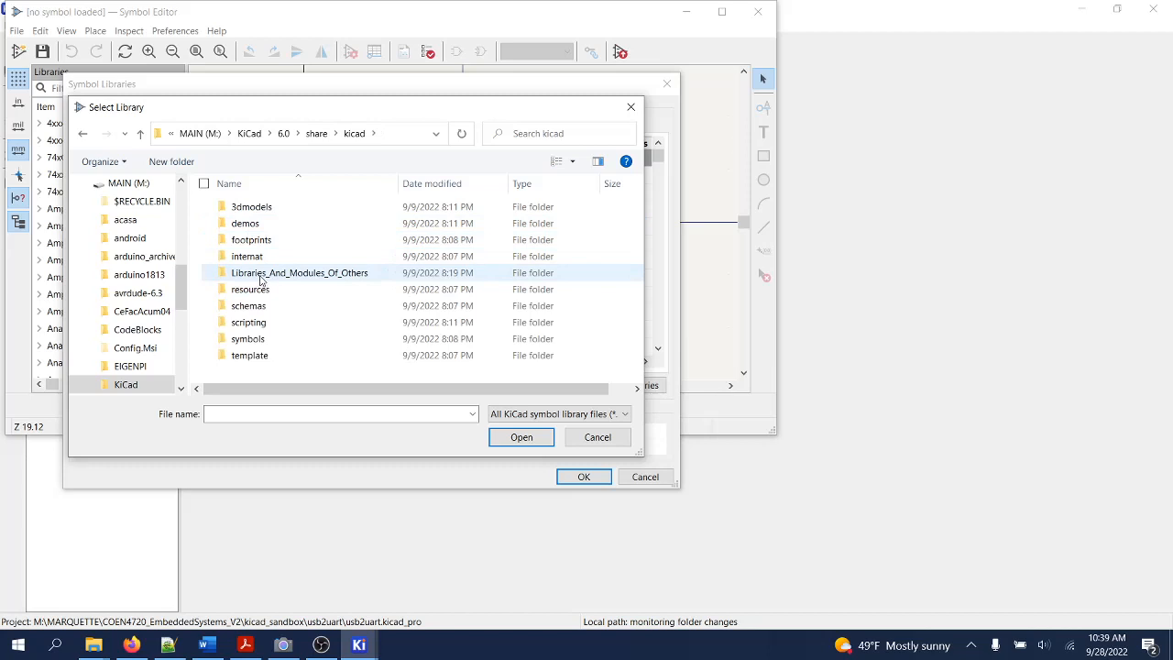
double_click(300, 271)
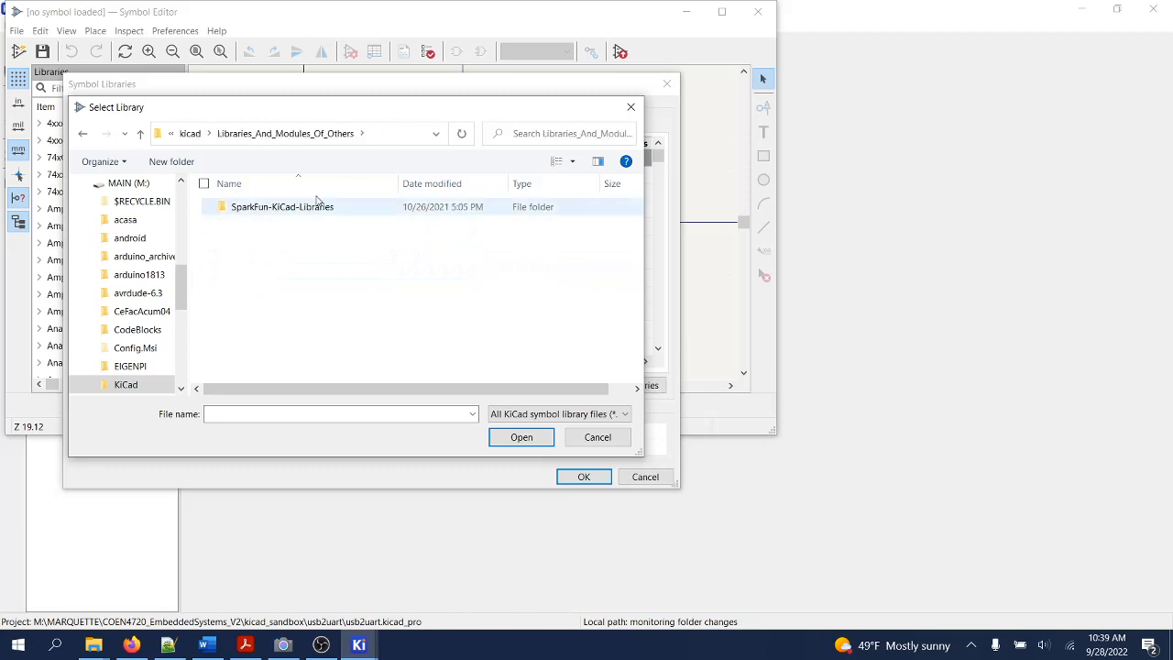
double_click(283, 205)
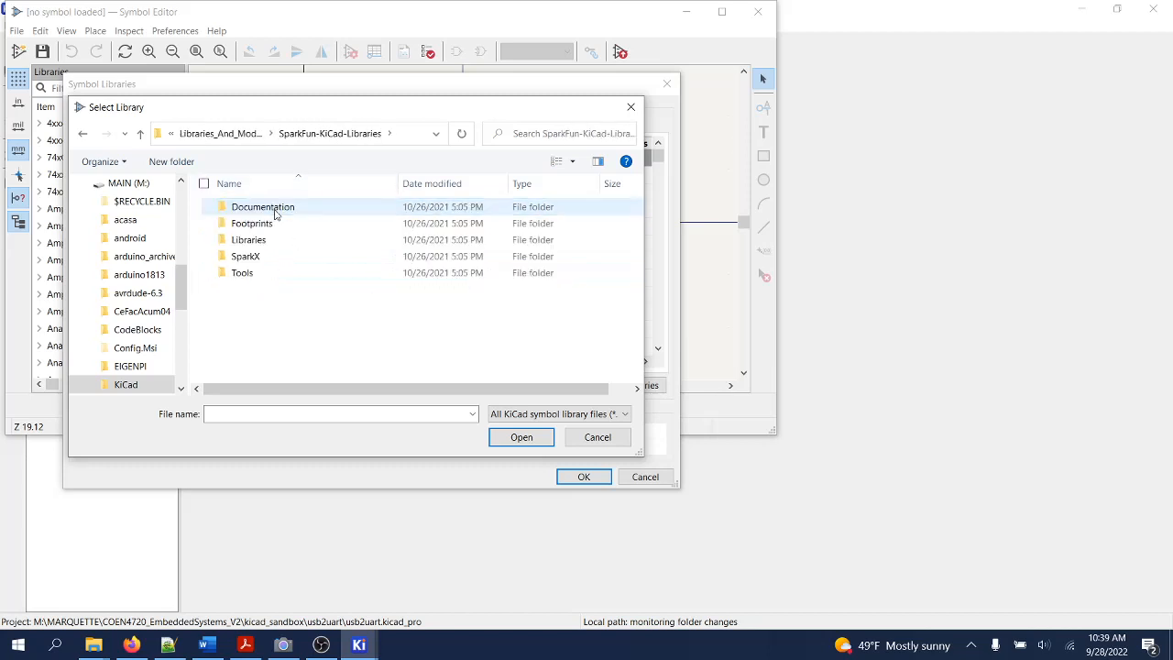
double_click(247, 238)
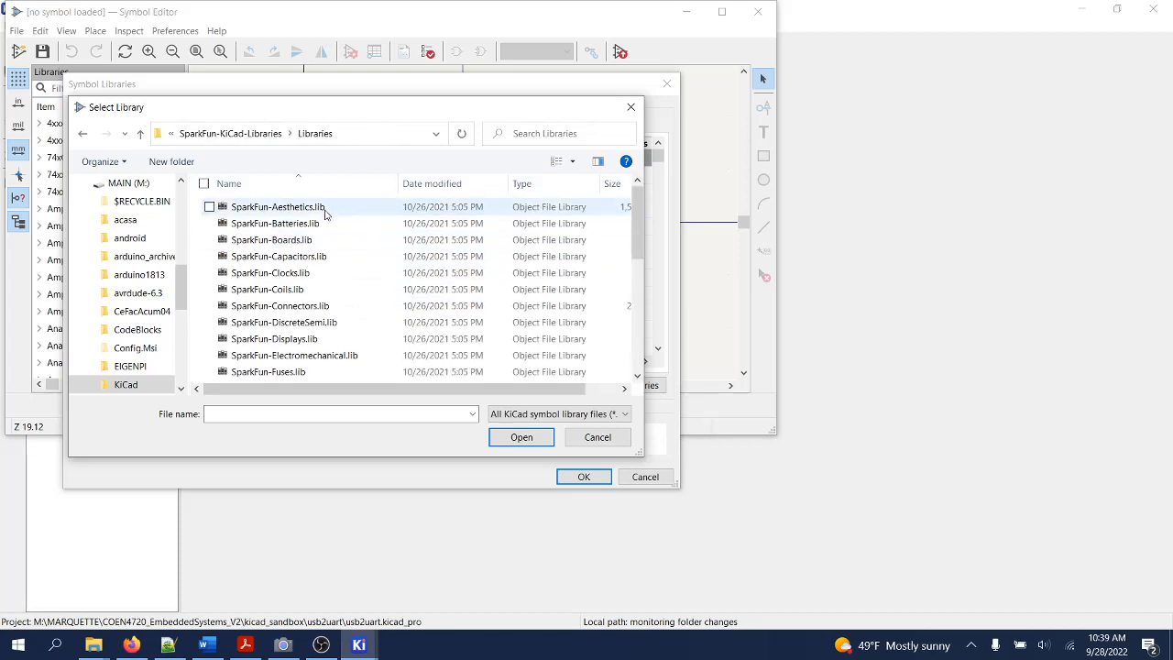
Step: Select the SparkFun .lib files from SparkFun-Aesthetics onward and add them
click(278, 205)
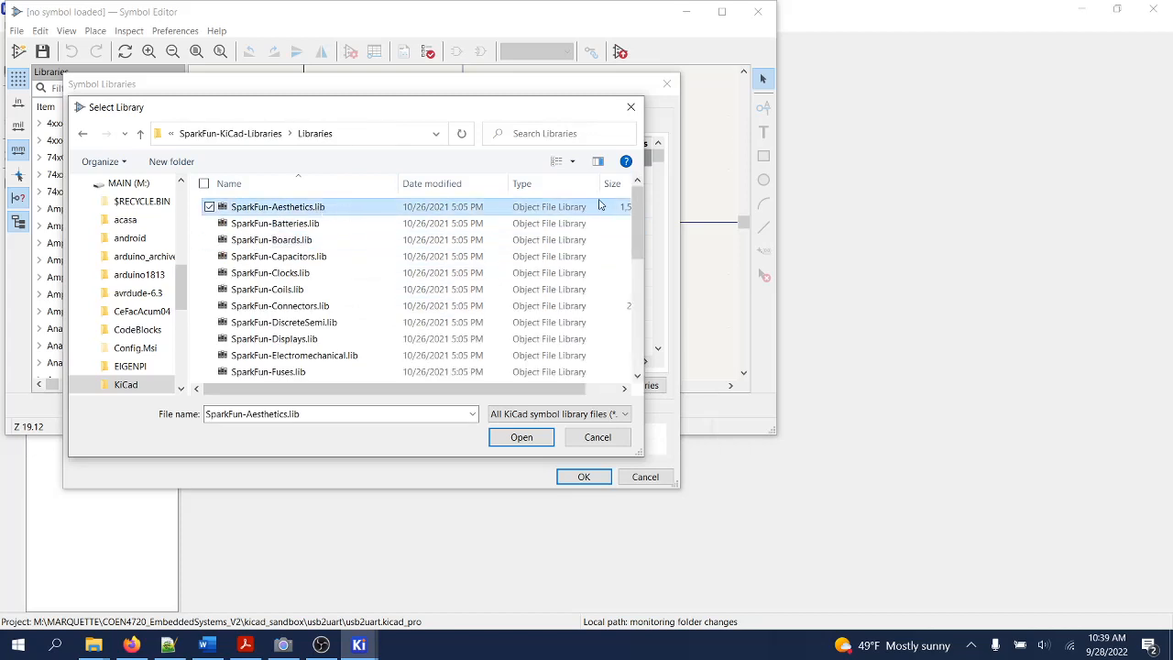
scroll(down, 3)
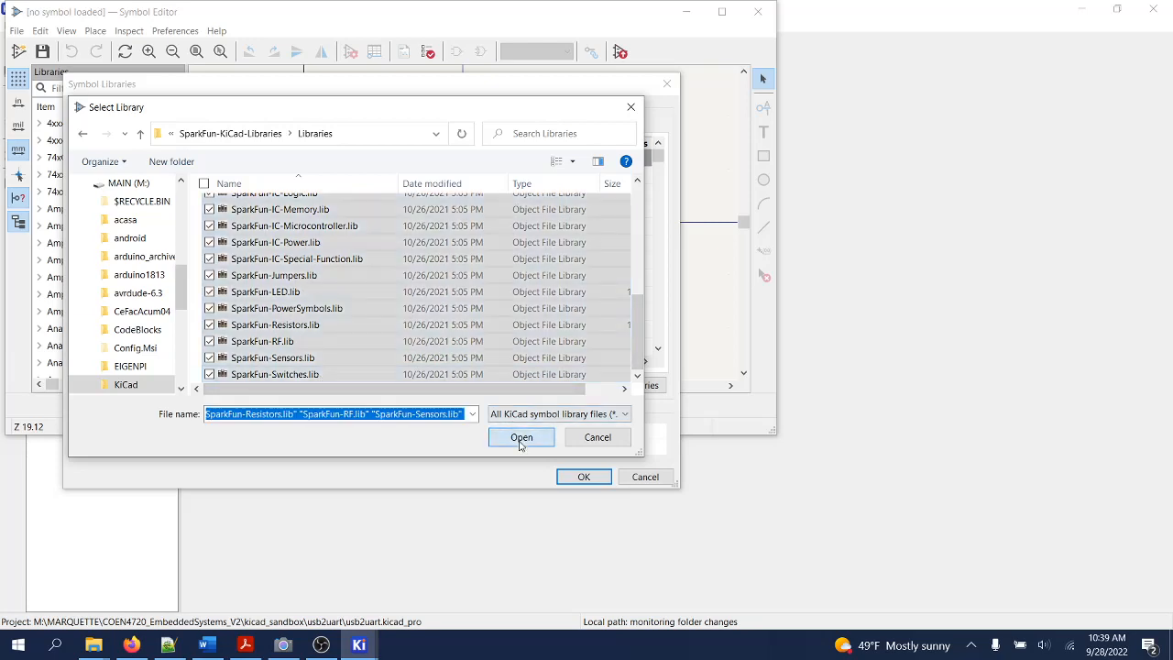
click(520, 436)
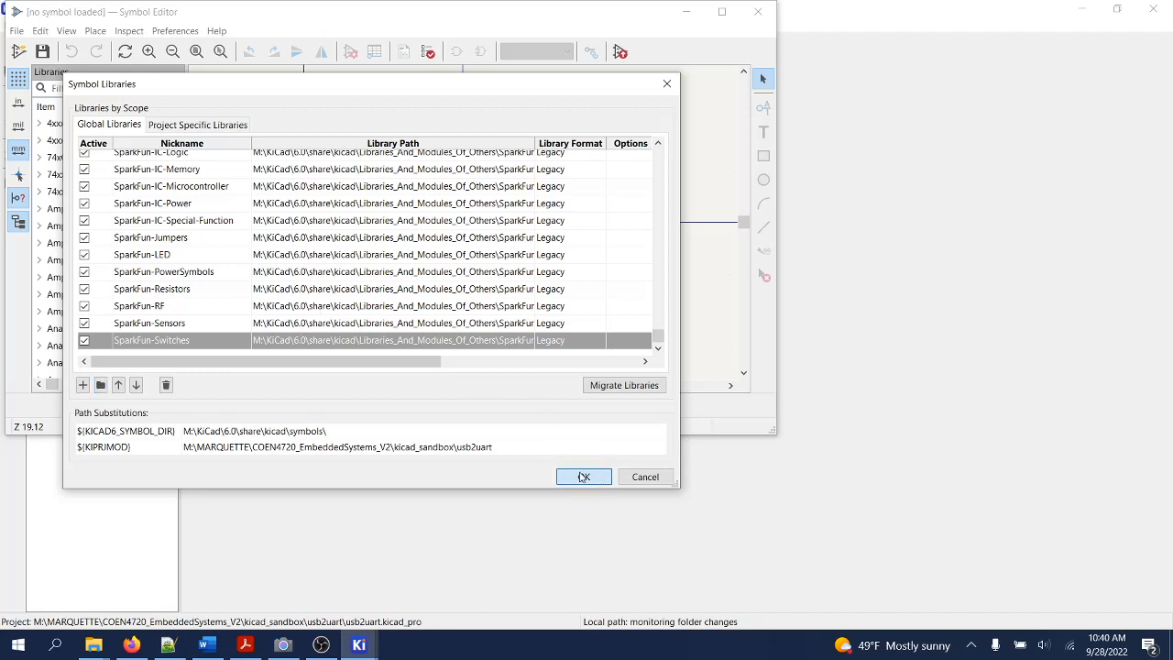
mouse_move(669, 454)
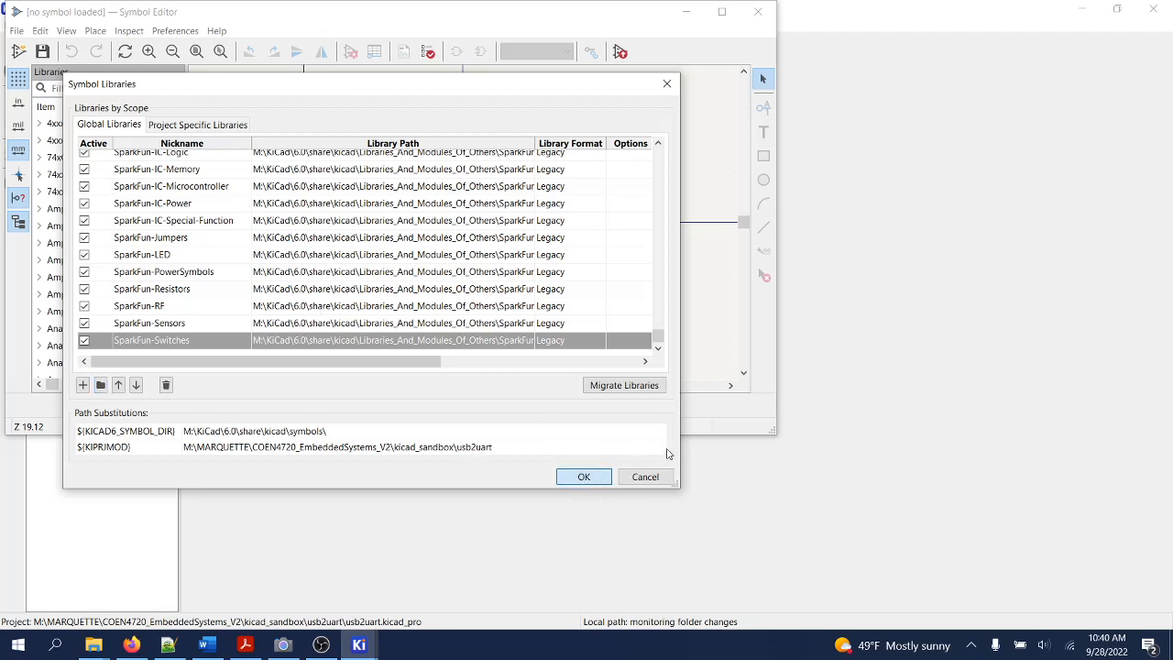
mouse_move(627, 403)
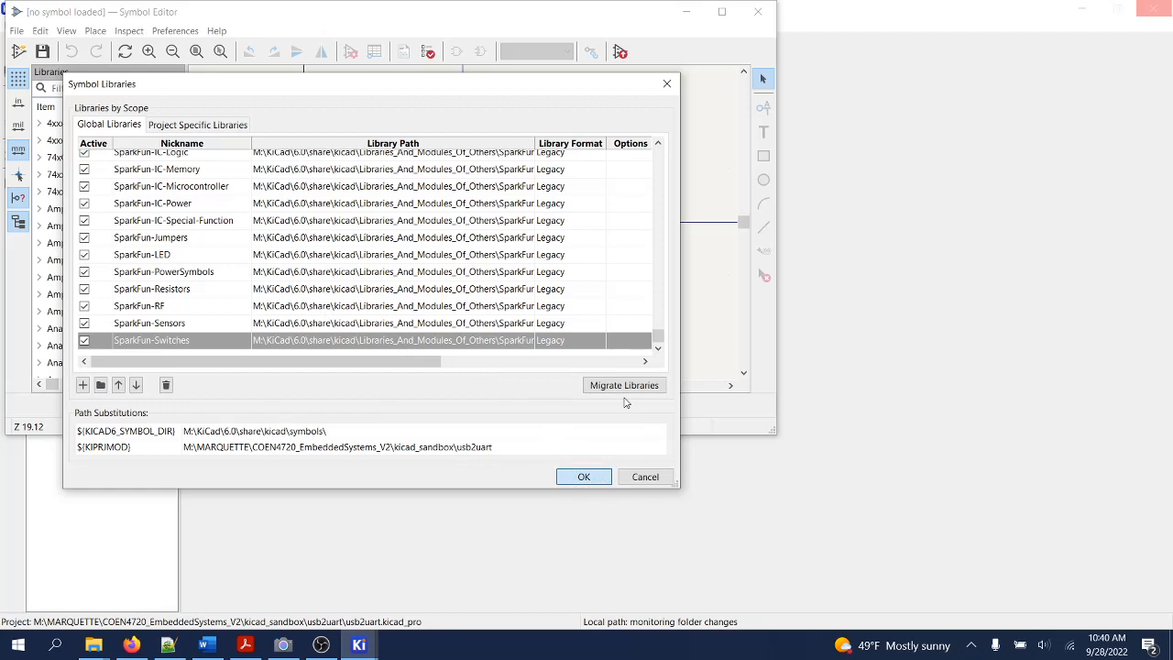
mouse_move(568, 410)
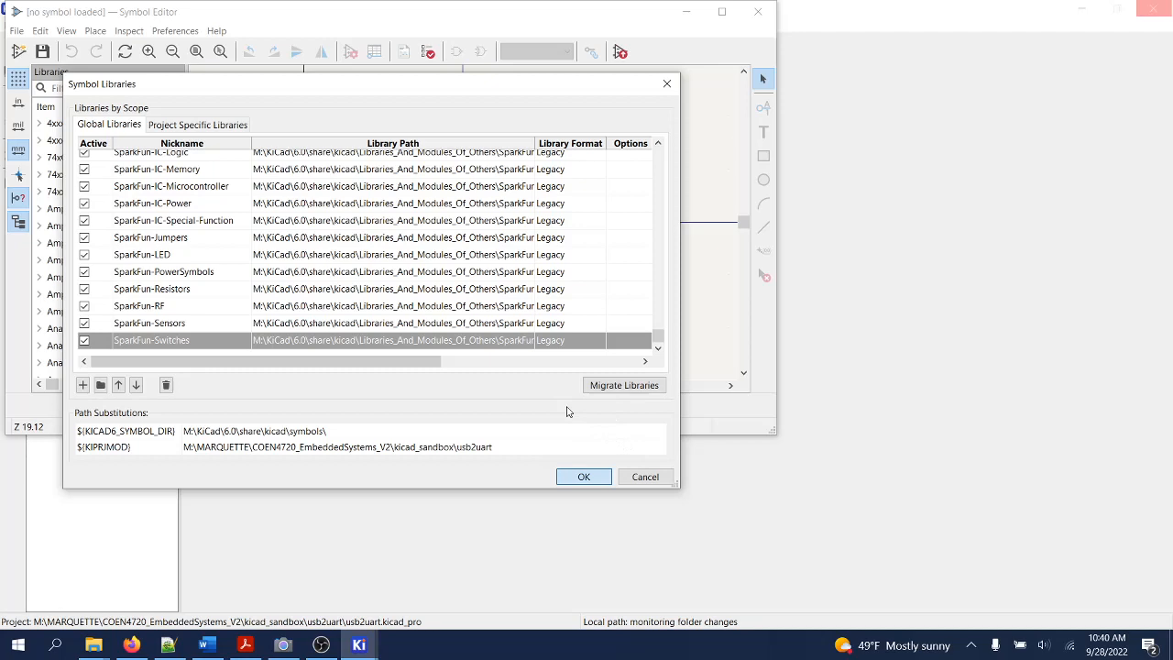
mouse_move(484, 273)
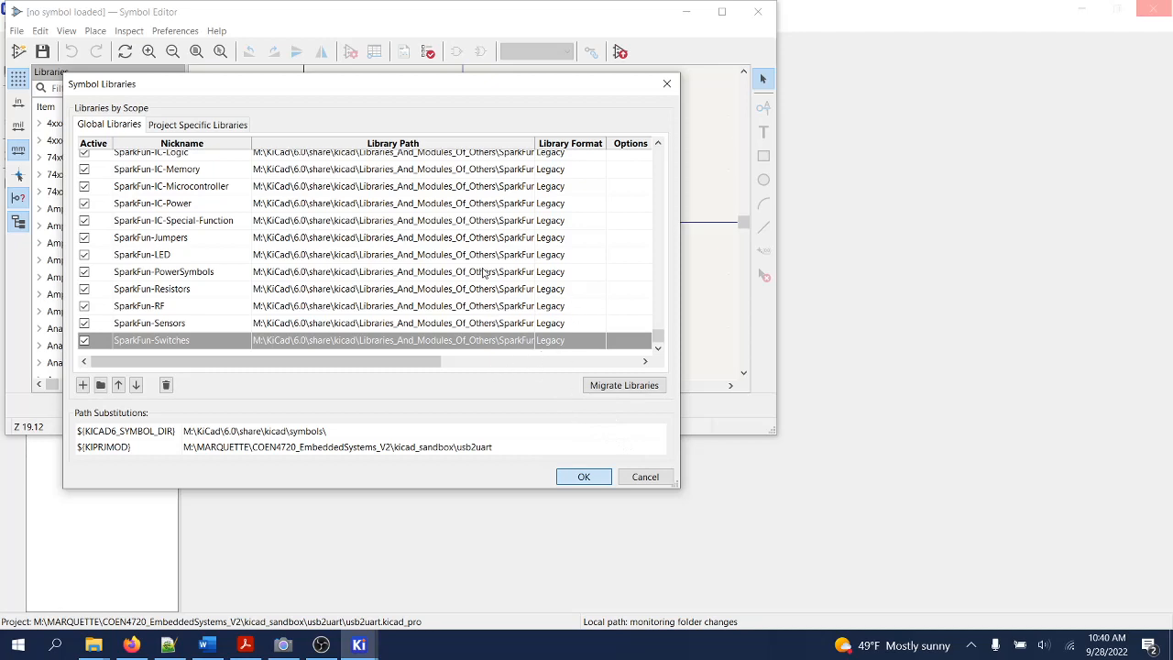
Step: Accept the updated symbol library table and close the Symbol Editor
click(582, 477)
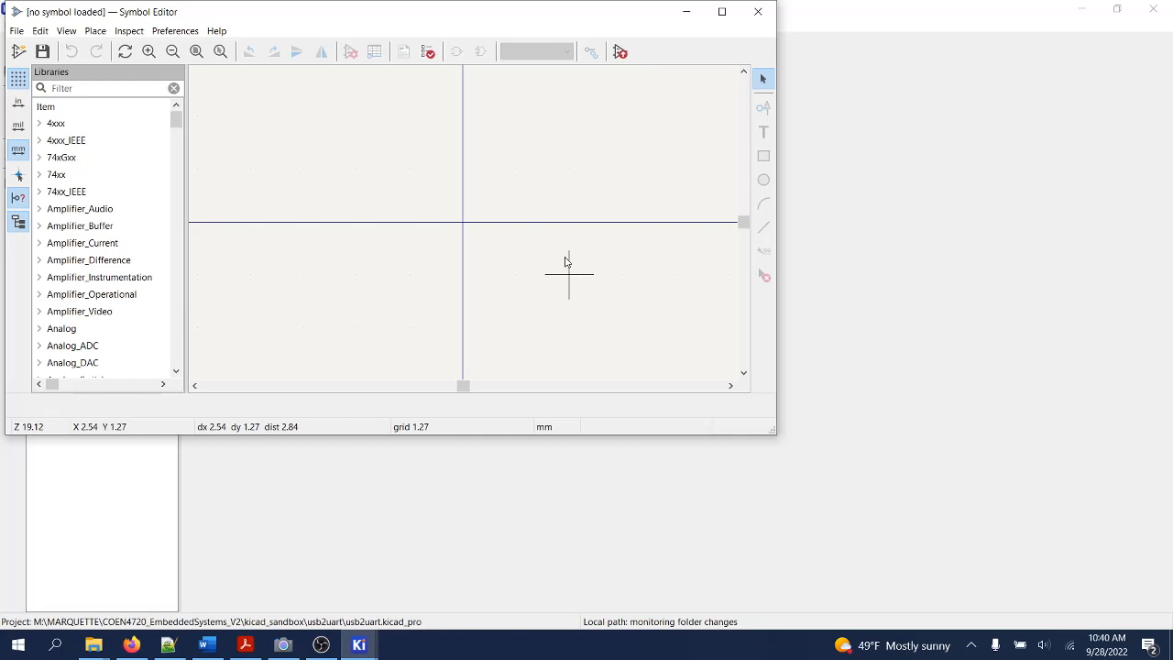
mouse_move(517, 169)
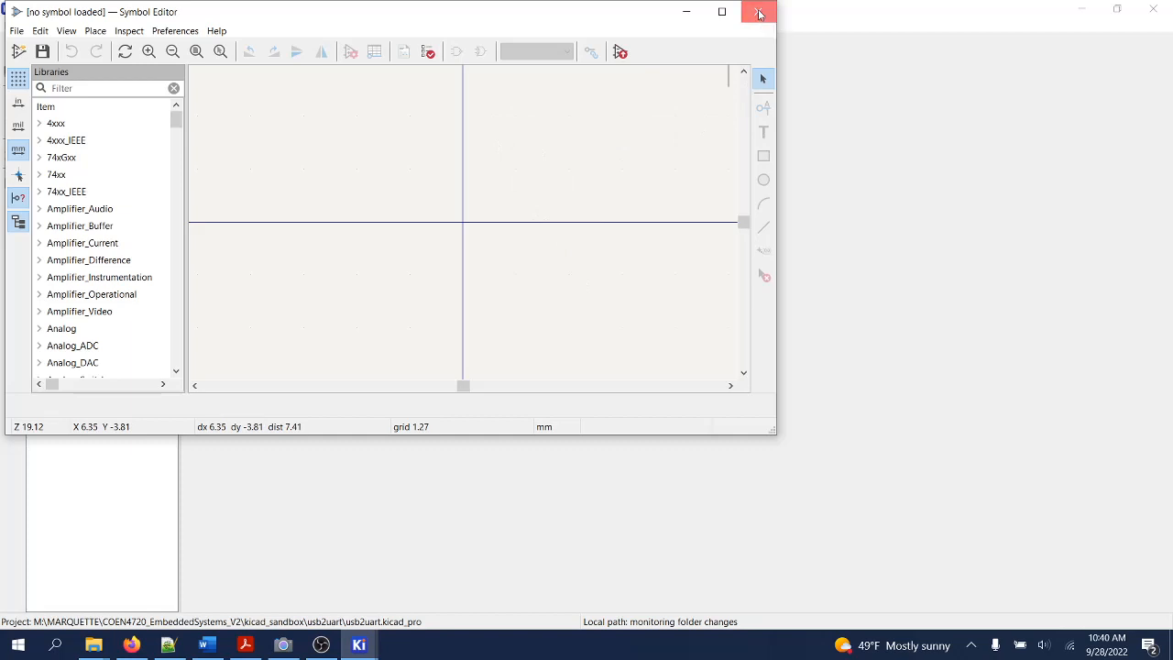
click(759, 11)
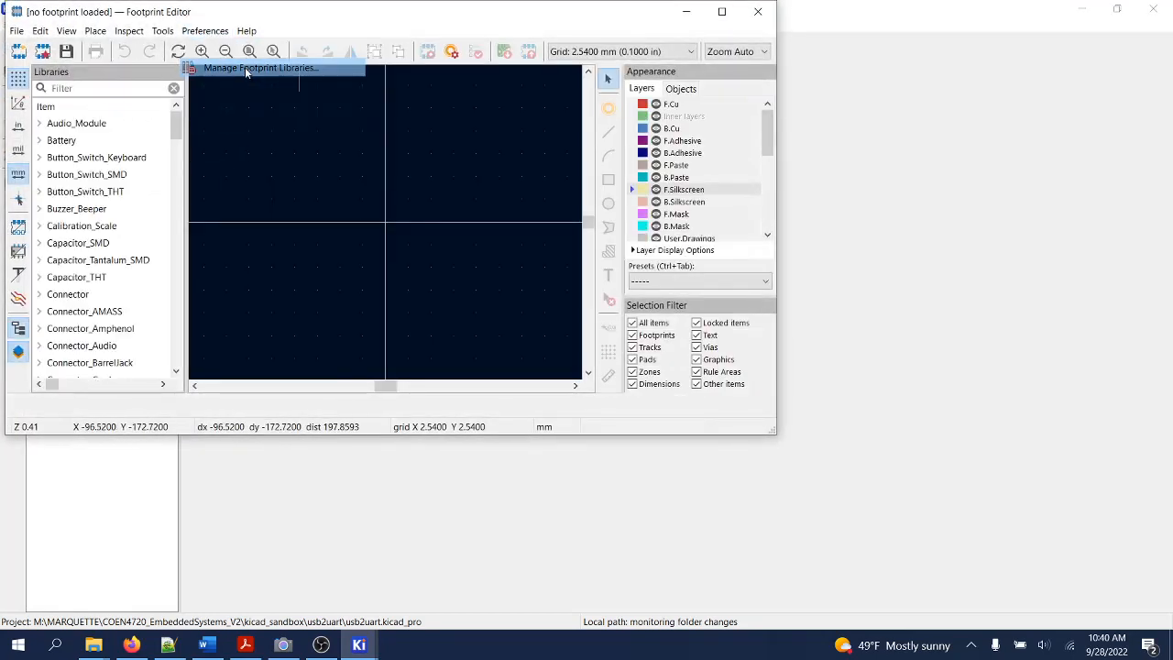
Step: In Manage Footprint Libraries, start adding existing footprint library folders
click(260, 67)
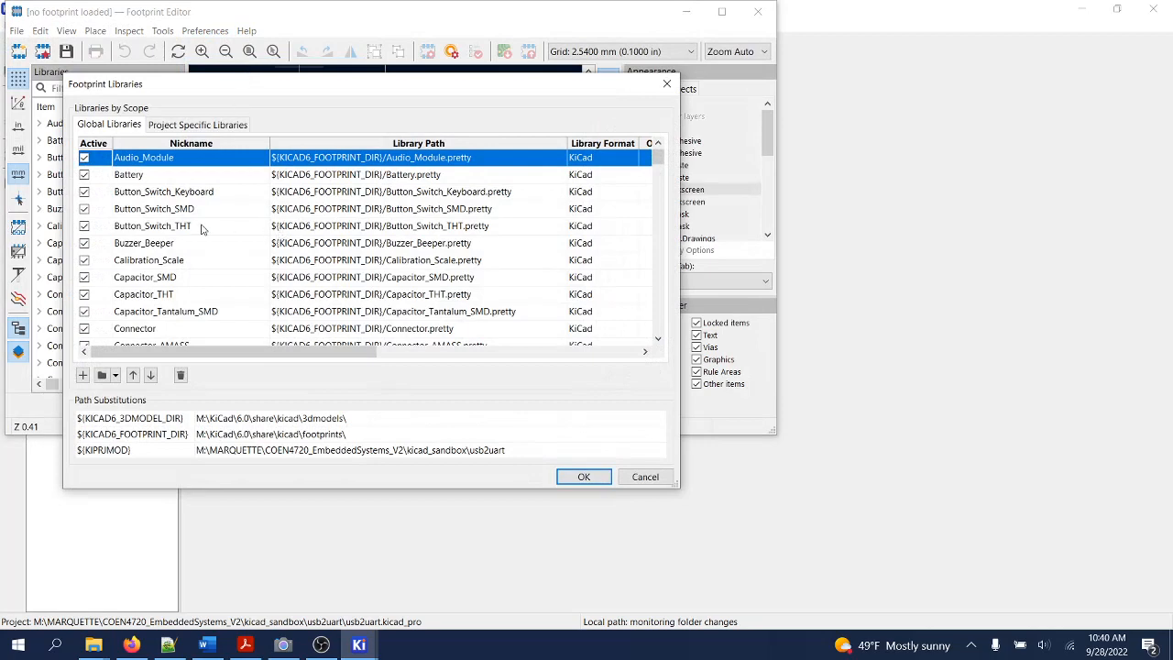
mouse_move(103, 374)
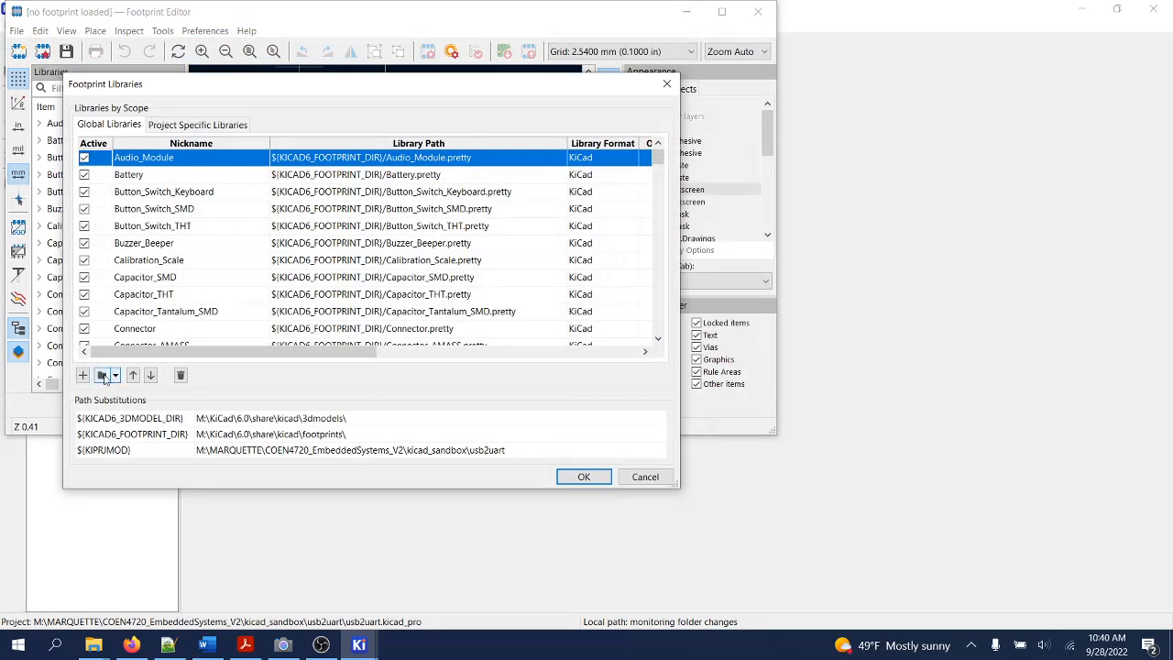
click(83, 373)
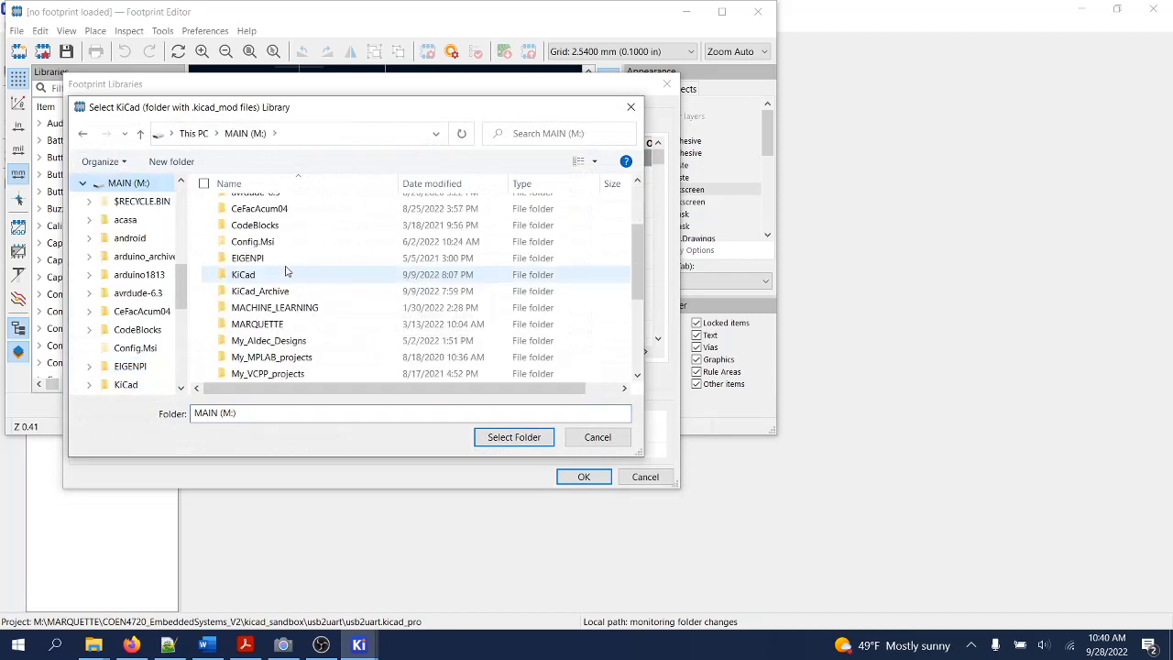
Step: Browse to SparkFun Footprints and add all .pretty folders, from Aesthetics.pretty on, as libraries
double_click(242, 275)
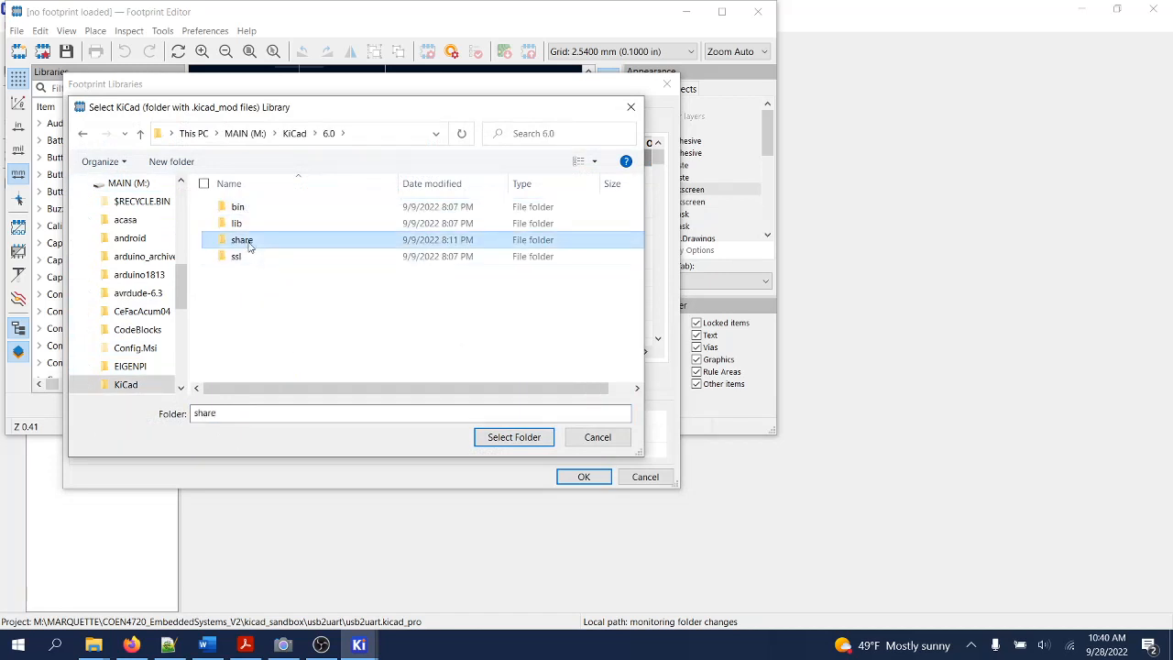
double_click(242, 238)
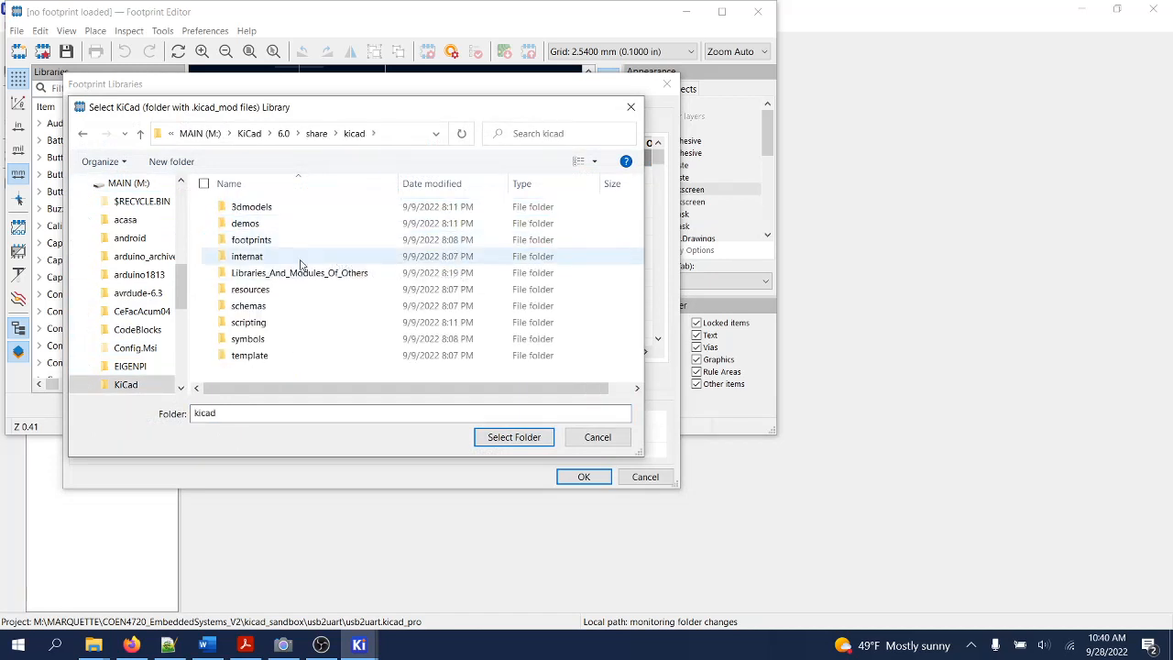
double_click(301, 271)
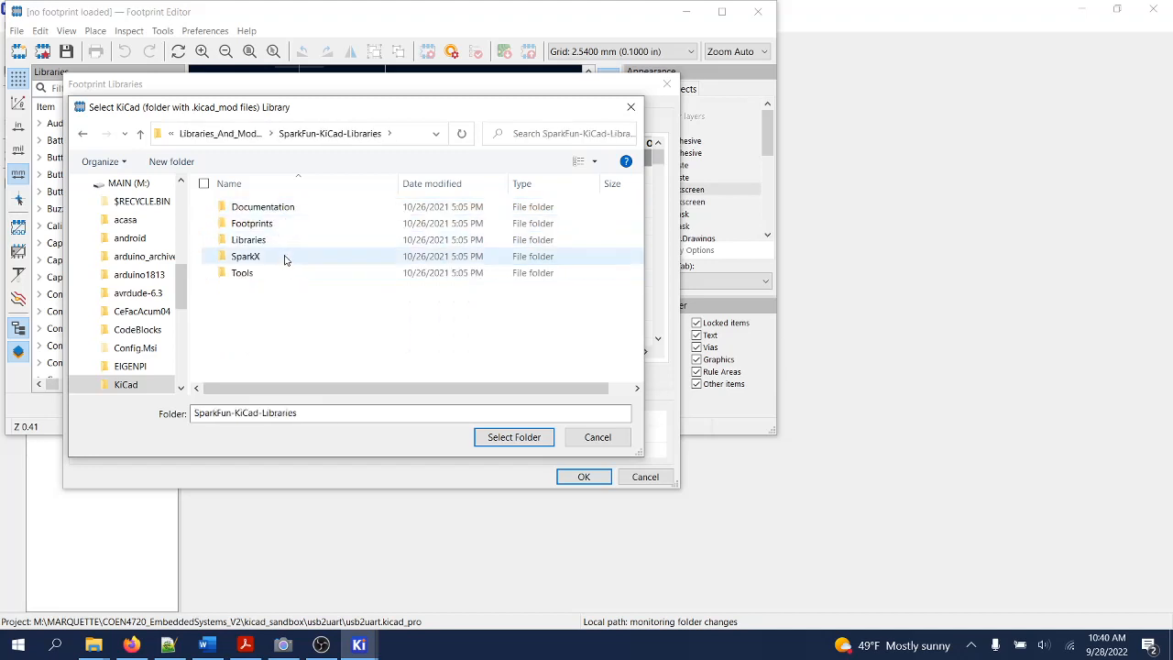
double_click(252, 224)
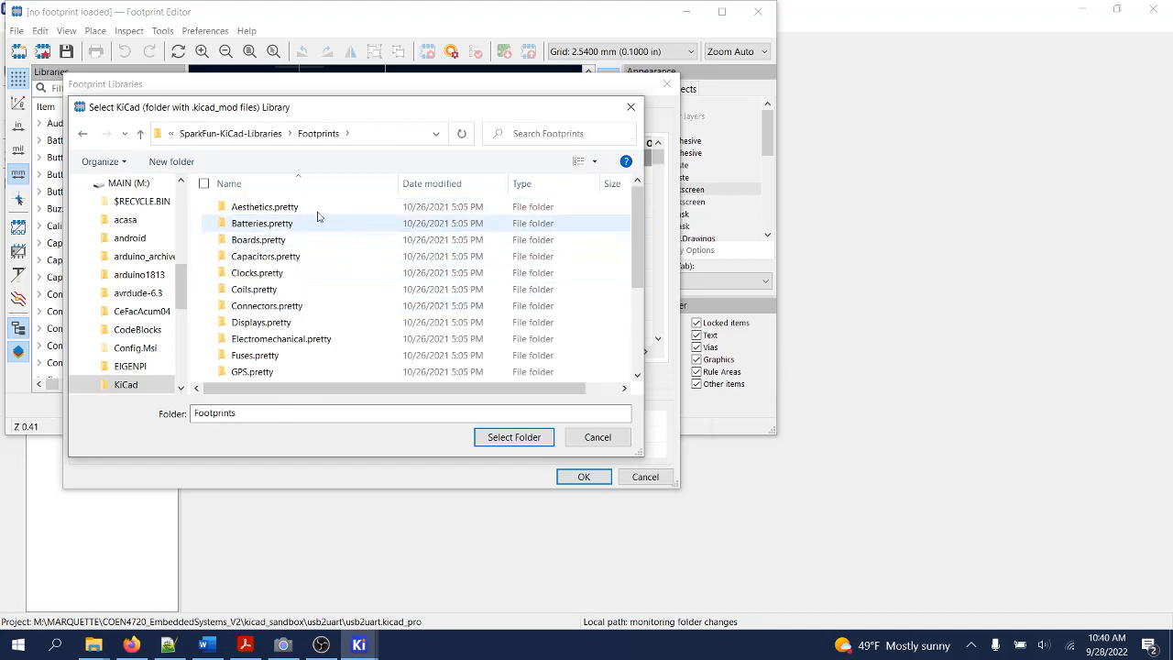
mouse_move(286, 205)
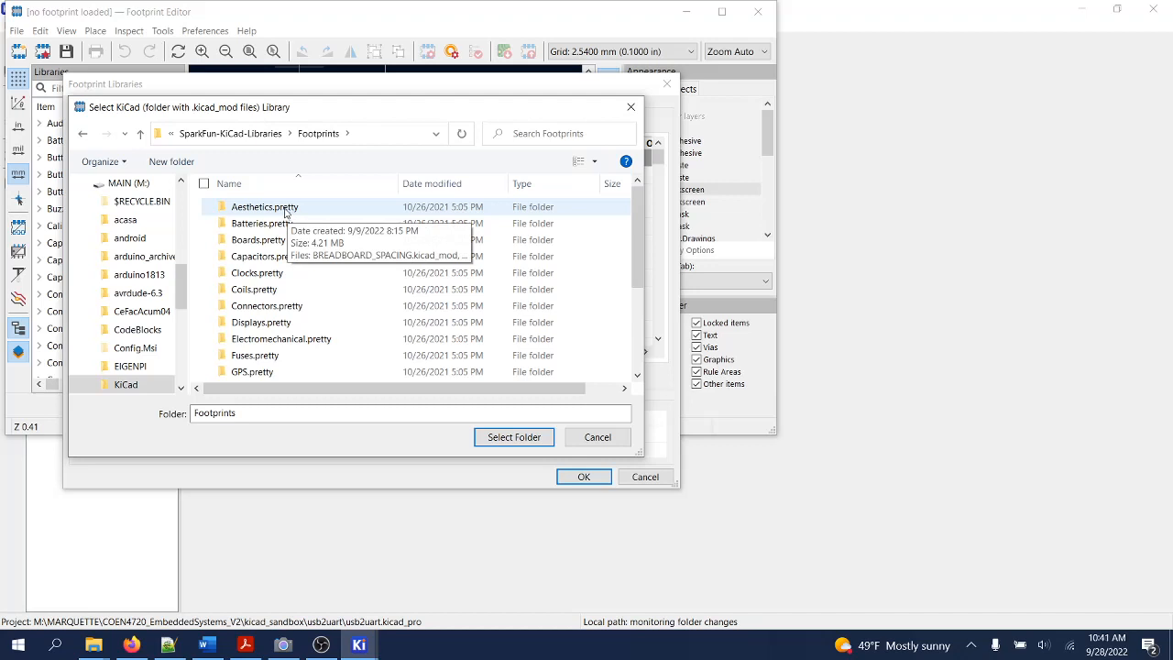
mouse_move(260, 223)
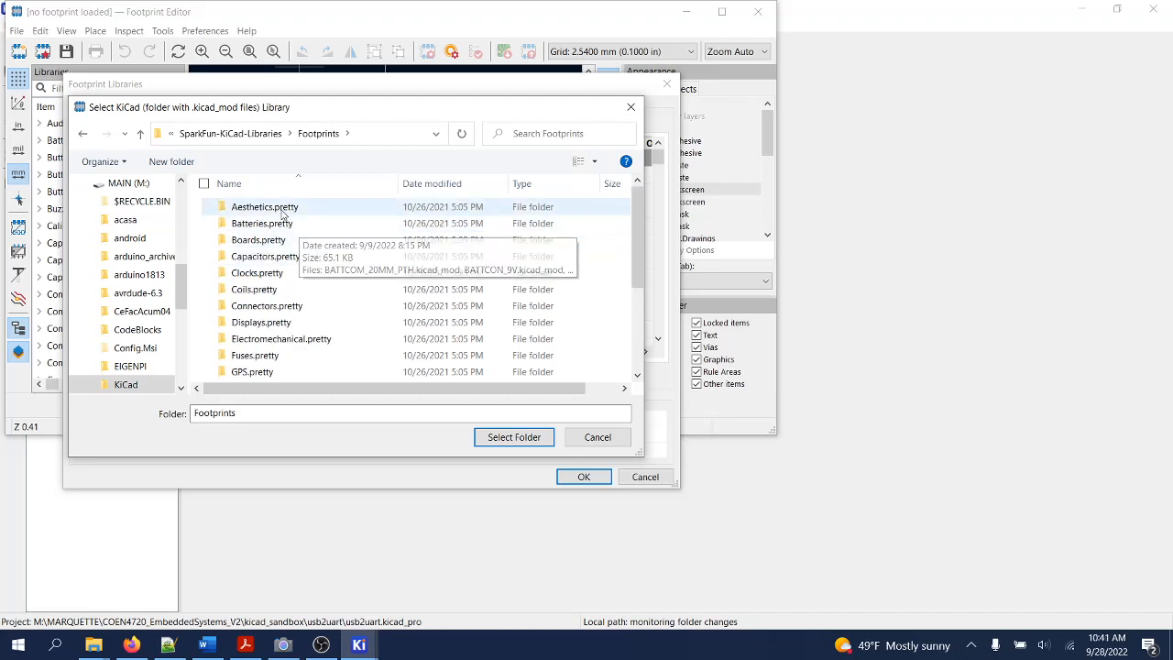
click(264, 205)
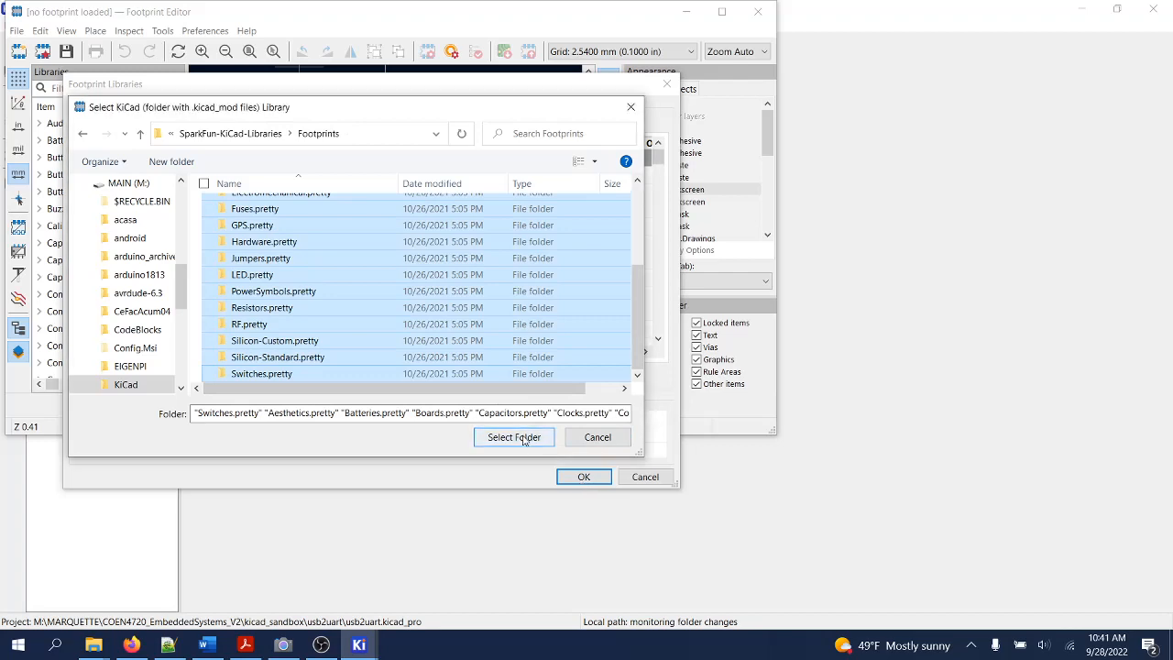
click(513, 436)
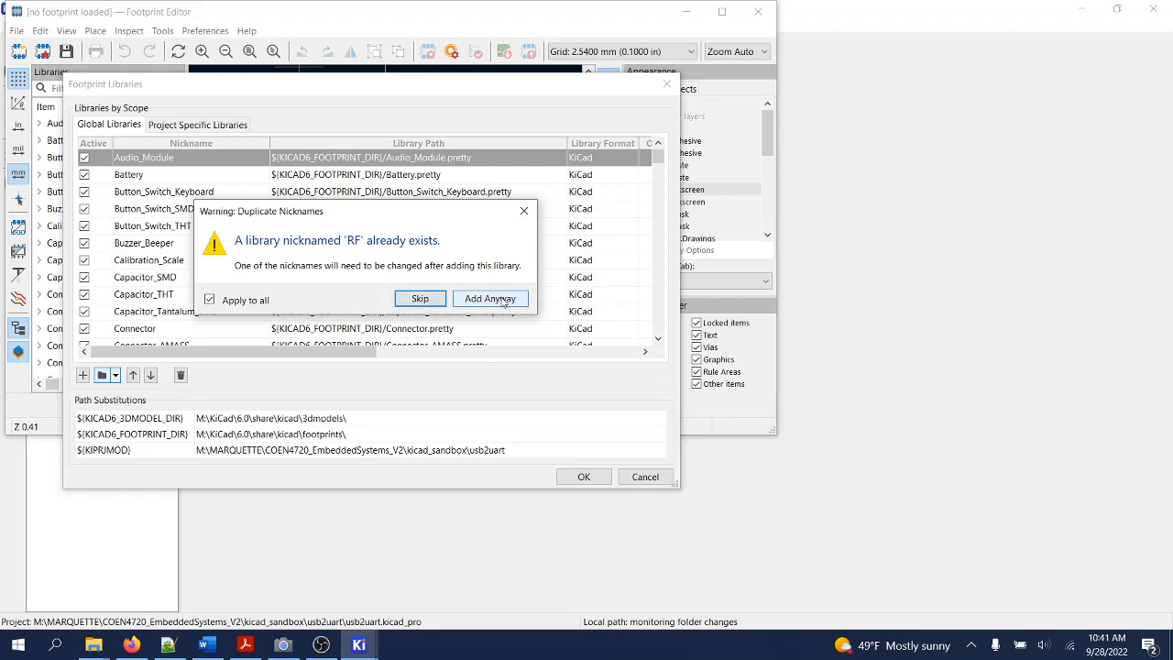
Step: Add the SparkFun libraries anyway and hit the duplicate RF nickname error on saving
click(491, 297)
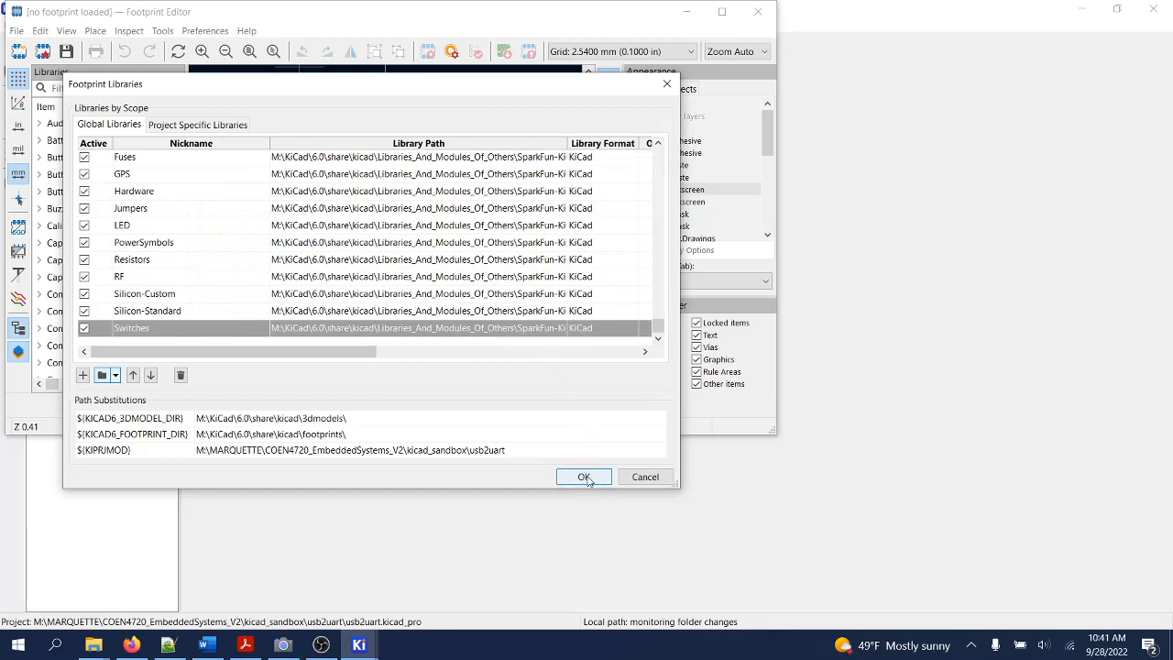
click(583, 477)
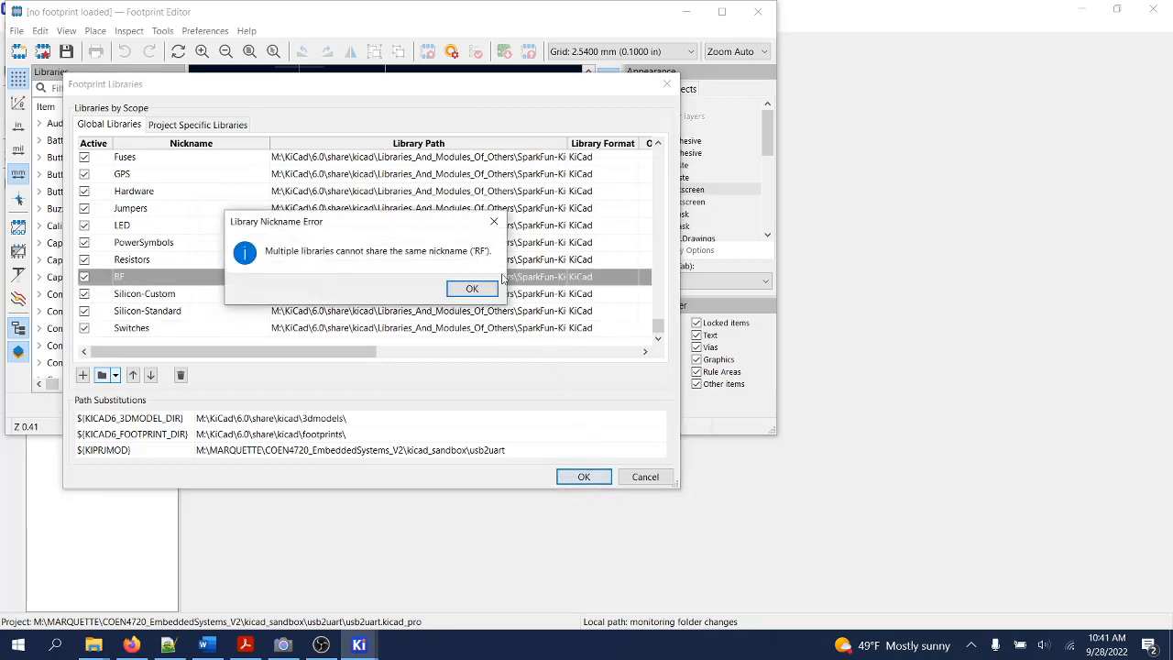
click(471, 288)
text(-Sparkfun)
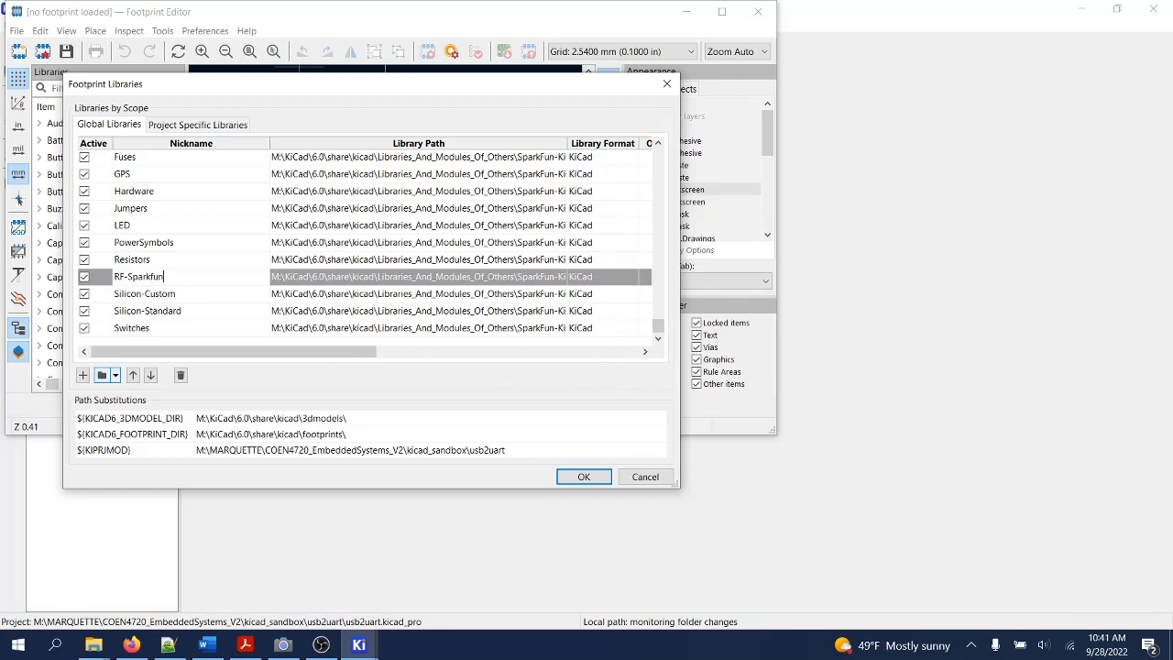
mouse_move(582, 476)
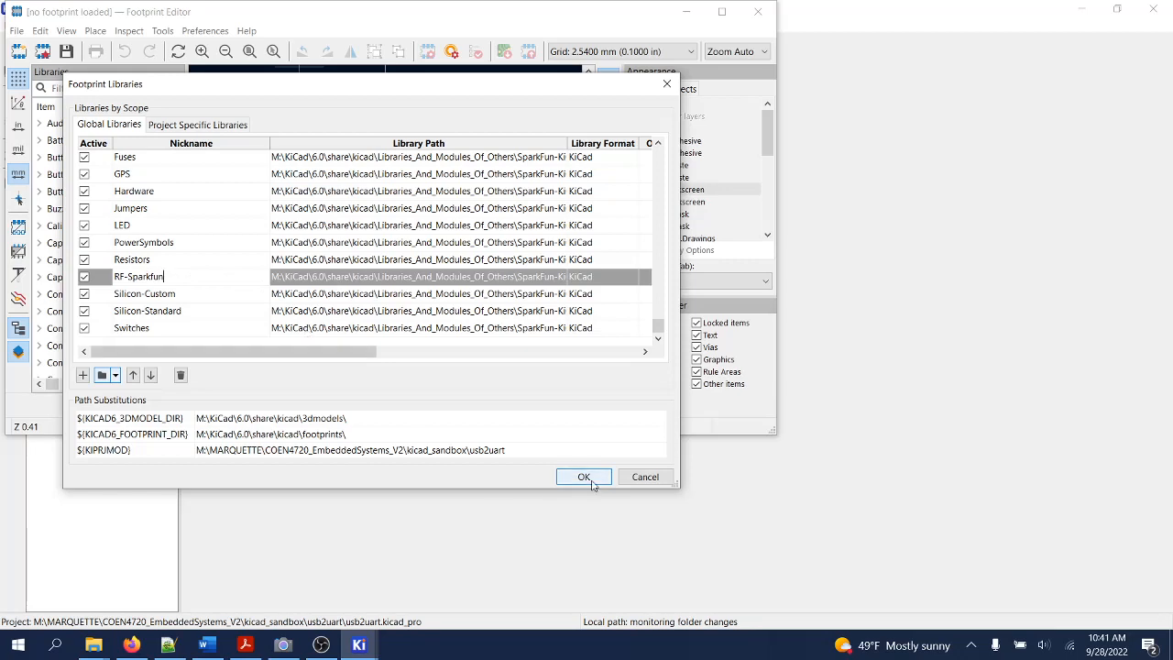
Step: Save the table with the duplicate renamed RF-Sparkfun and close the Footprint Editor
click(583, 477)
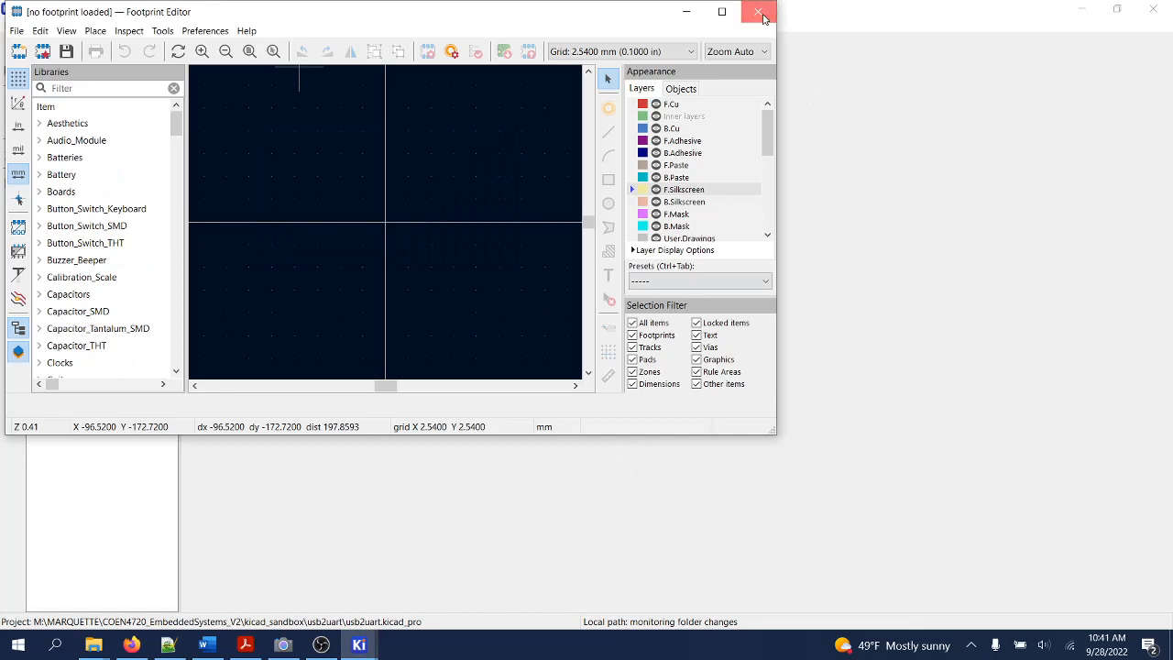
click(759, 11)
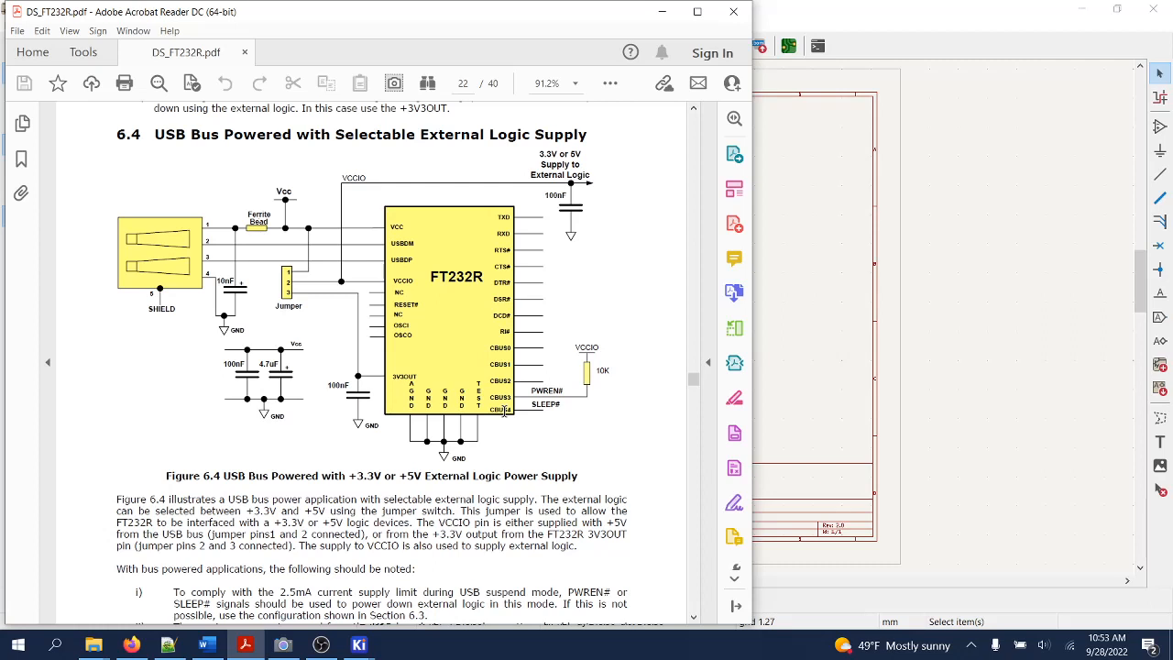
mouse_move(565, 268)
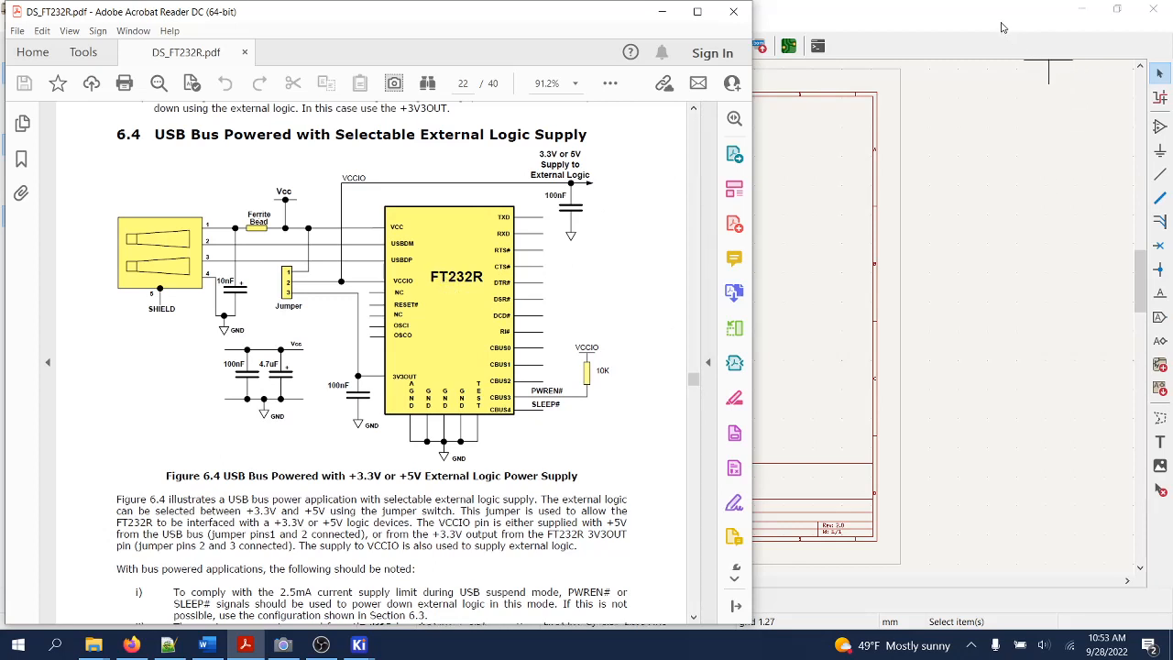
Step: Return from the FT232R datasheet to the usb2uart schematic
click(359, 645)
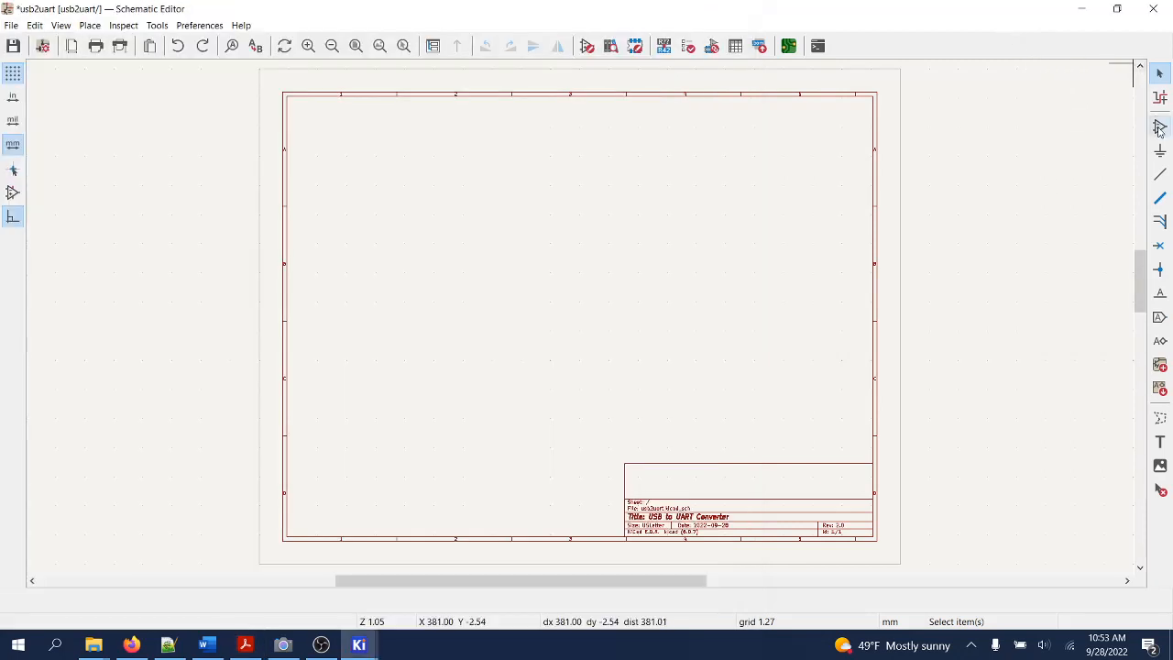
Step: Place the FT232RLSSOP symbol from SparkFun-IC-Comms on the sheet, then bring up the datasheet
click(1158, 127)
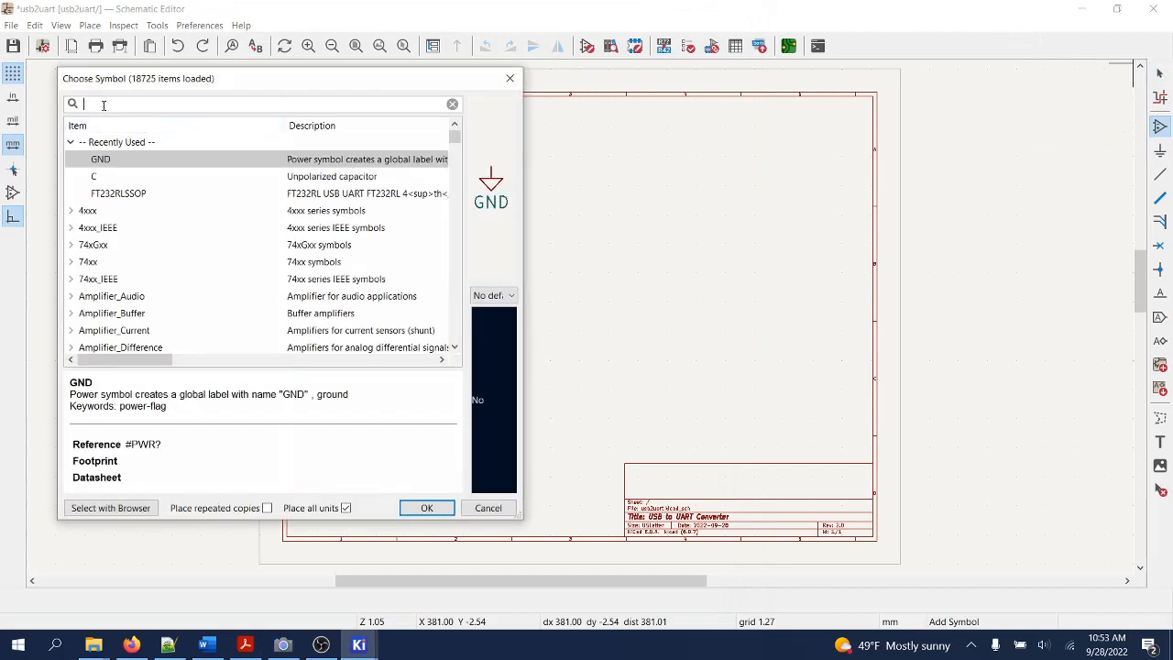
text(t)
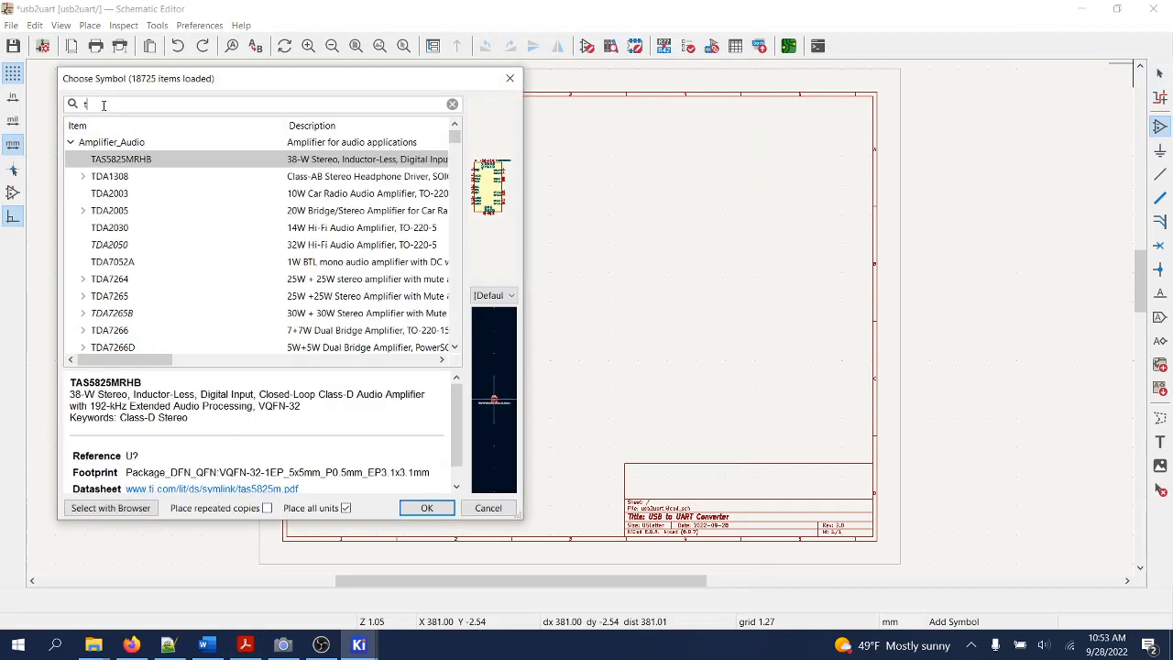
text(ft232)
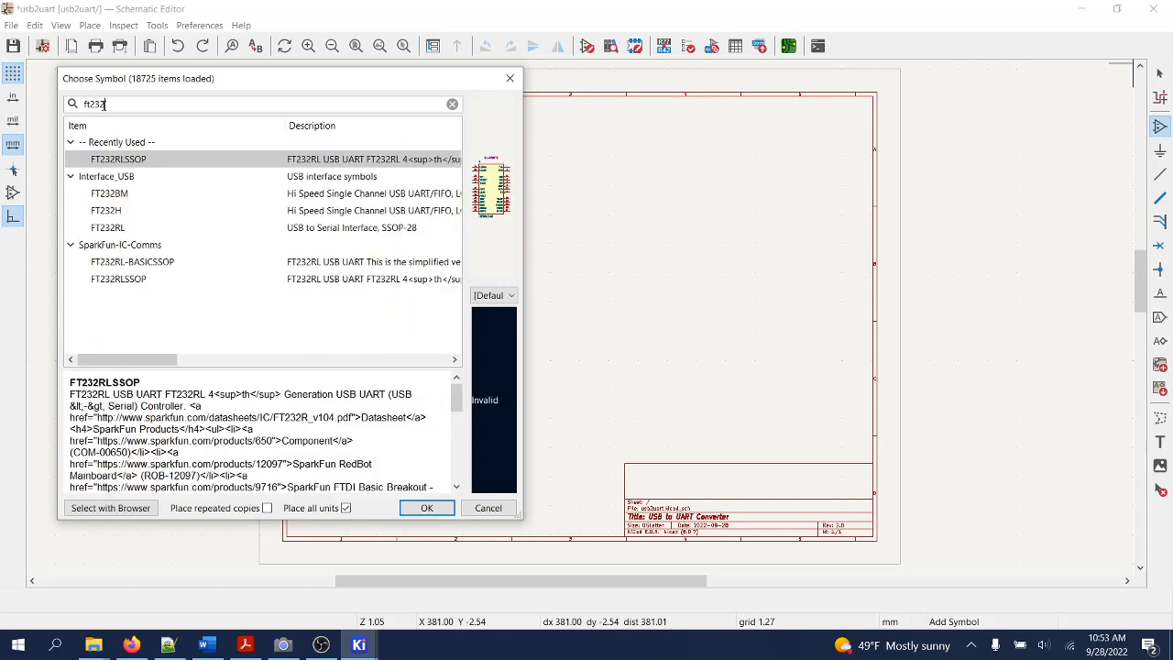
click(117, 278)
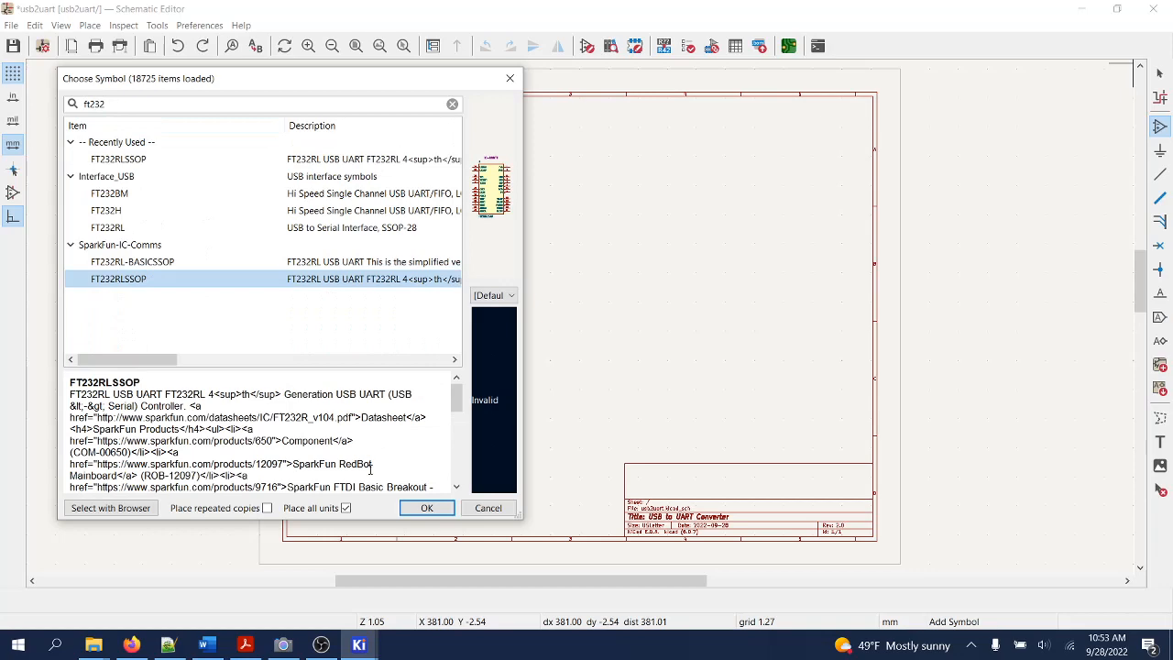
click(425, 507)
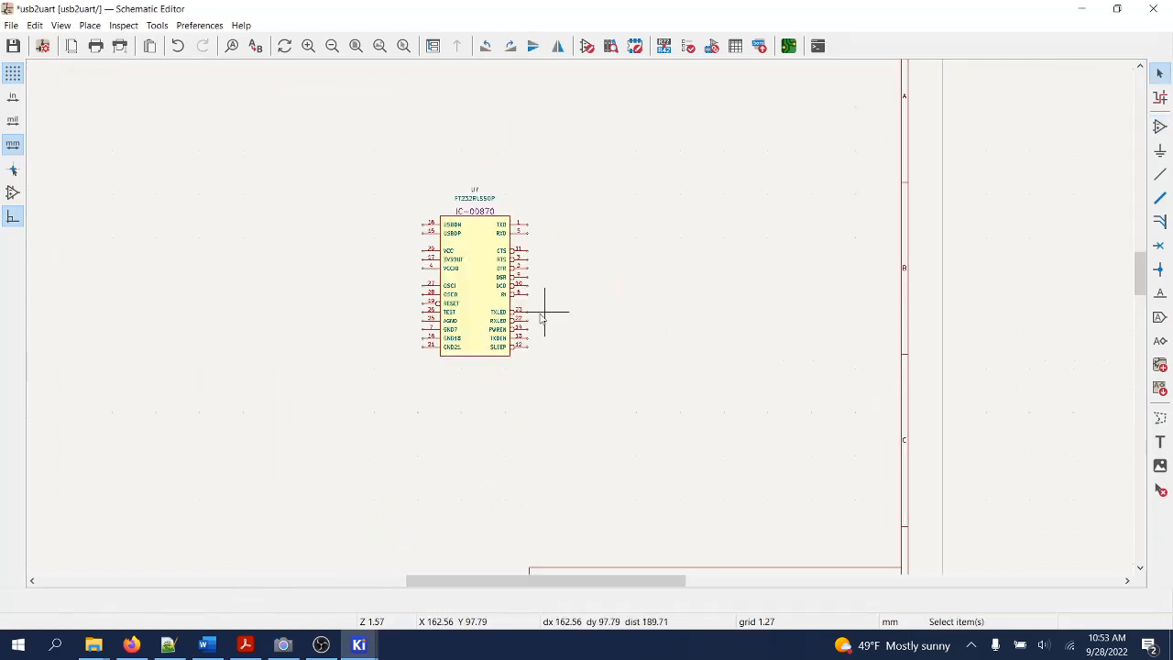
scroll(up, 3)
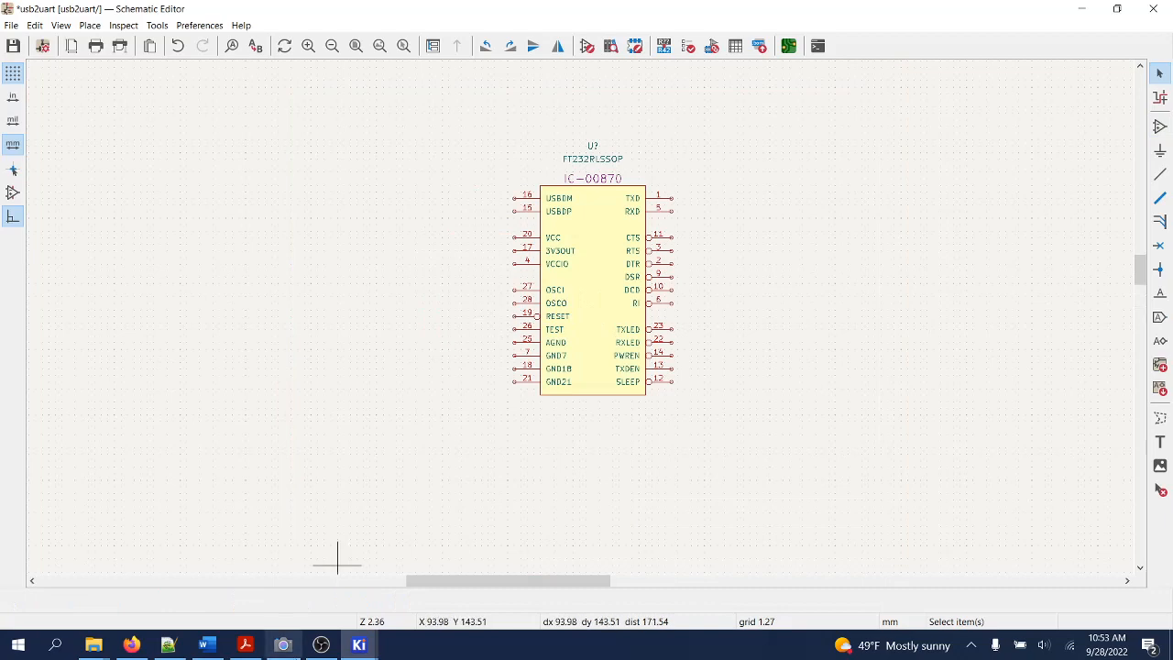
click(245, 645)
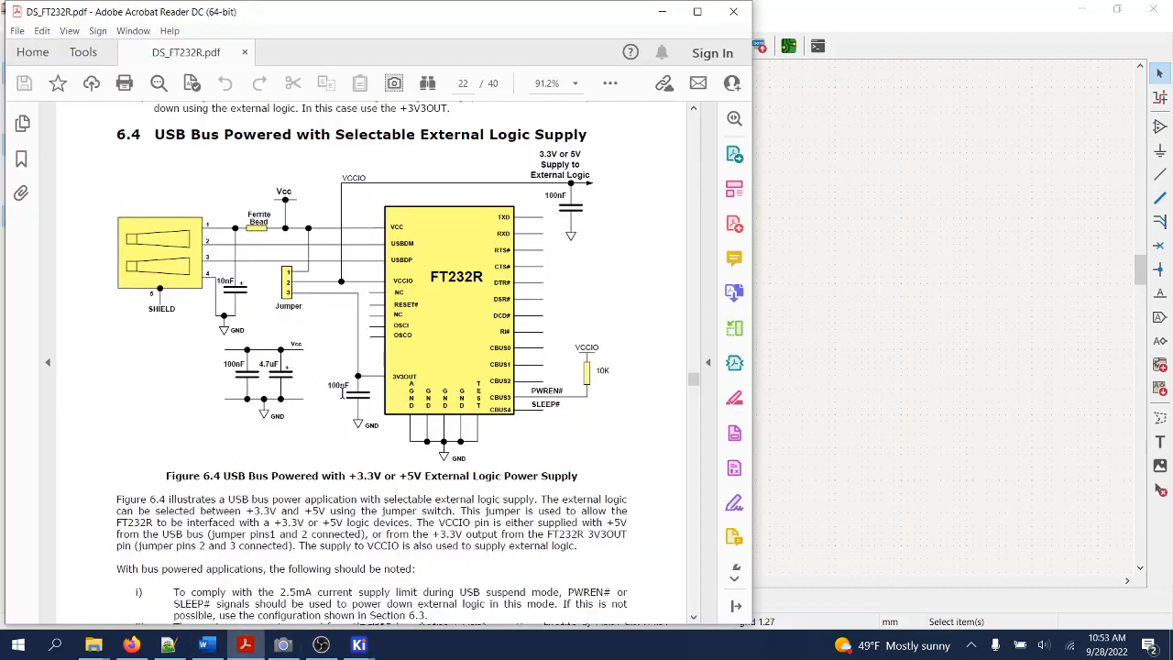
mouse_move(363, 406)
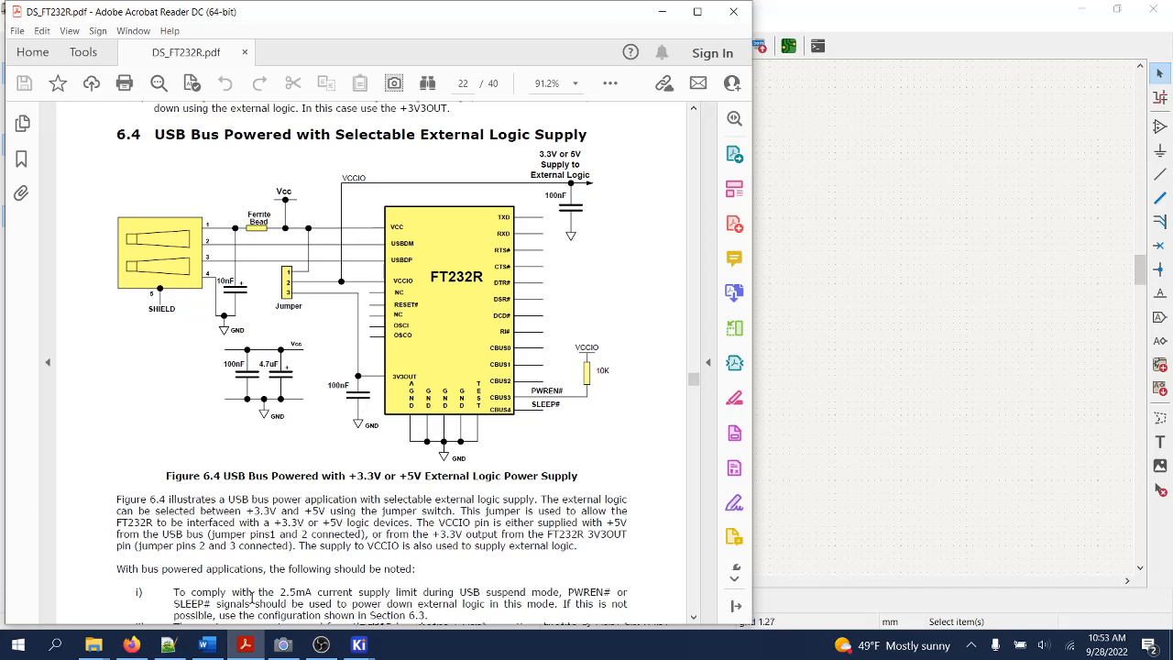
mouse_move(207, 645)
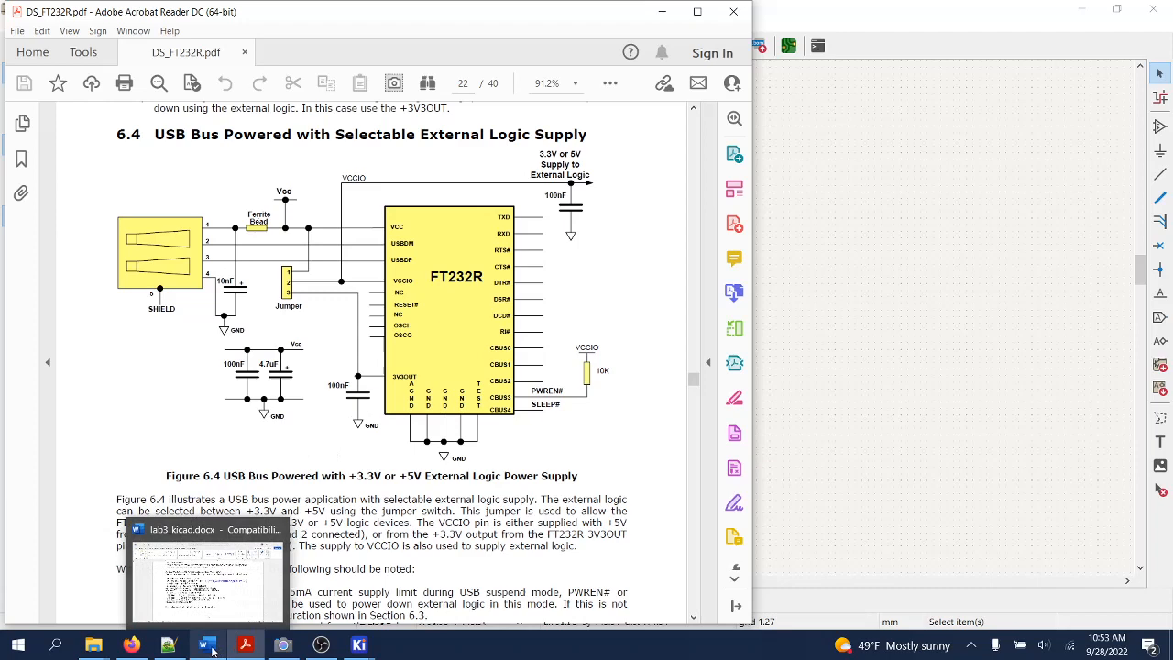
Step: Return from the datasheet's Figure 6.4 to the schematic editor
click(359, 645)
text(capac)
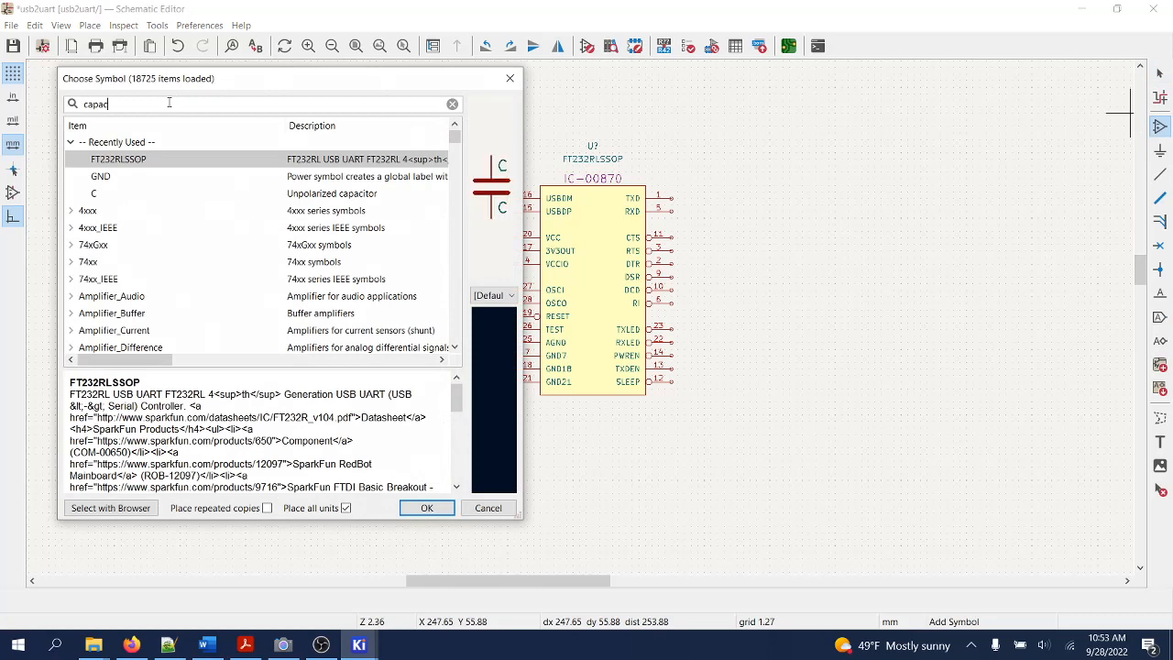
Step: Search 'capacitor' in Choose Symbol, review the results, then switch to the Word handout
text(itor)
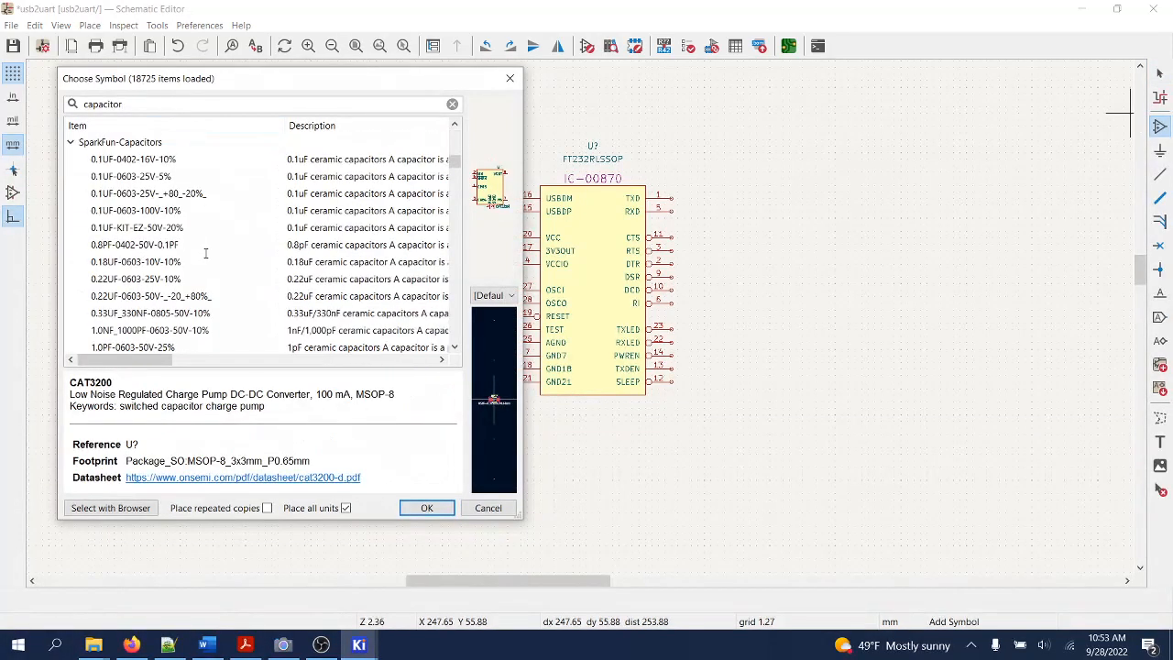
scroll(down, 3)
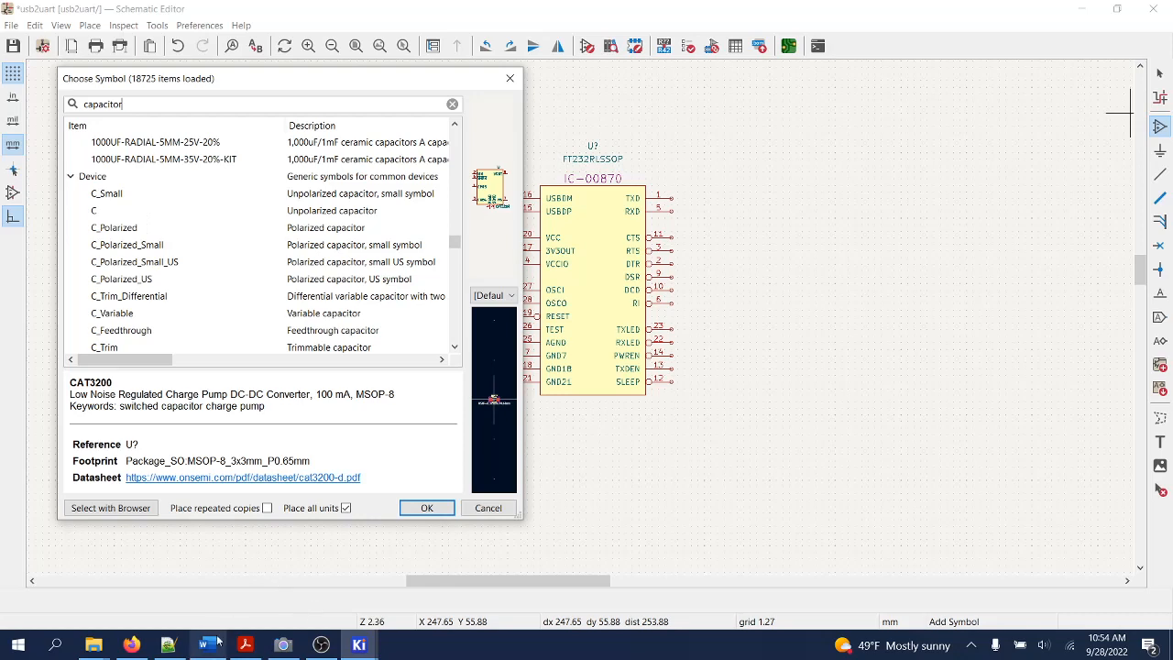
click(205, 645)
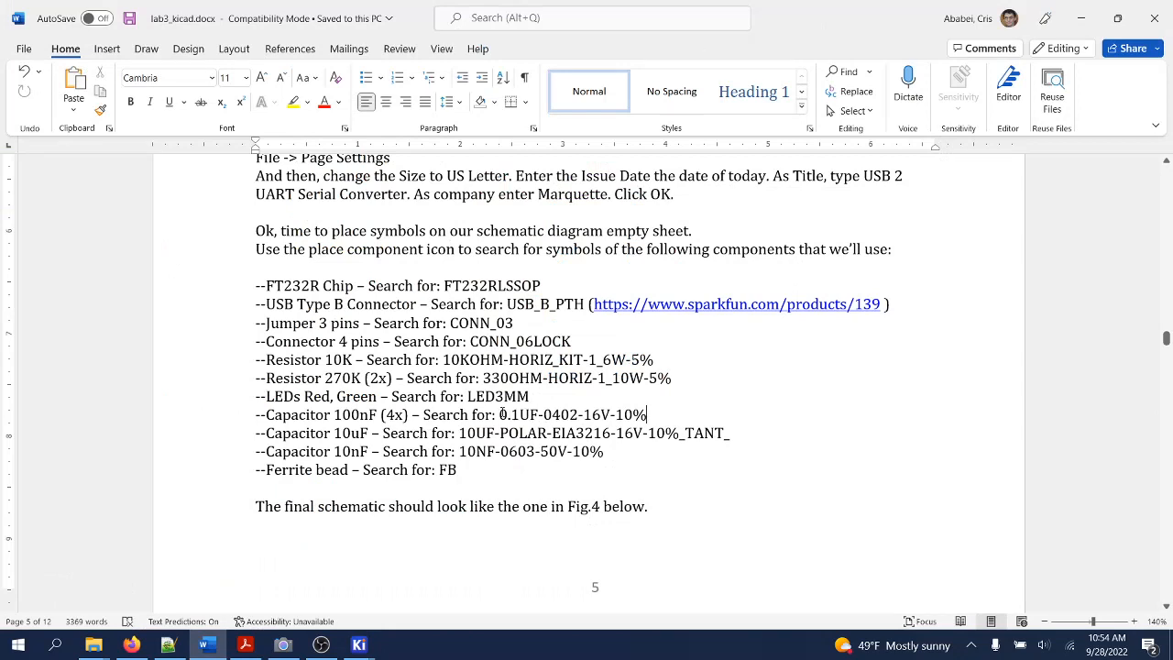
Step: Select the part name 0.1UF-0402-16V-10% in the handout and return to the symbol search
double_click(572, 414)
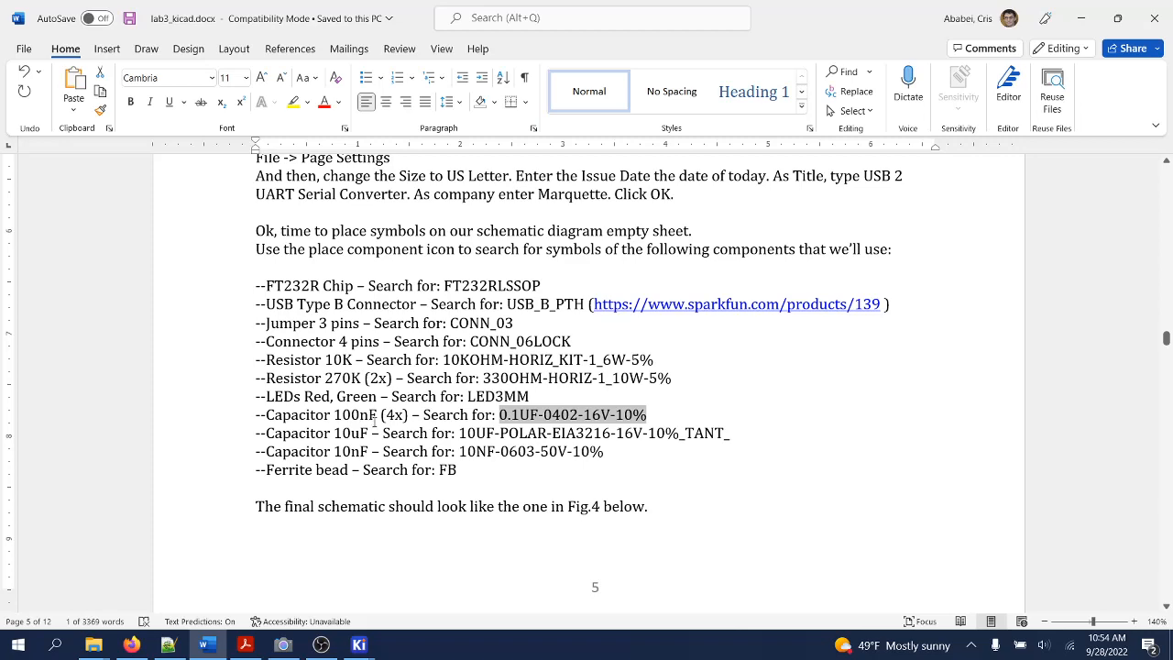
click(359, 645)
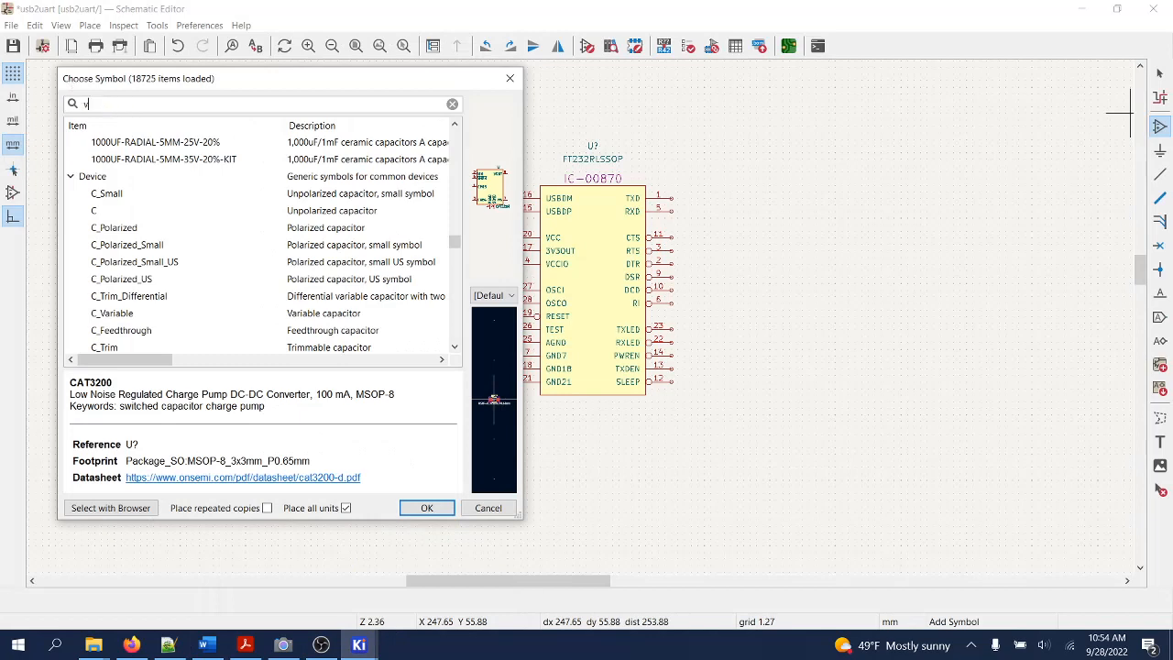
Step: Place a 0.1UF-0402-16V-10% capacitor left of the FT232RLSSOP chip
click(451, 103)
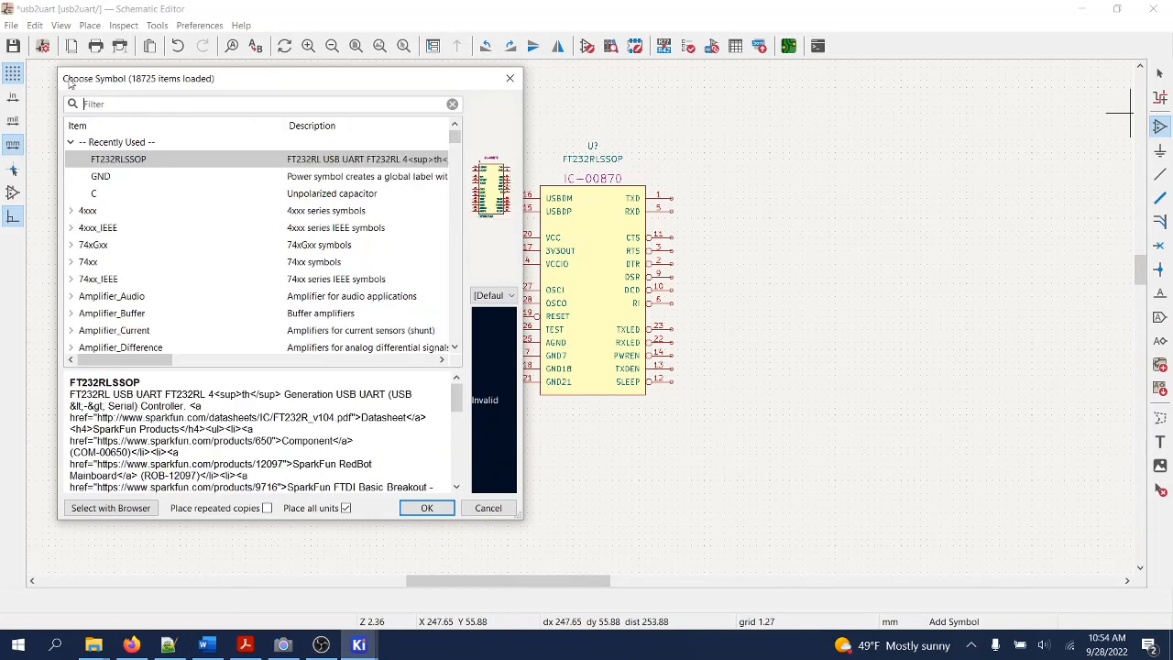
text(0.1UF-0402-16V-10%)
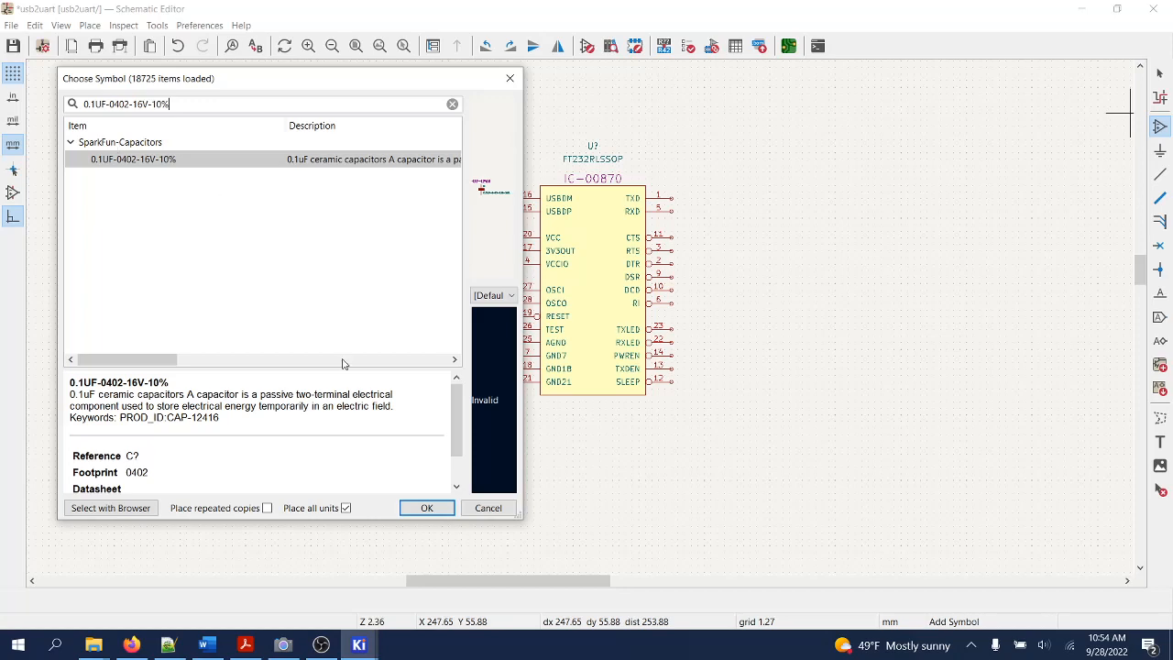
click(425, 507)
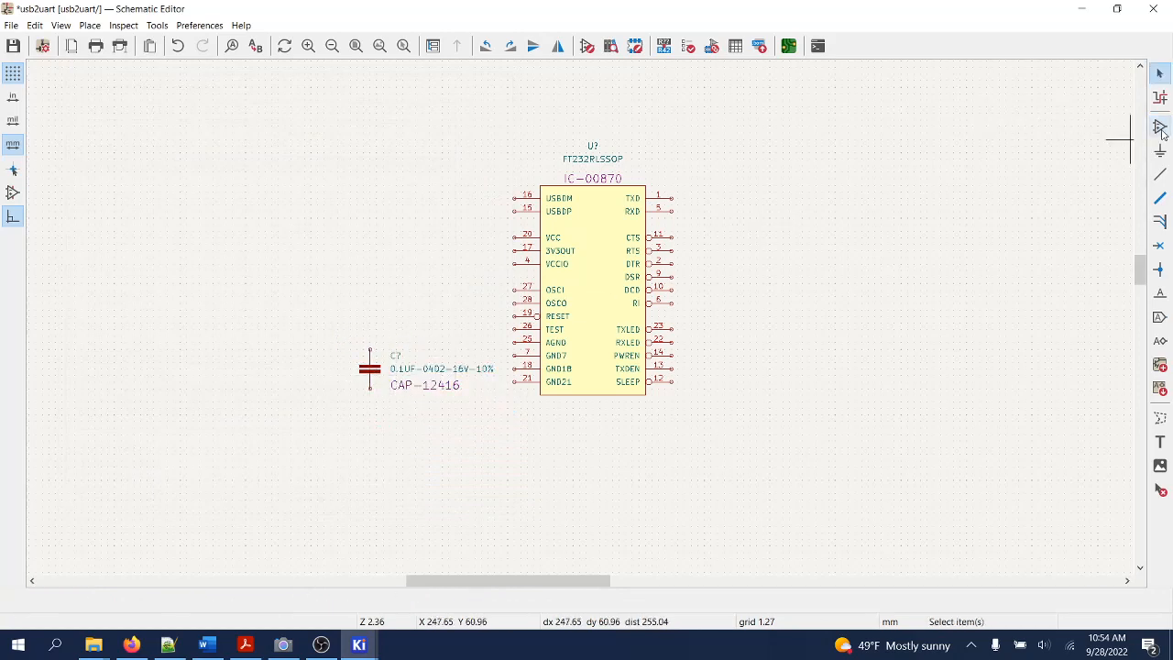
Step: Add a GND power symbol beneath the capacitor
click(1158, 126)
text(gn)
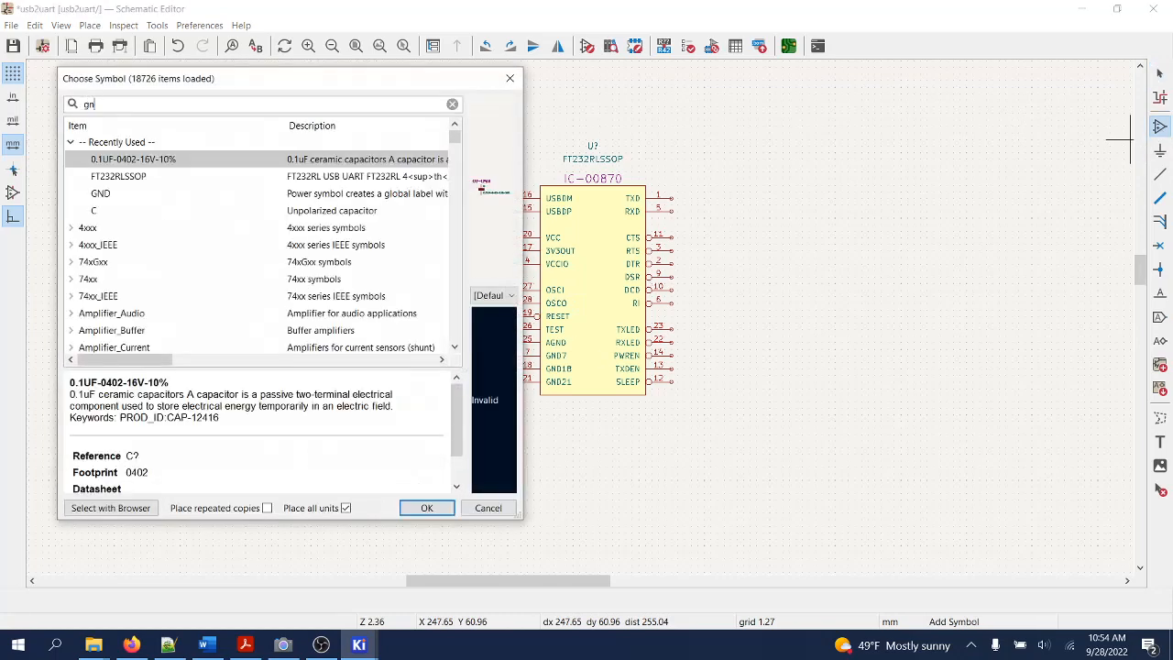
text(d)
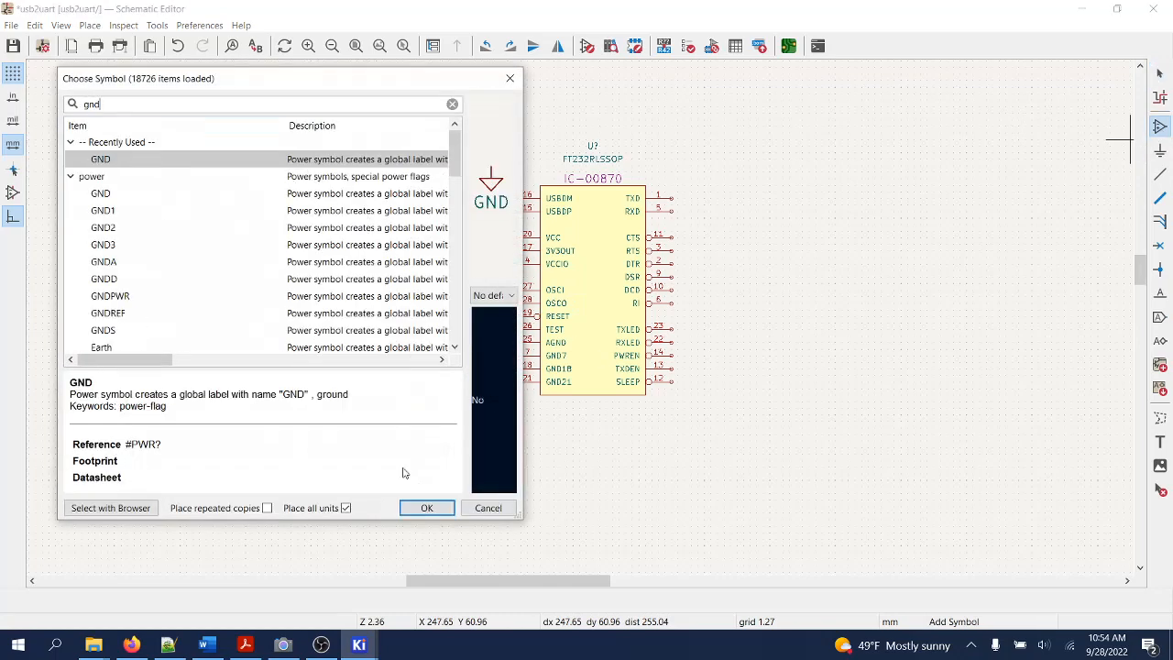
click(425, 508)
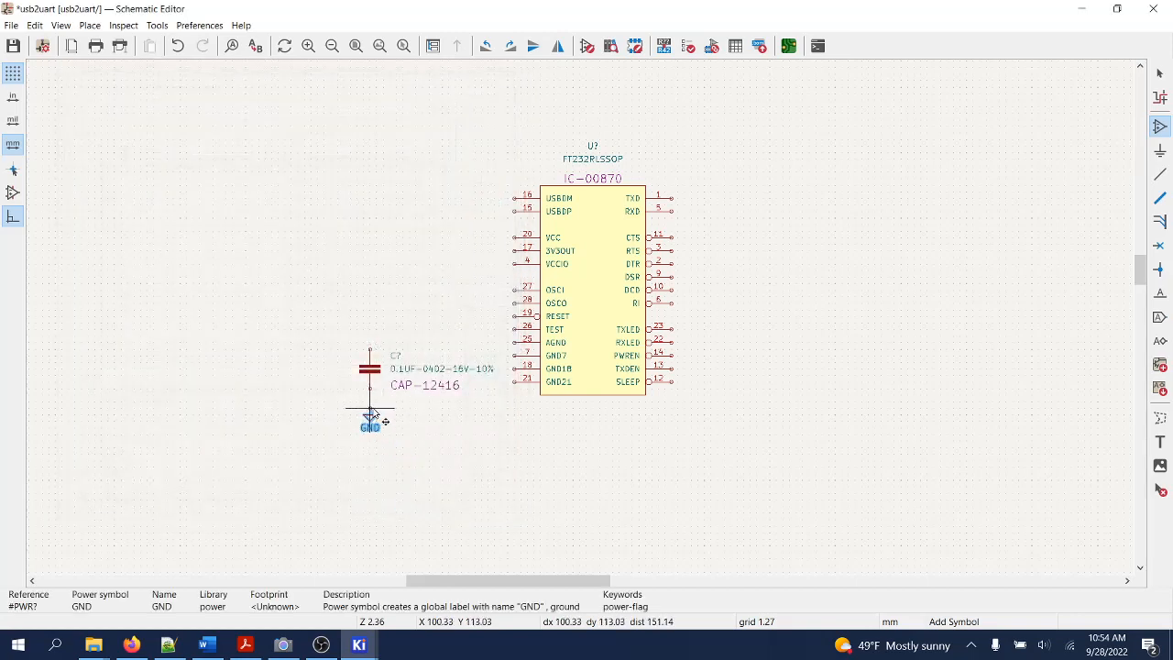
mouse_move(374, 418)
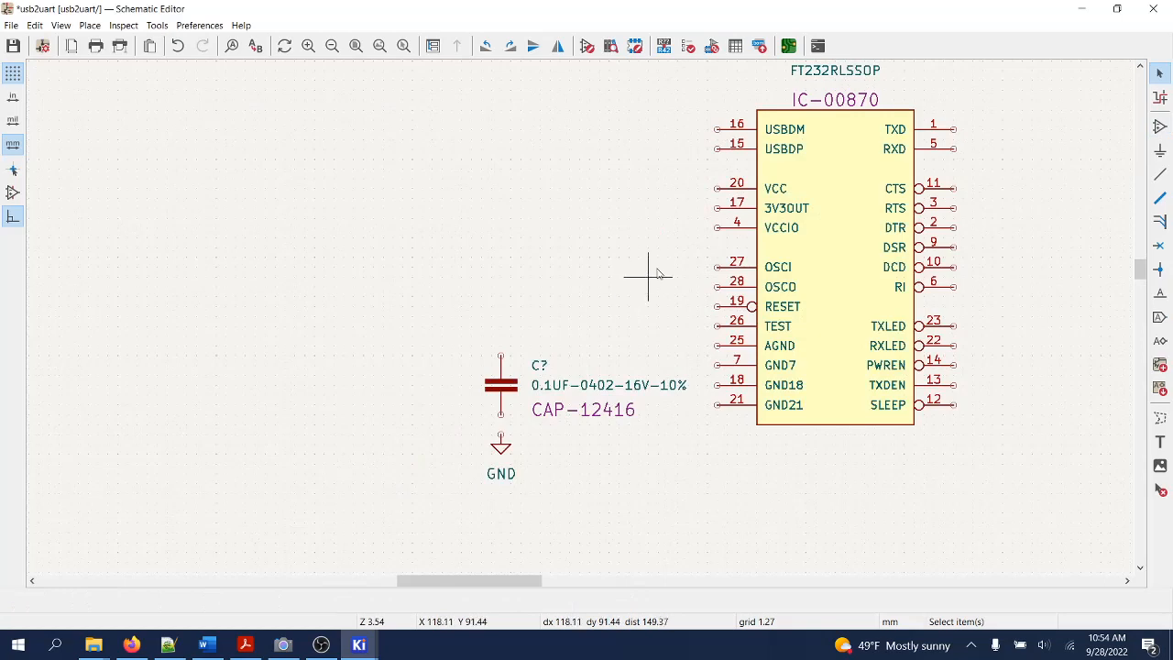
mouse_move(293, 565)
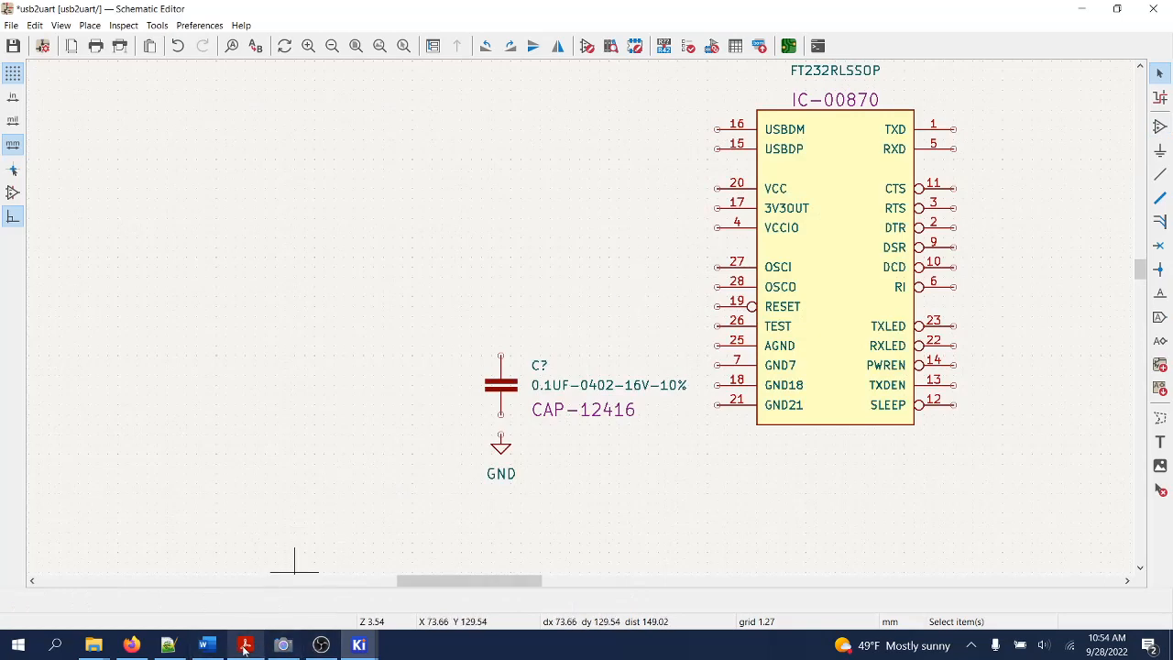
Step: Wire the capacitor's top pin to the chip's 3V3OUT pin 17
click(245, 645)
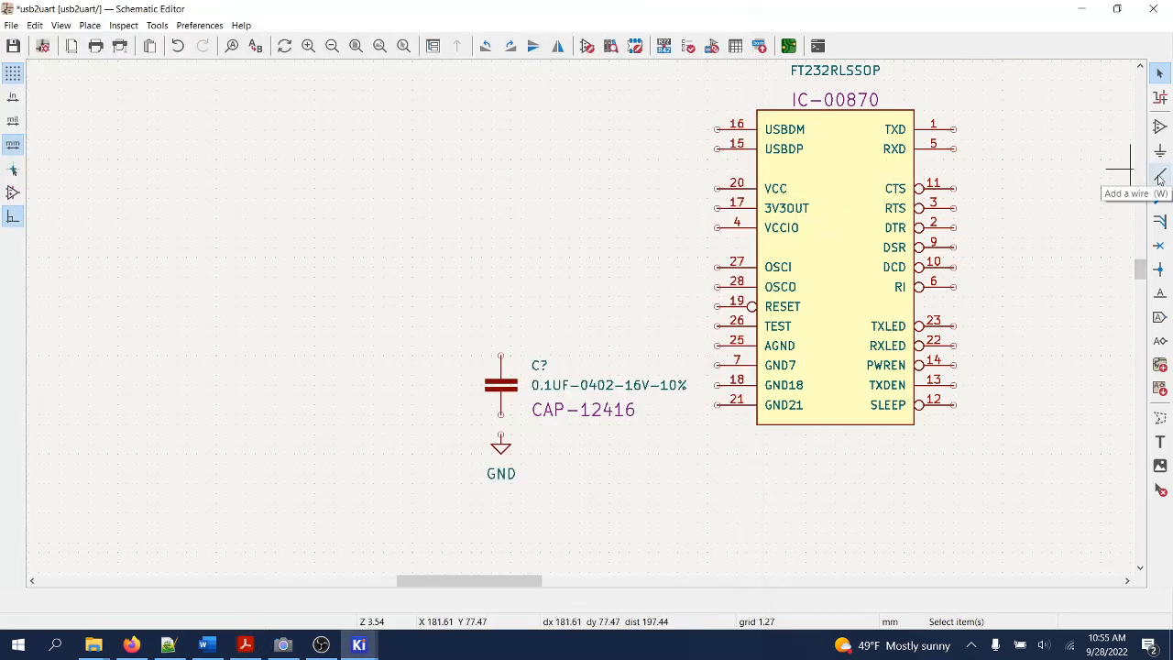
click(1158, 176)
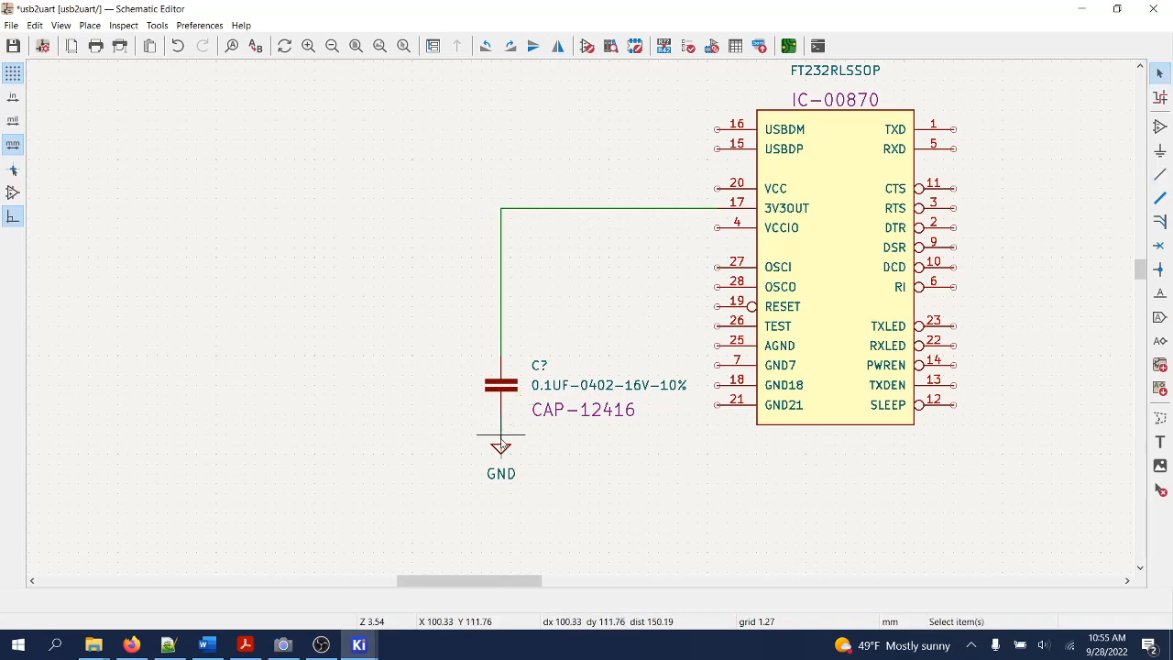
mouse_move(374, 558)
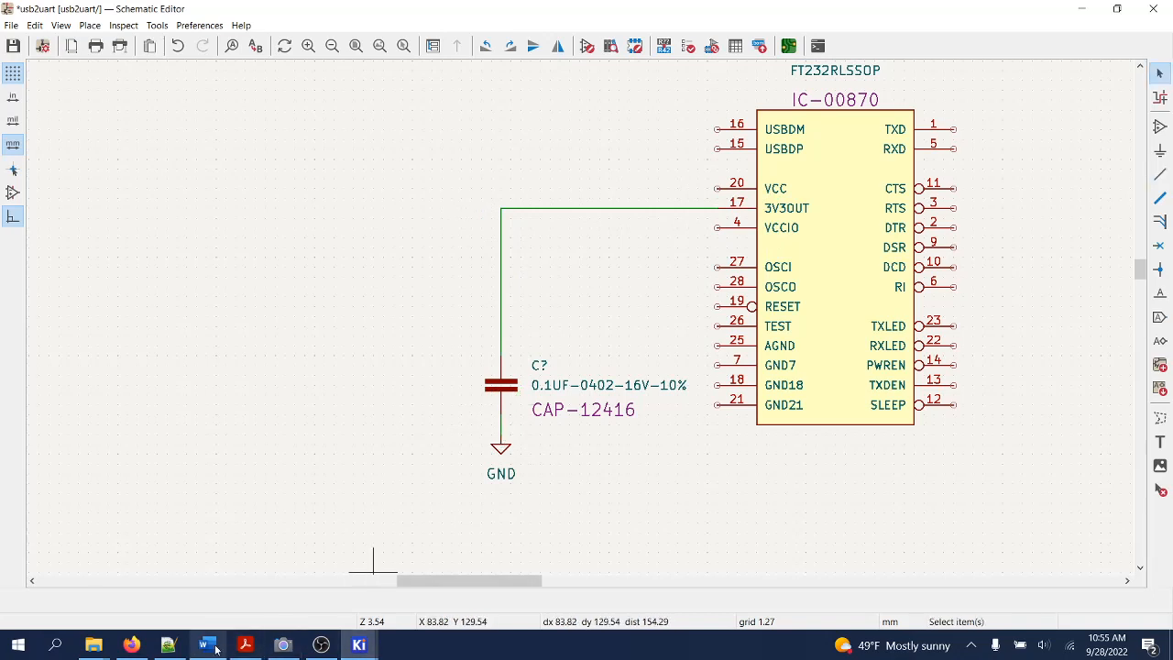
click(209, 645)
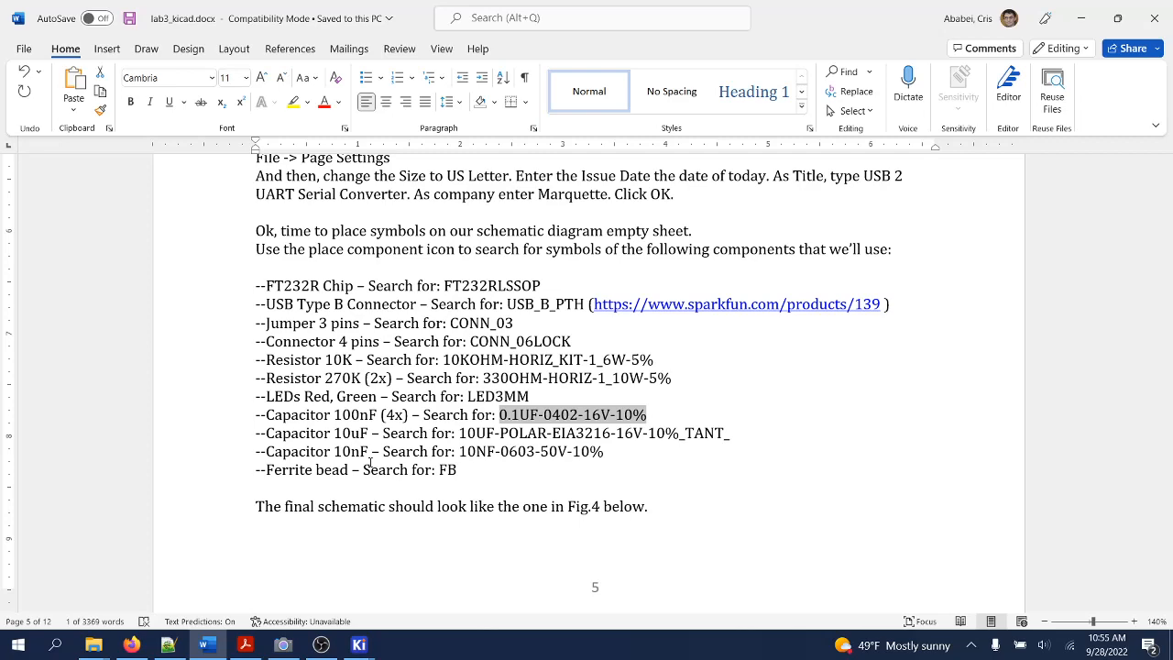
Step: Return from the handout's component list to the schematic editor
click(360, 645)
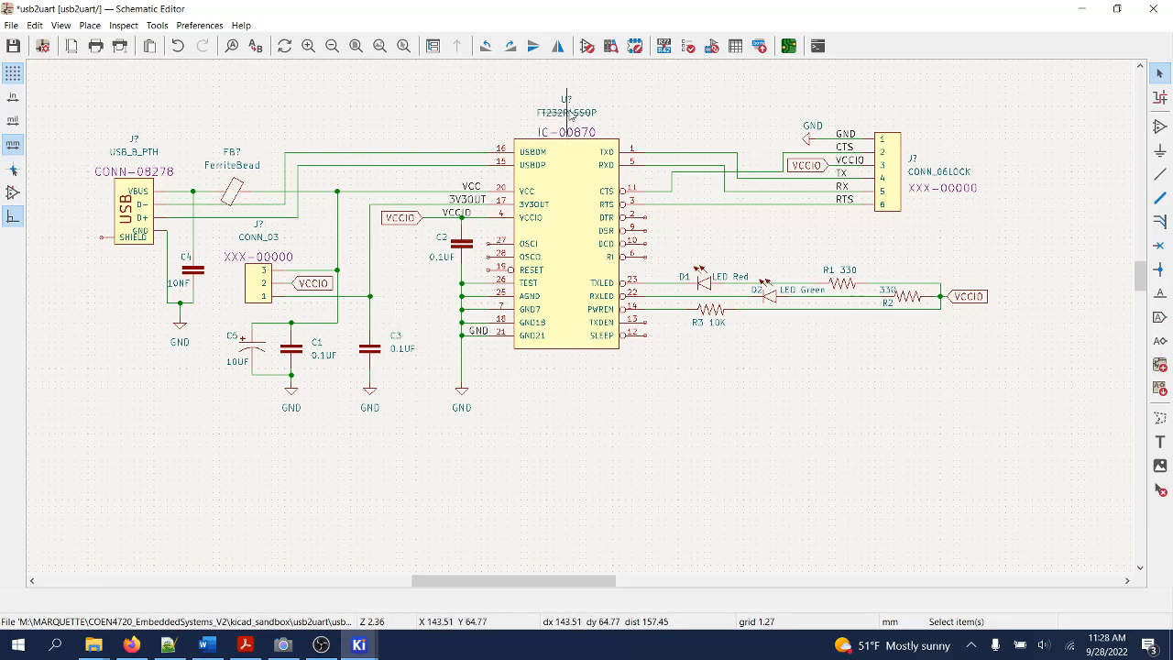
mouse_move(570, 113)
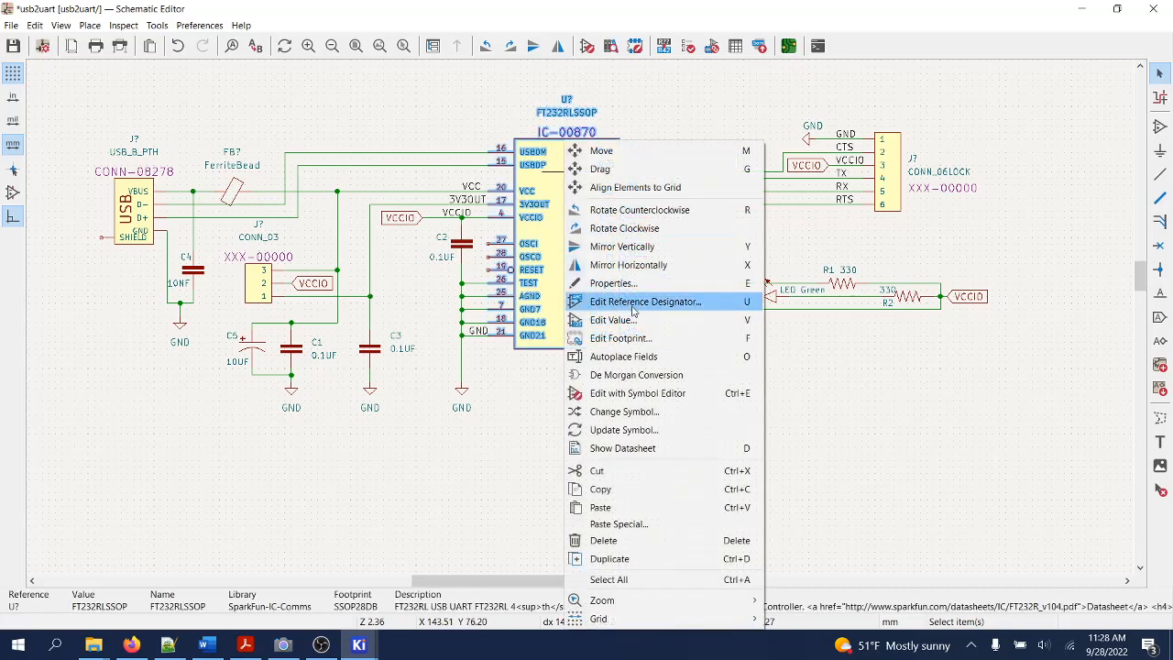
Step: Set the FT232RLSSOP chip's reference to U1 in its Properties
click(612, 282)
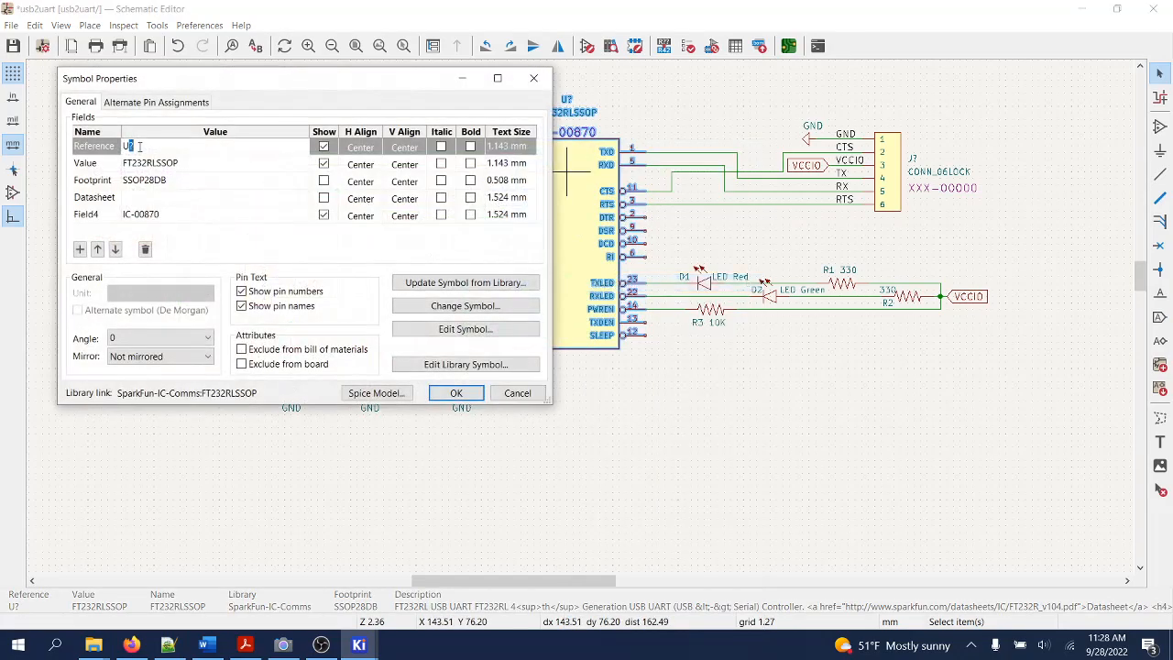
text(U1)
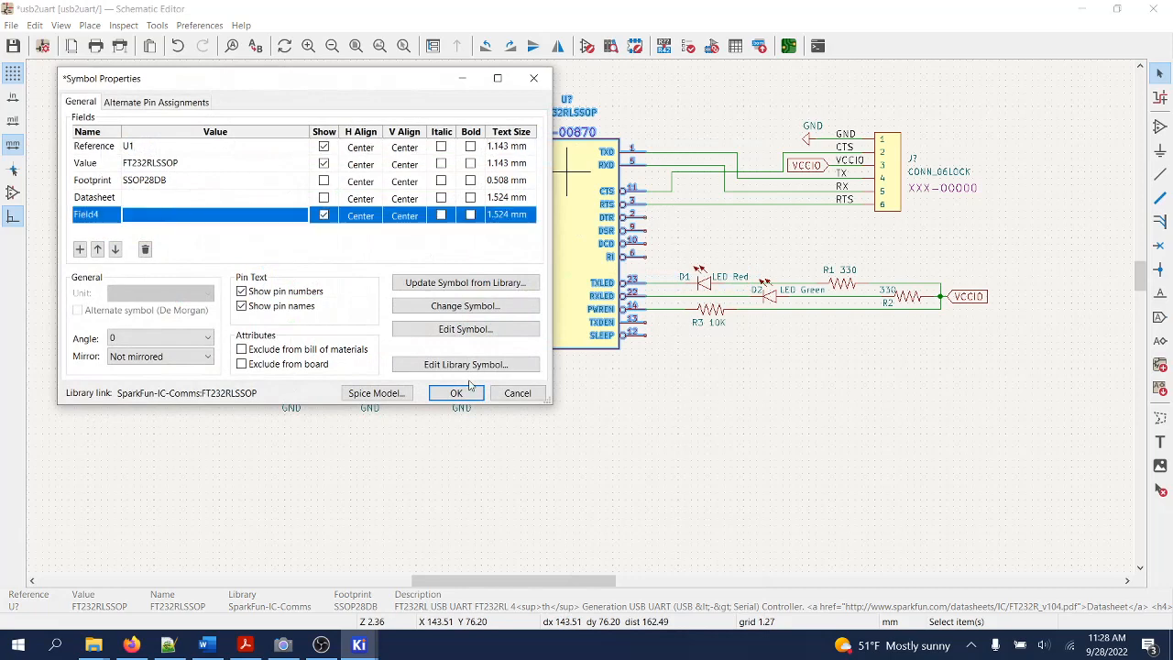
click(454, 392)
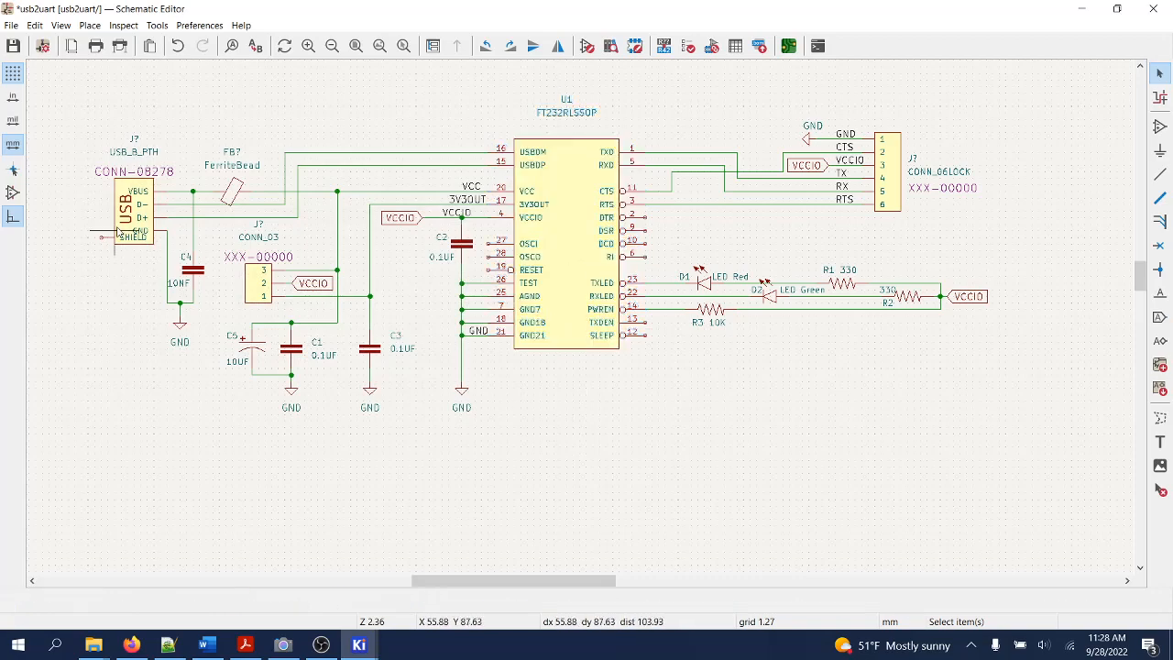
Step: Set the USB connector's reference to J1 and value to 'USB B Input' via its Properties
right_click(128, 210)
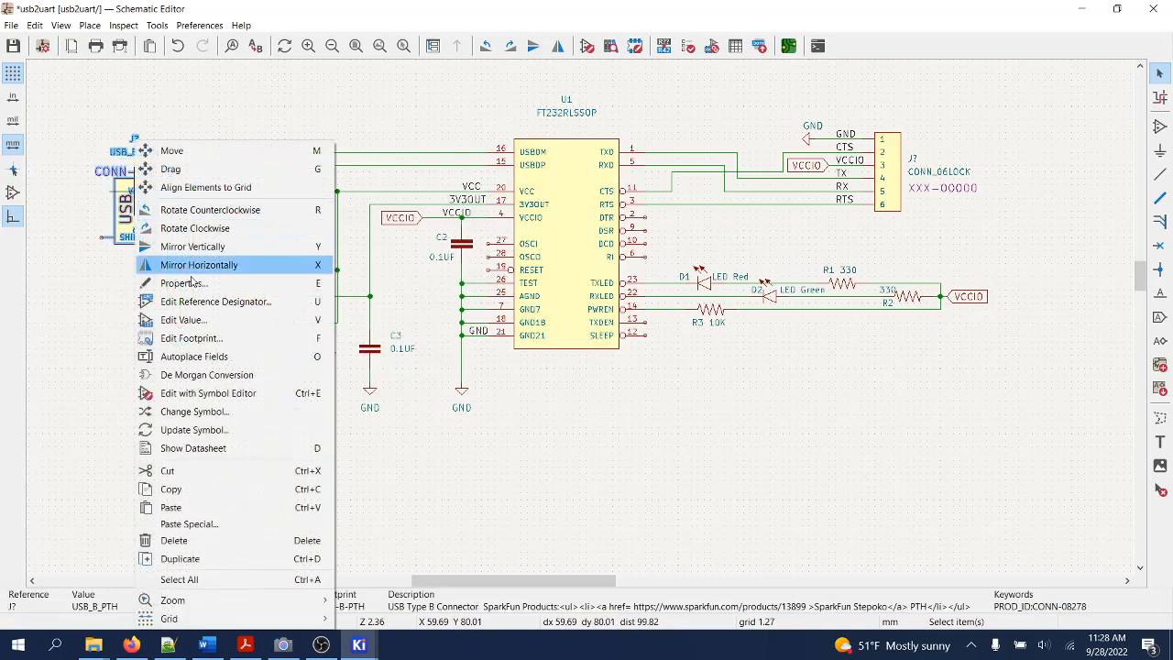
click(183, 282)
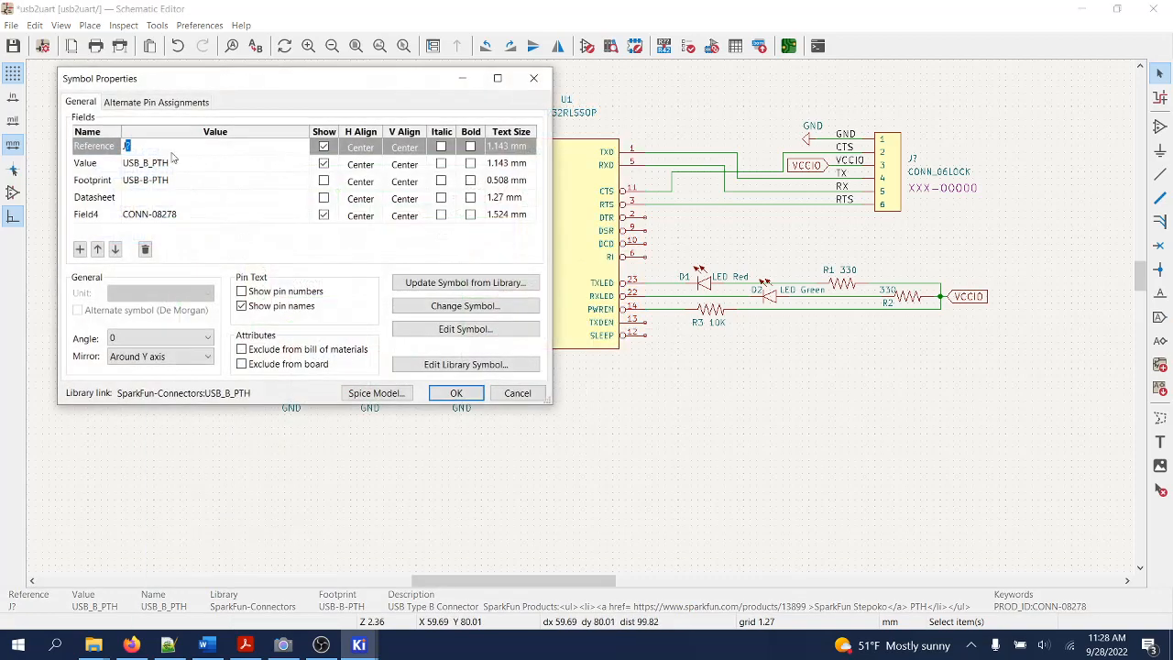
text(J1)
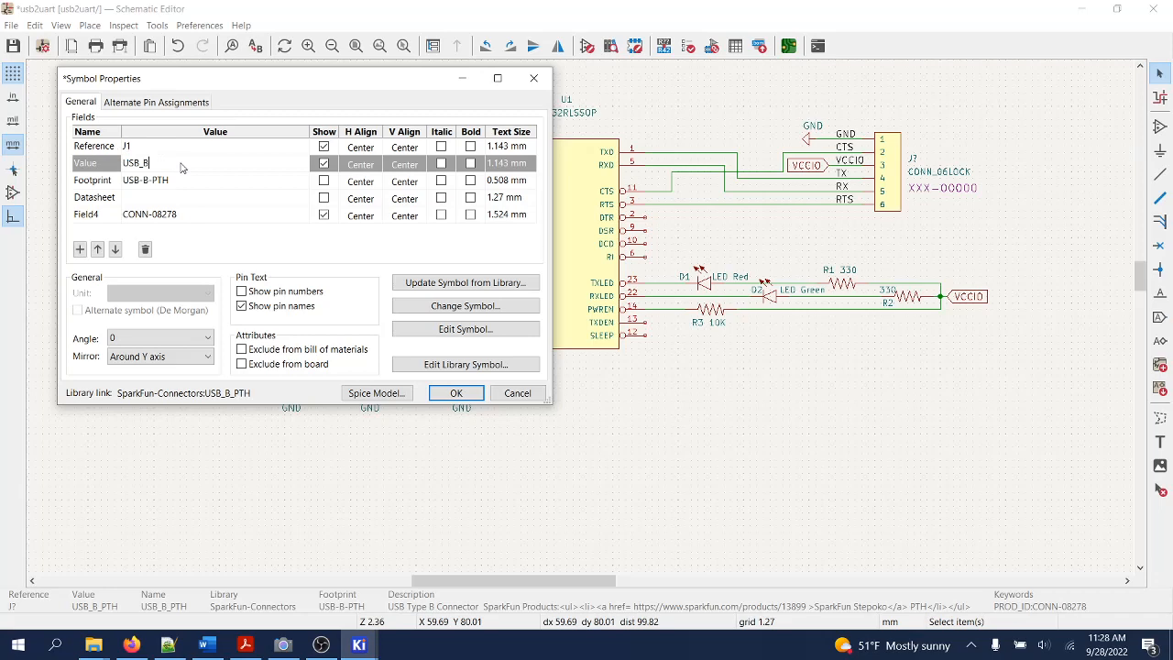
text(Input)
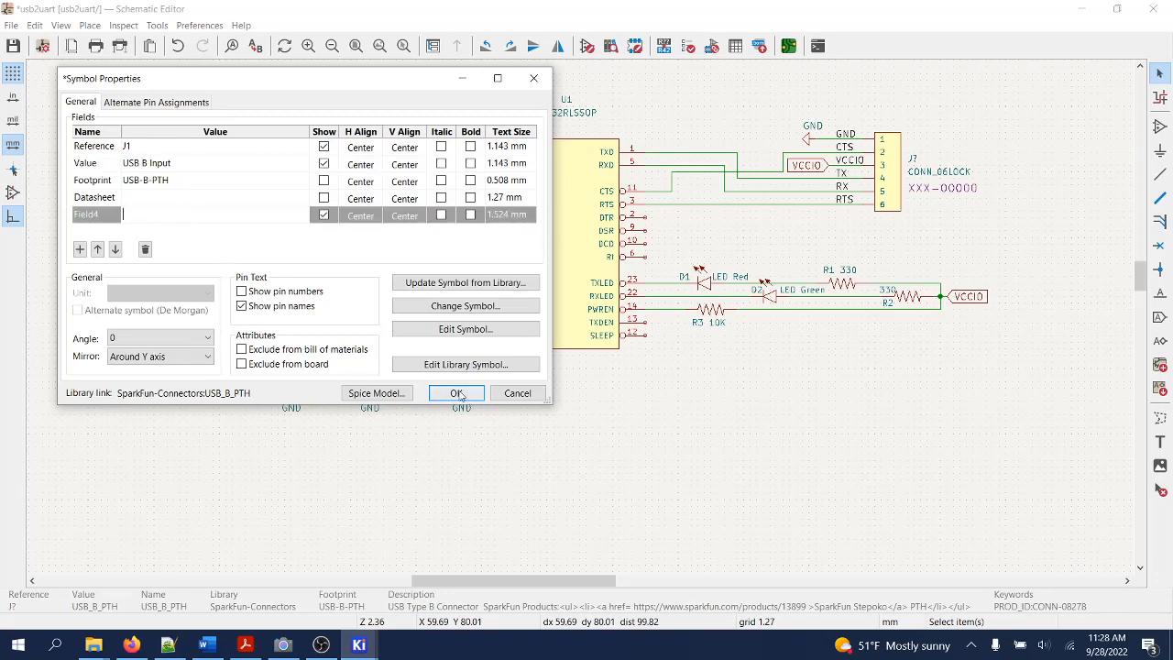
click(456, 392)
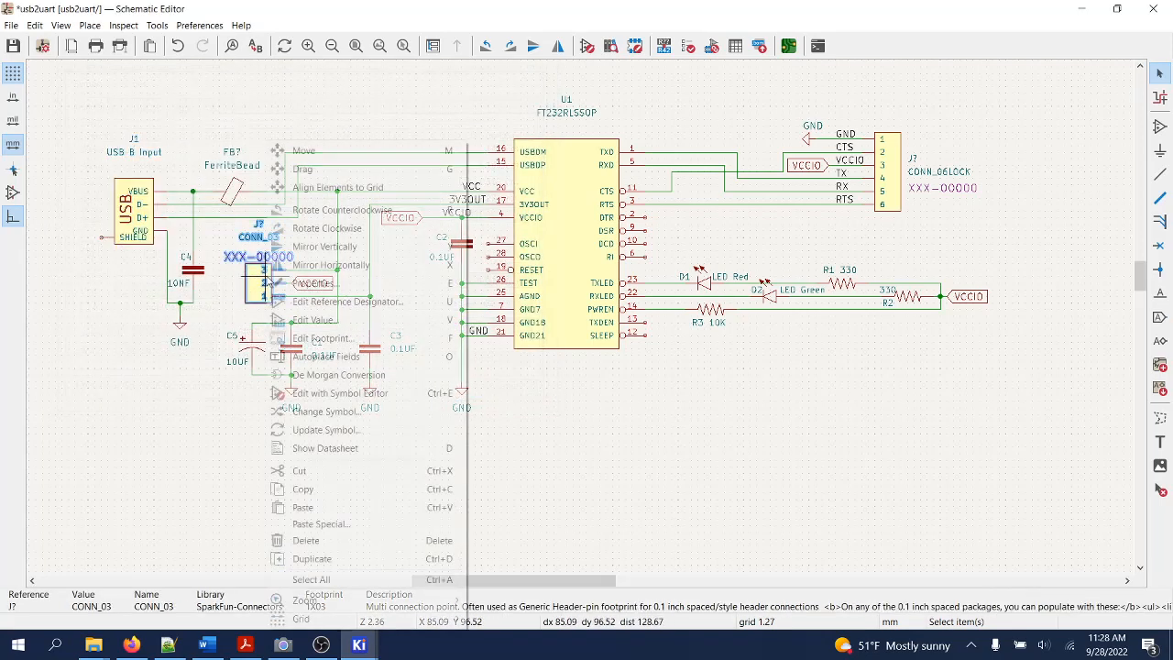
Step: Set the three-pin header's reference to J2 and value to 'Jumper' via its Properties
click(319, 318)
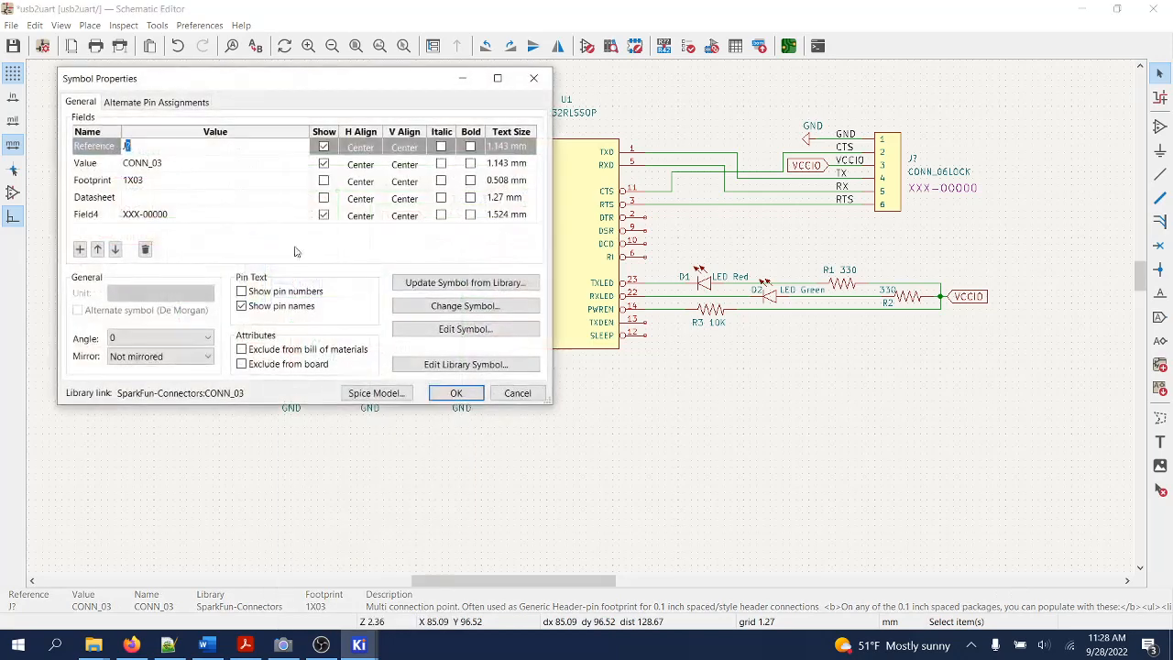
text(J2)
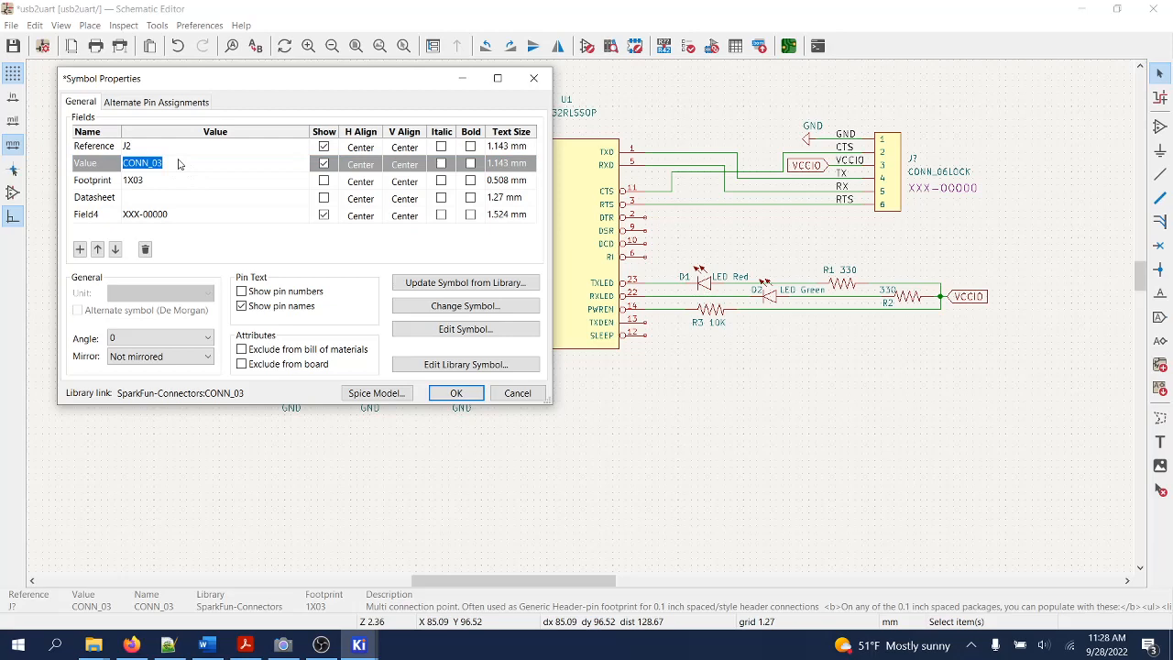
text(Jumper)
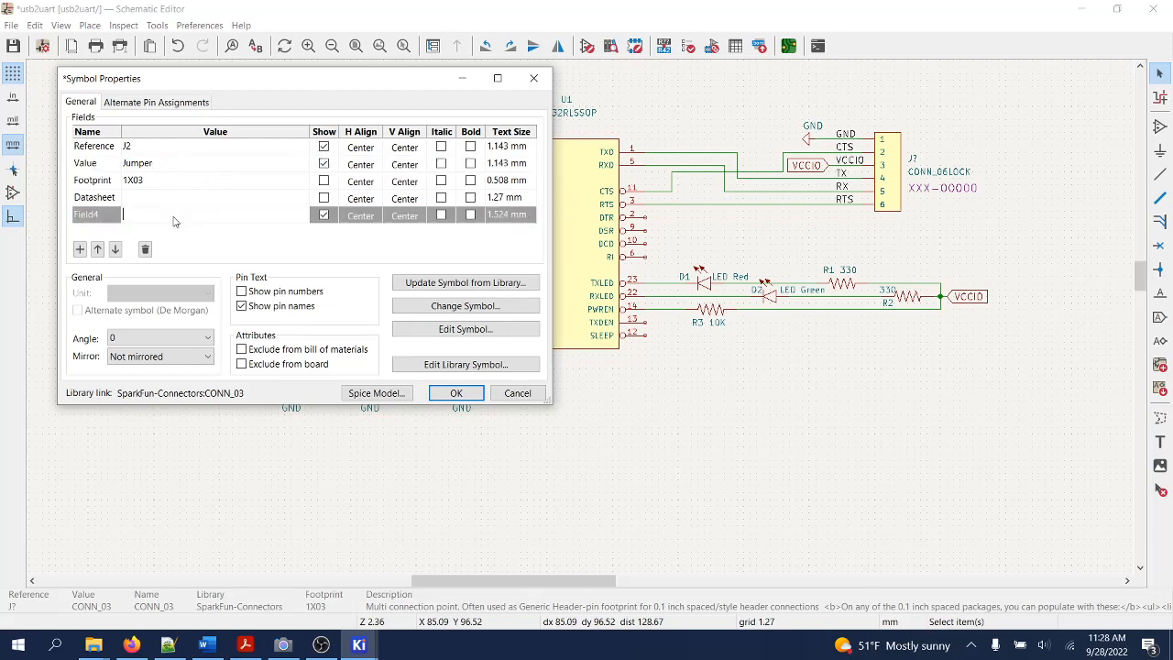
click(454, 392)
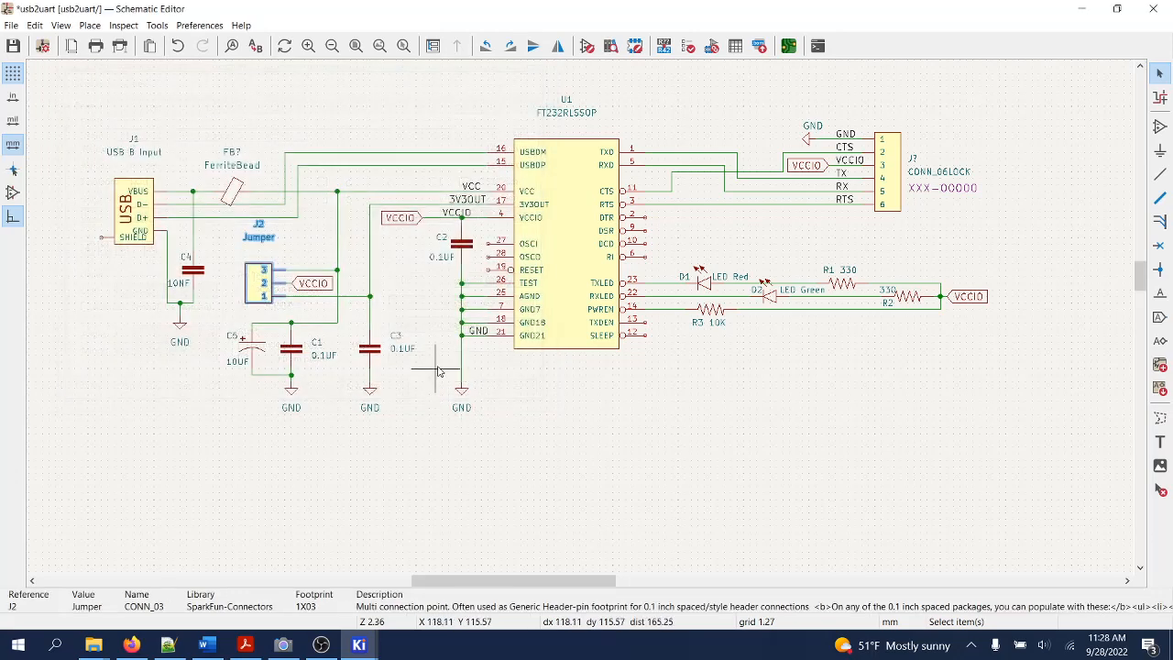
scroll(up, 3)
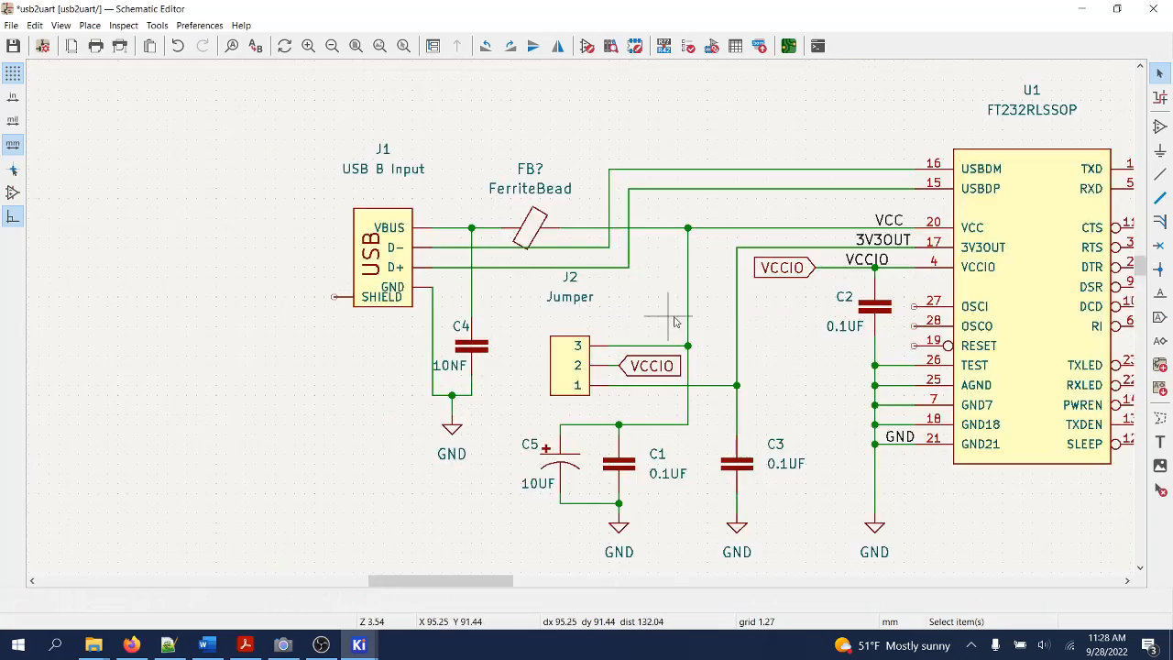
scroll(up, 3)
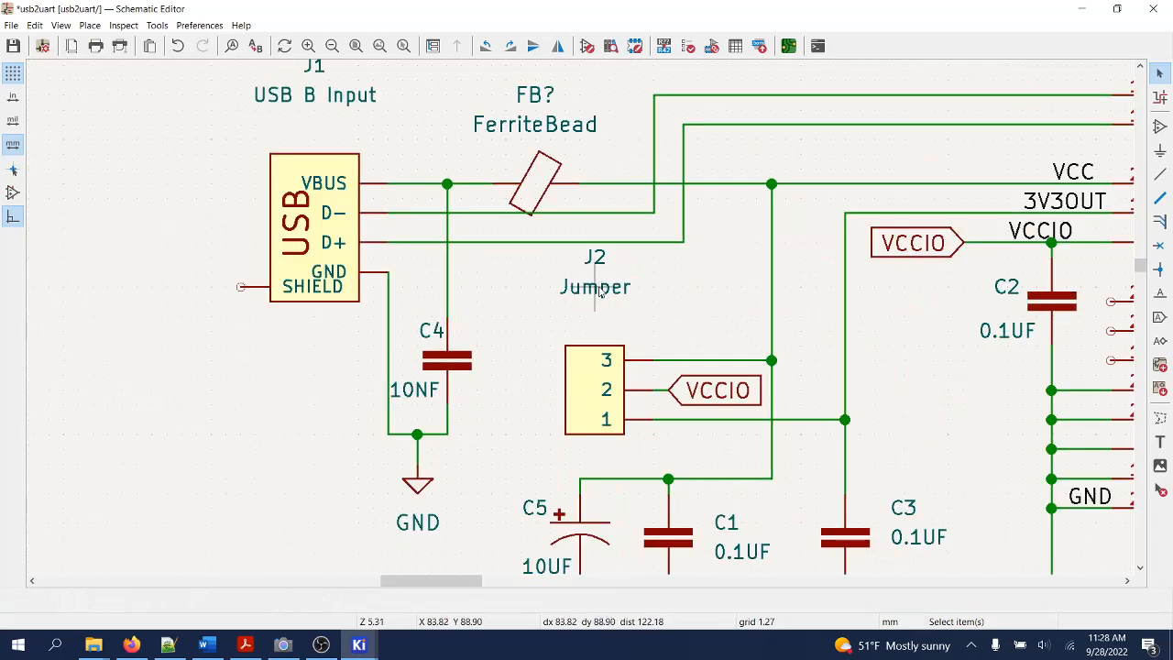
click(594, 286)
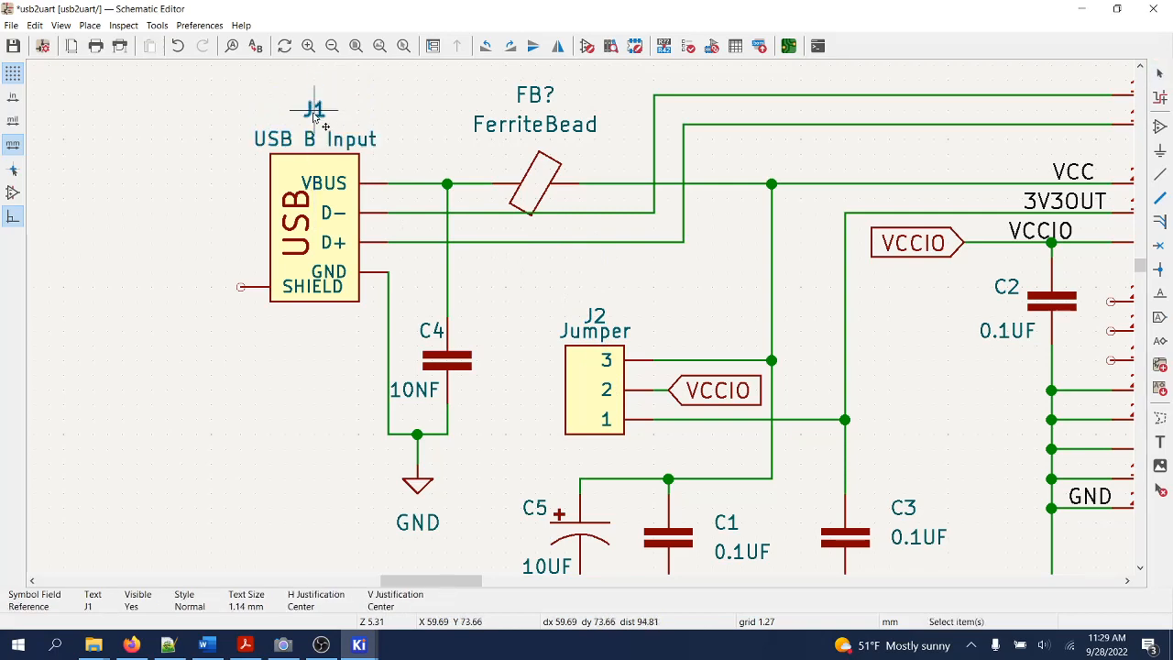
scroll(down, 3)
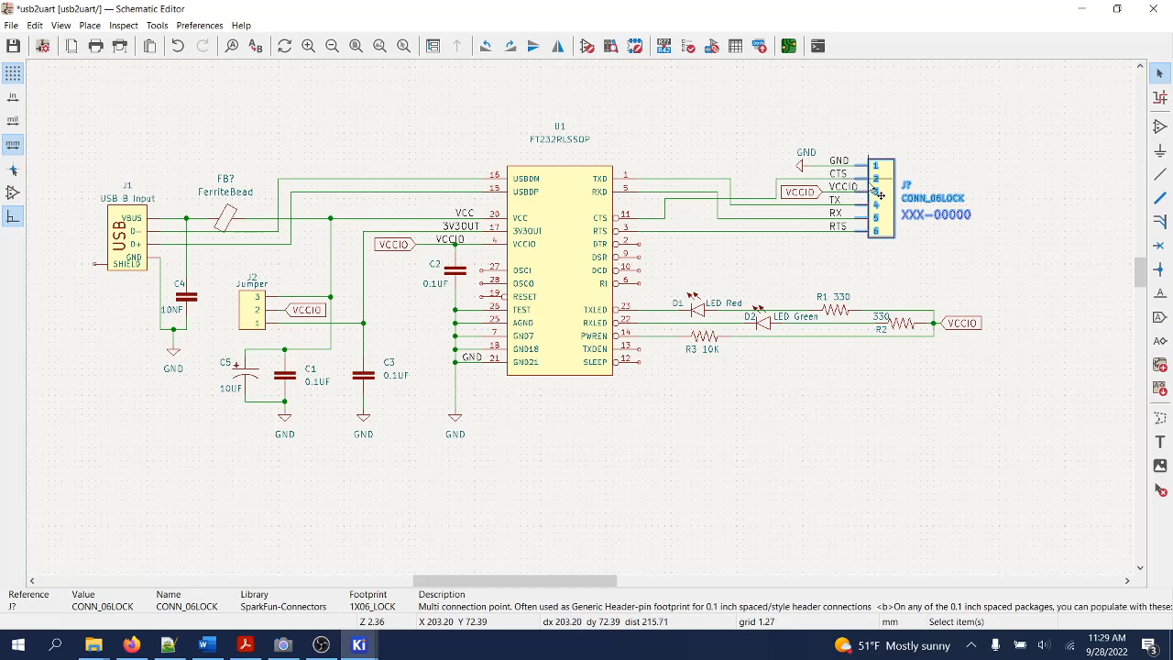
Step: Attempt to edit the six-pin connector's fields and dismiss the invalid footprint identifier error
double_click(879, 198)
text(J3)
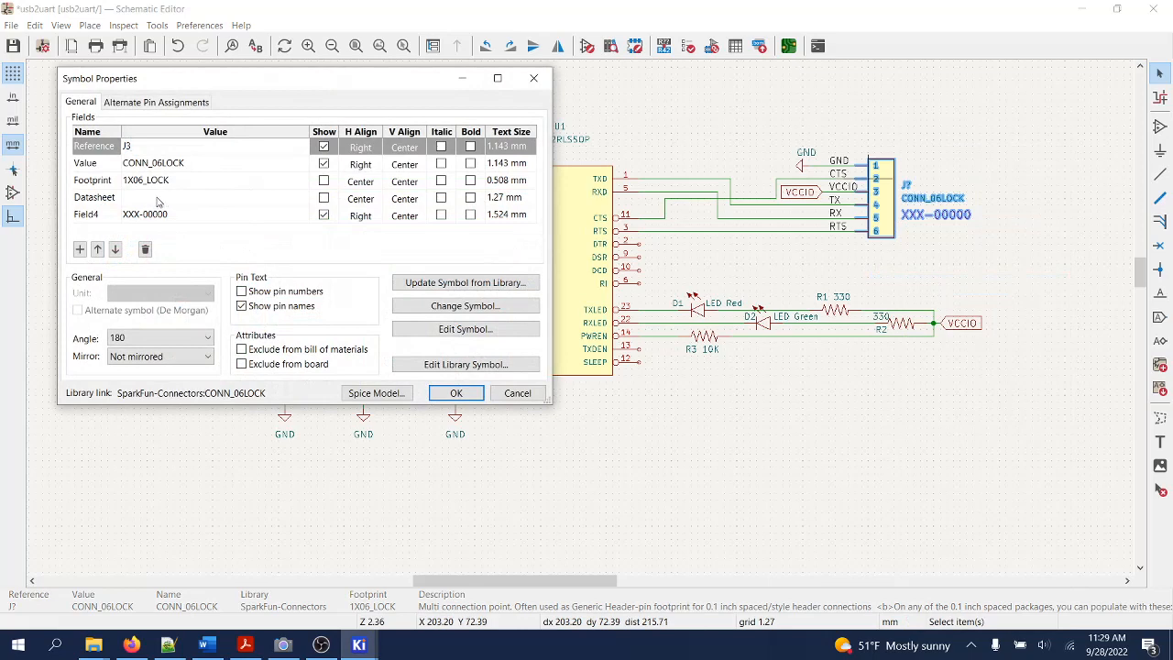
double_click(146, 180)
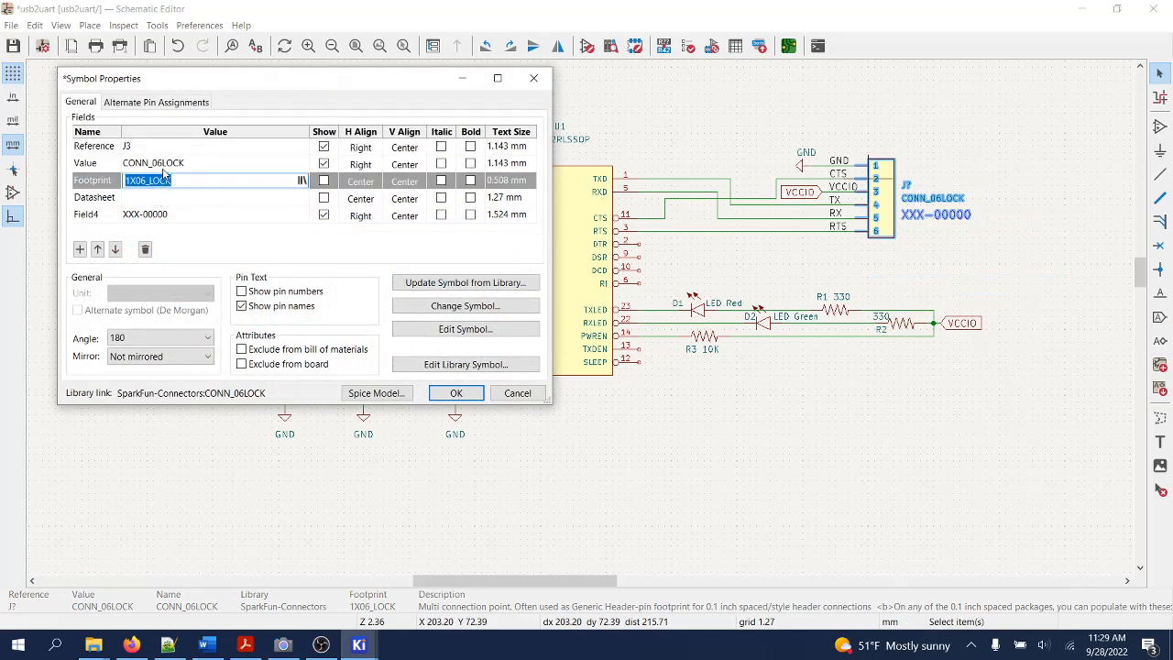
click(154, 161)
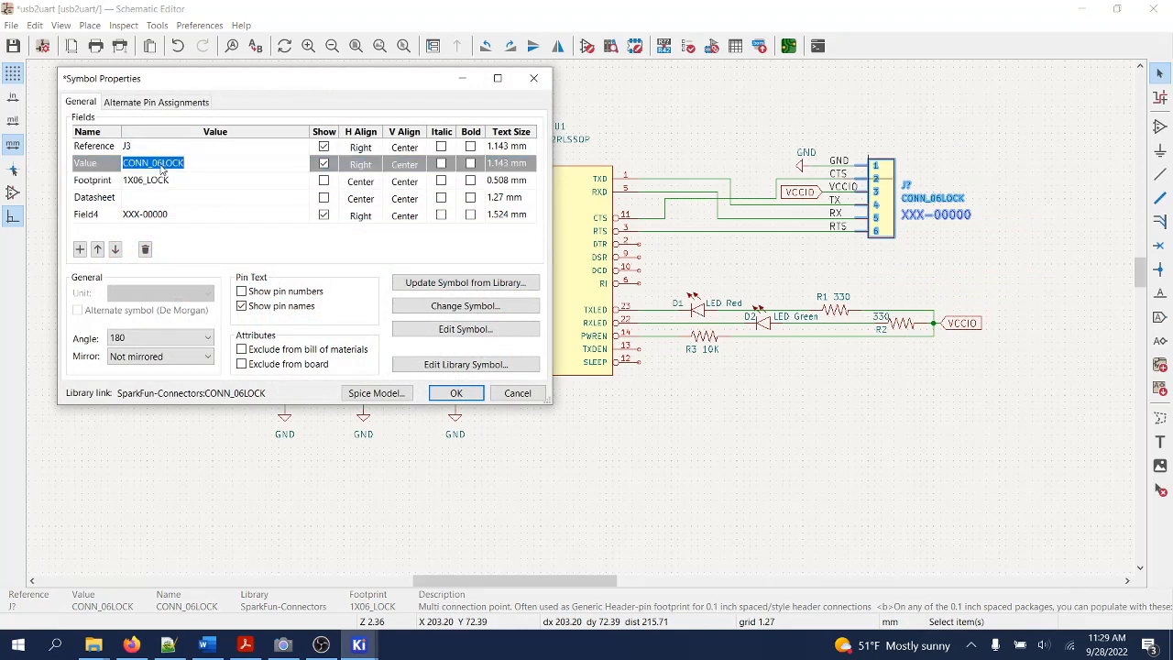
text(UART C)
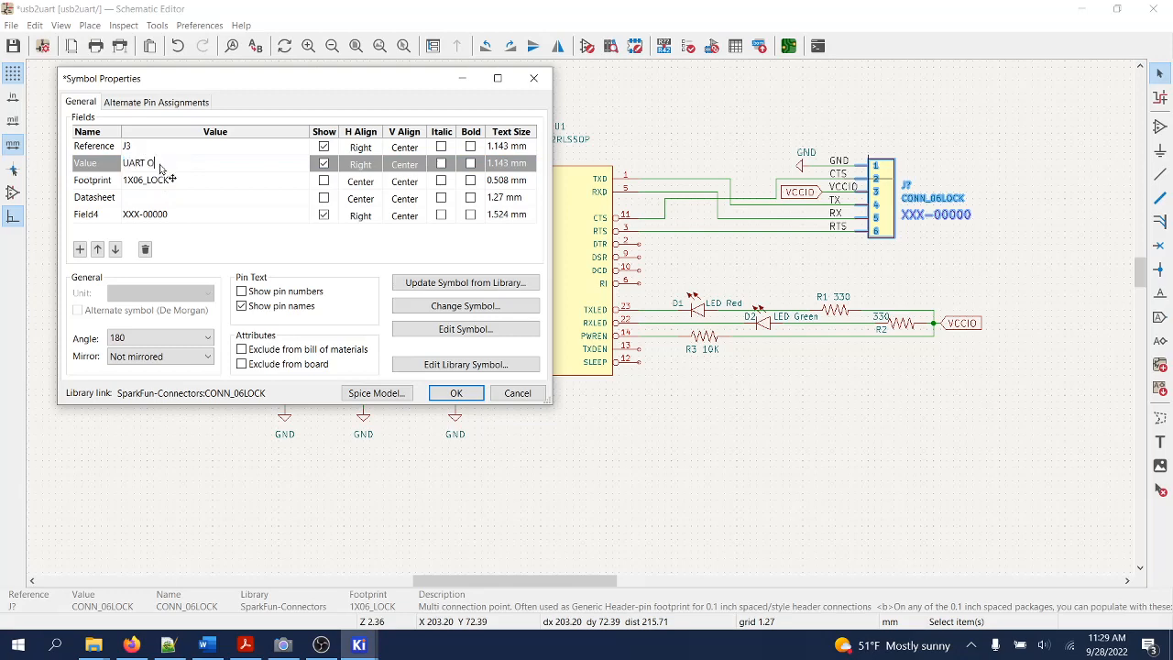
text(utput)
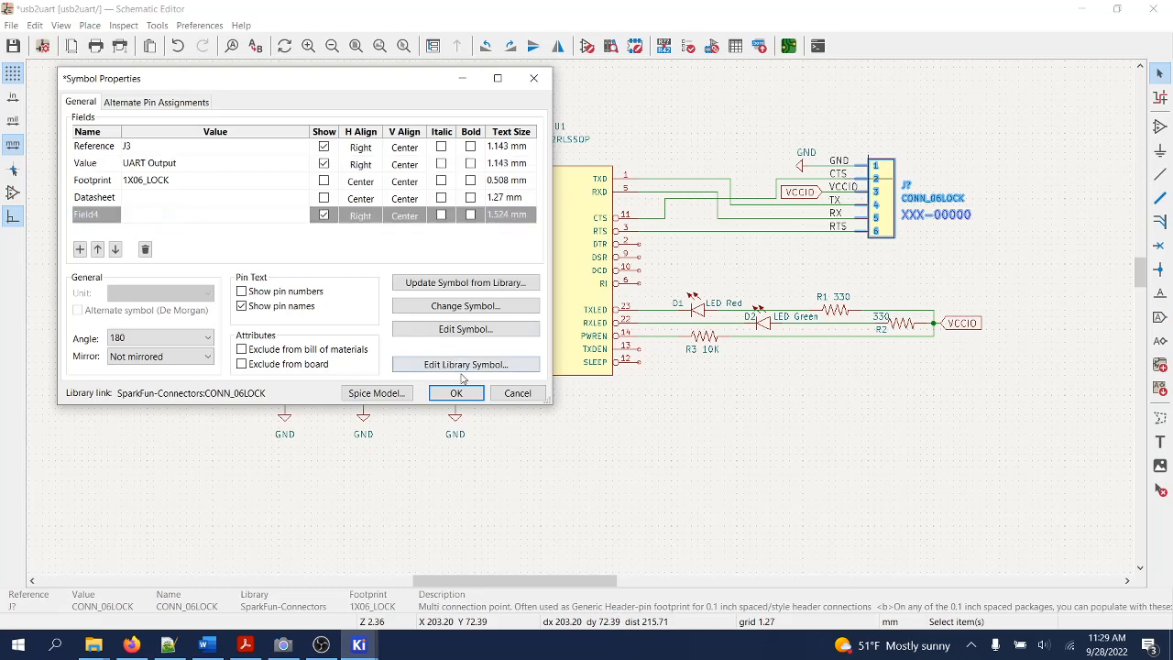
click(455, 392)
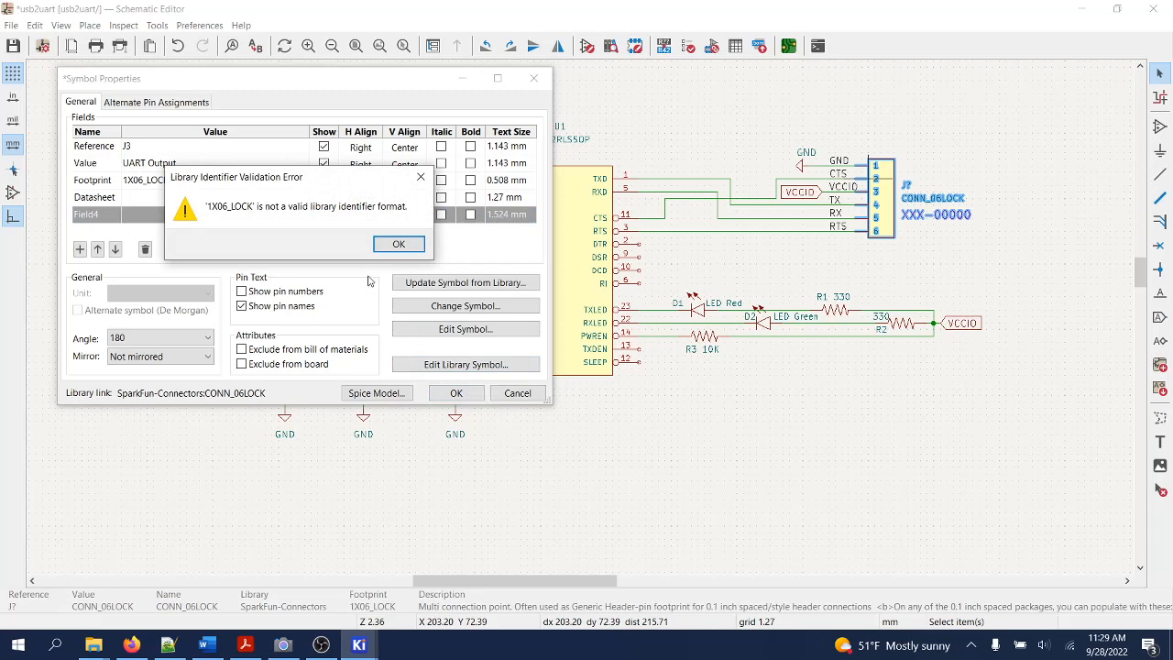
click(398, 244)
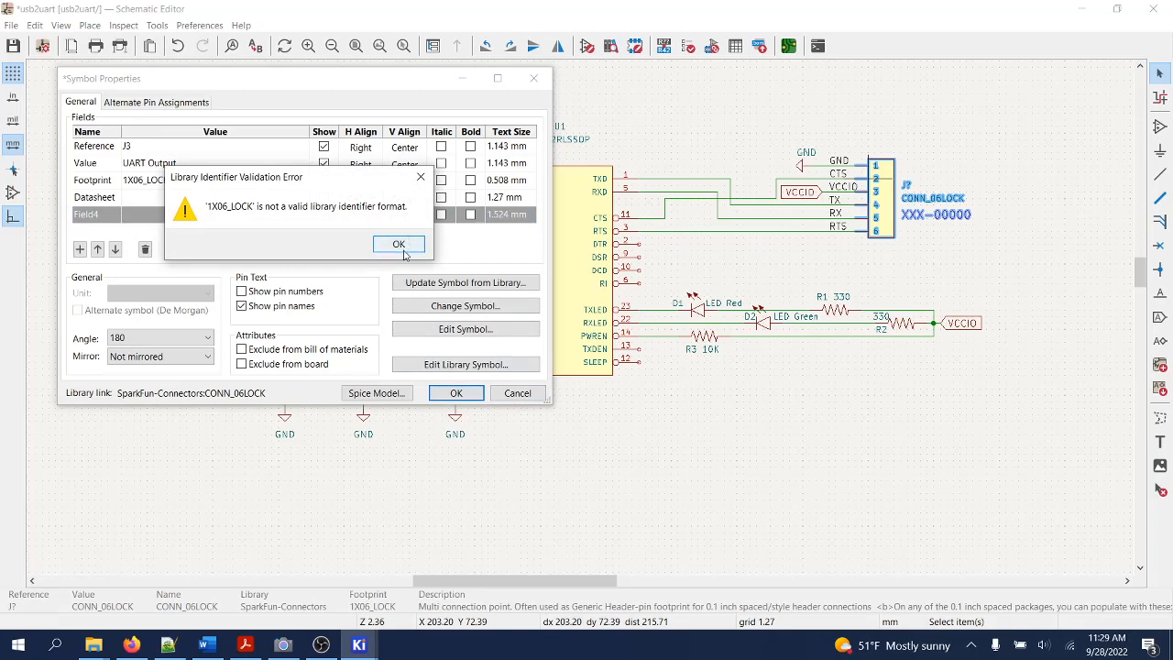
click(397, 244)
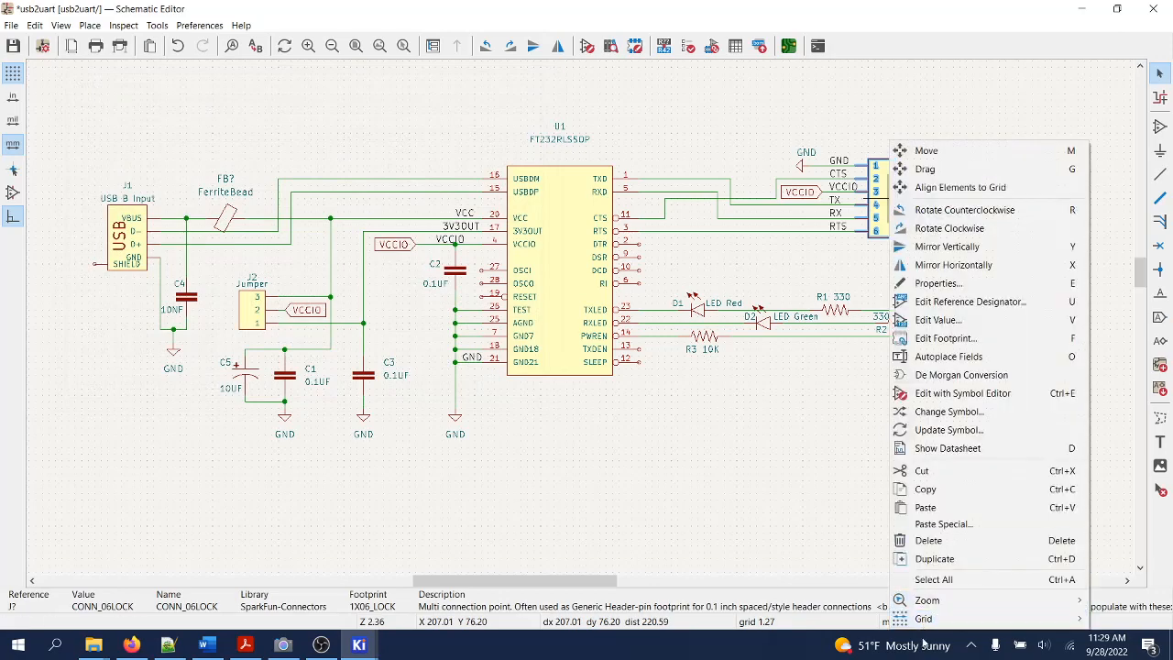
mouse_move(960, 374)
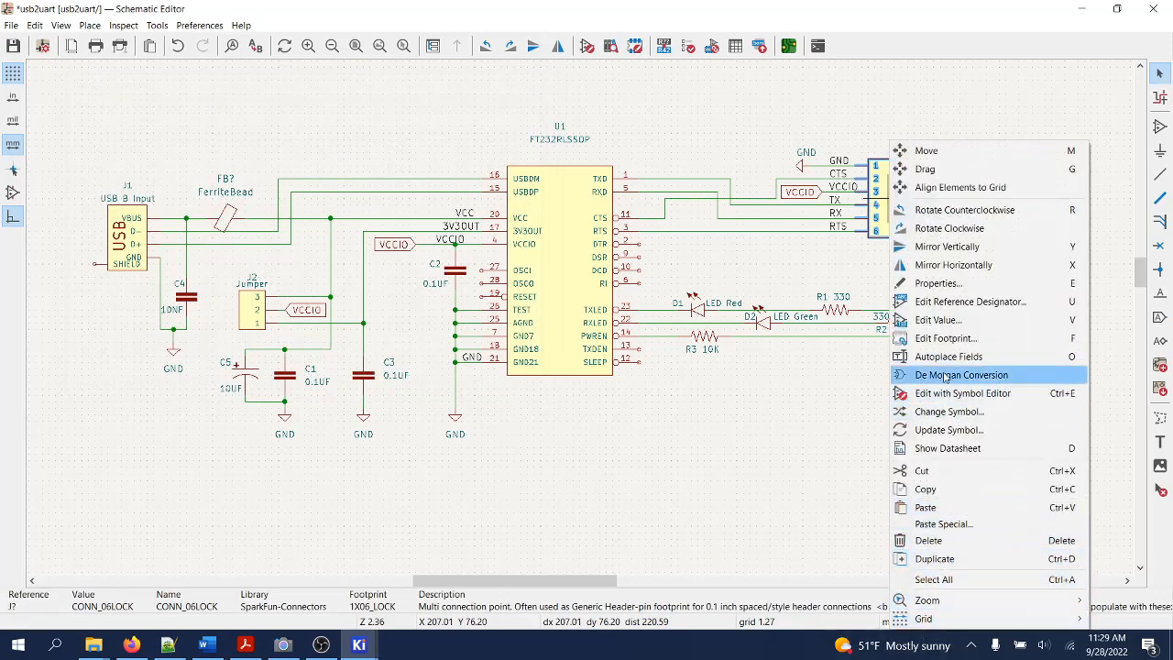
Step: Set the six-pin connector's reference to J3 and value to 'UART Output'
click(938, 283)
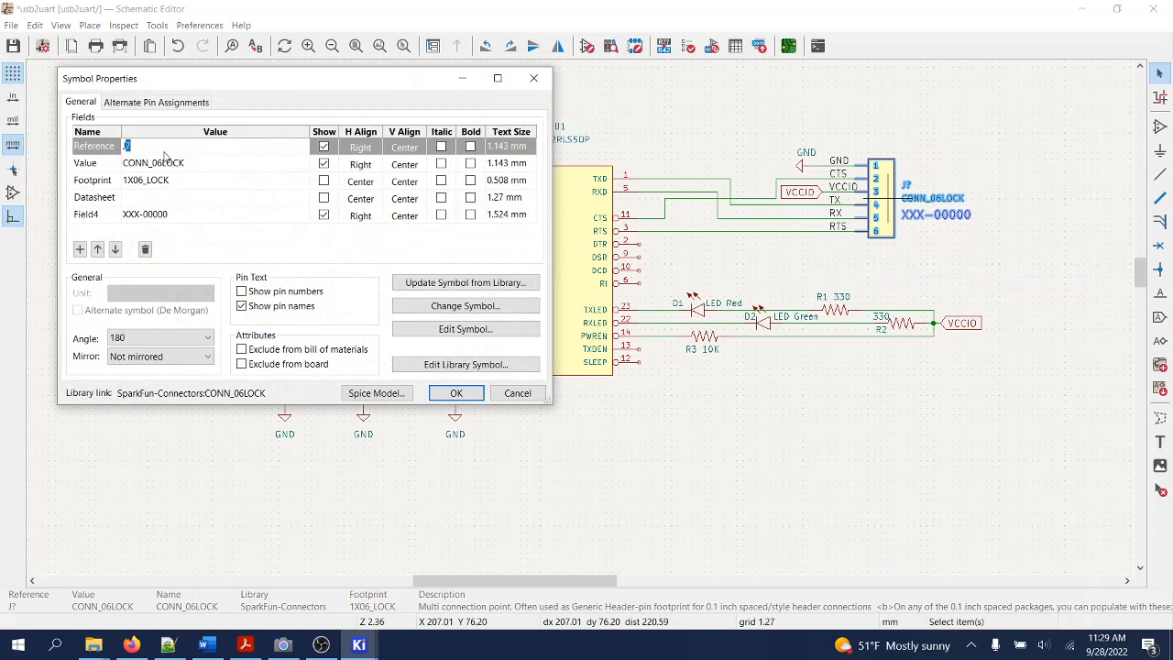
text(J3)
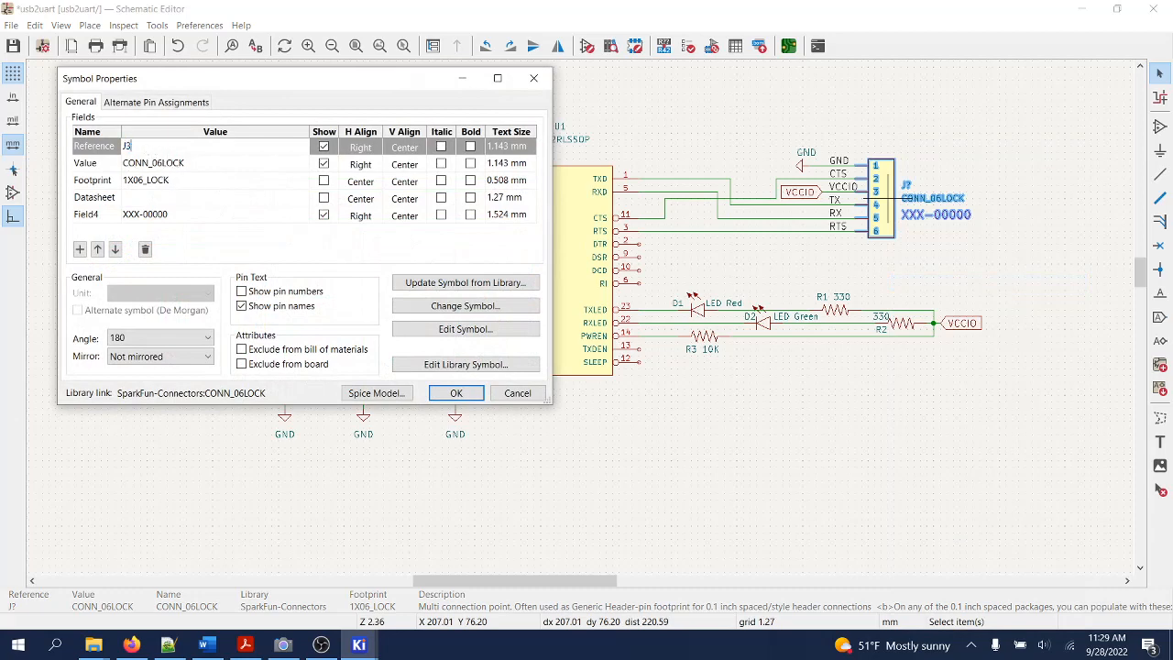
click(154, 161)
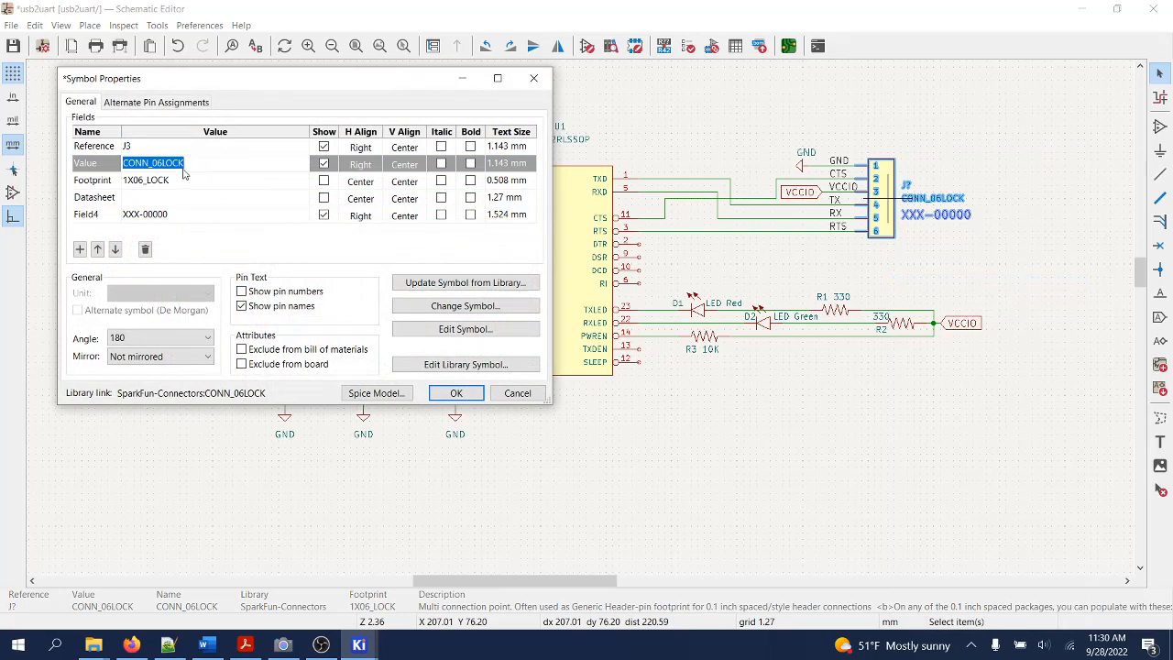
text(UART)
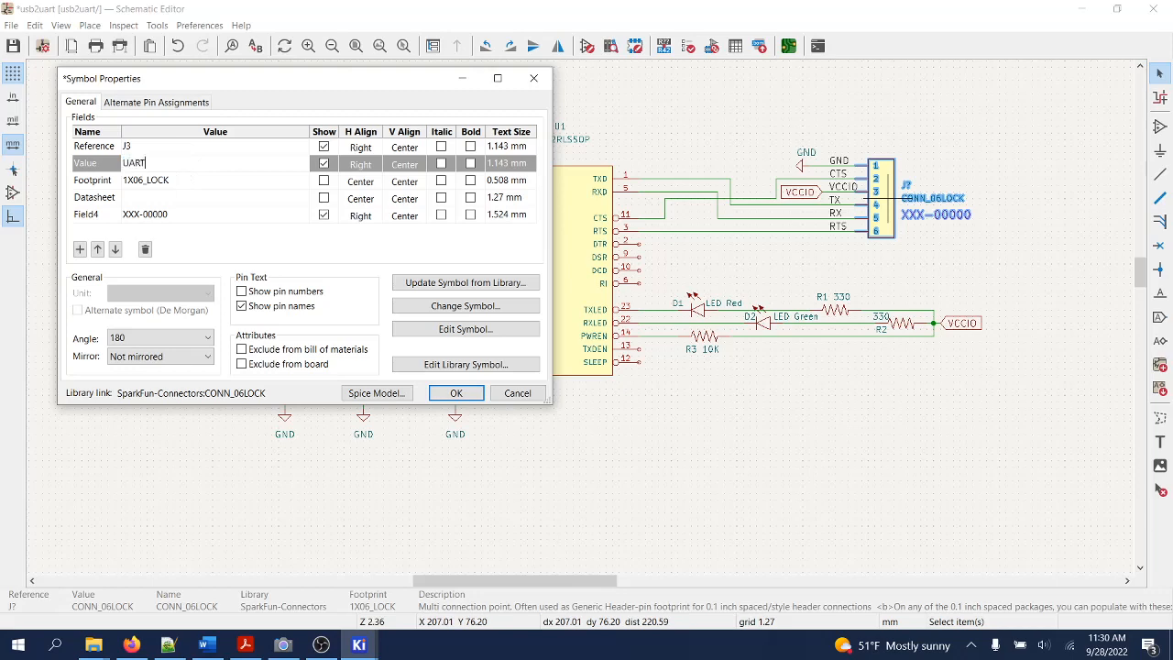
text(C)
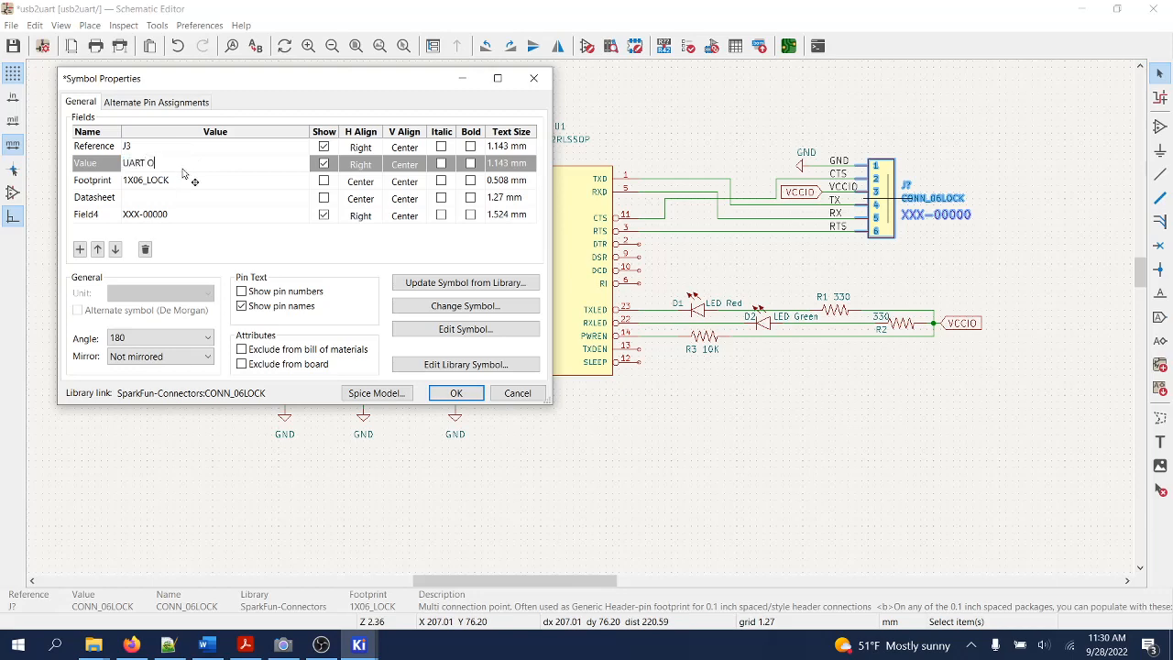
text(ut)
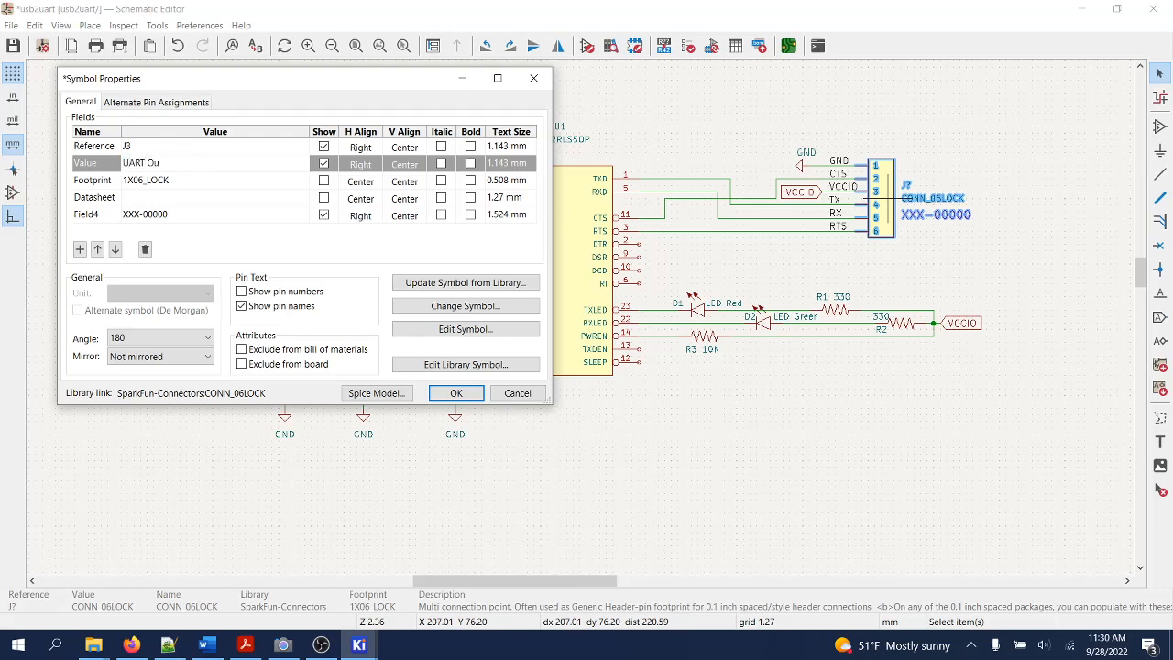
text(tput)
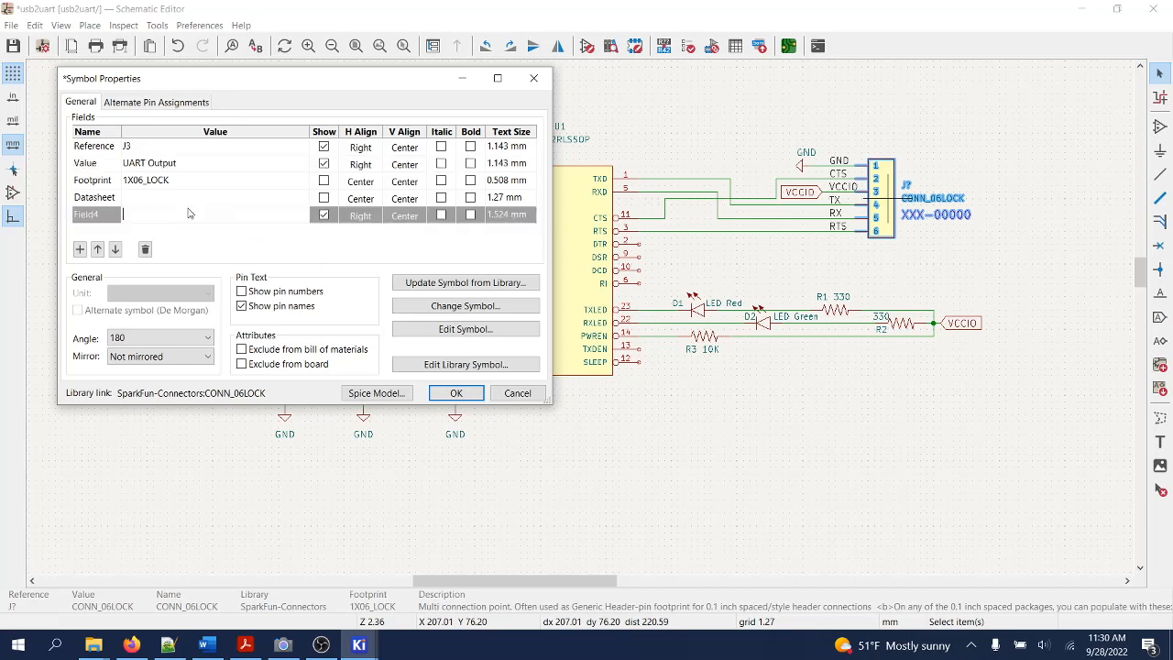
click(455, 392)
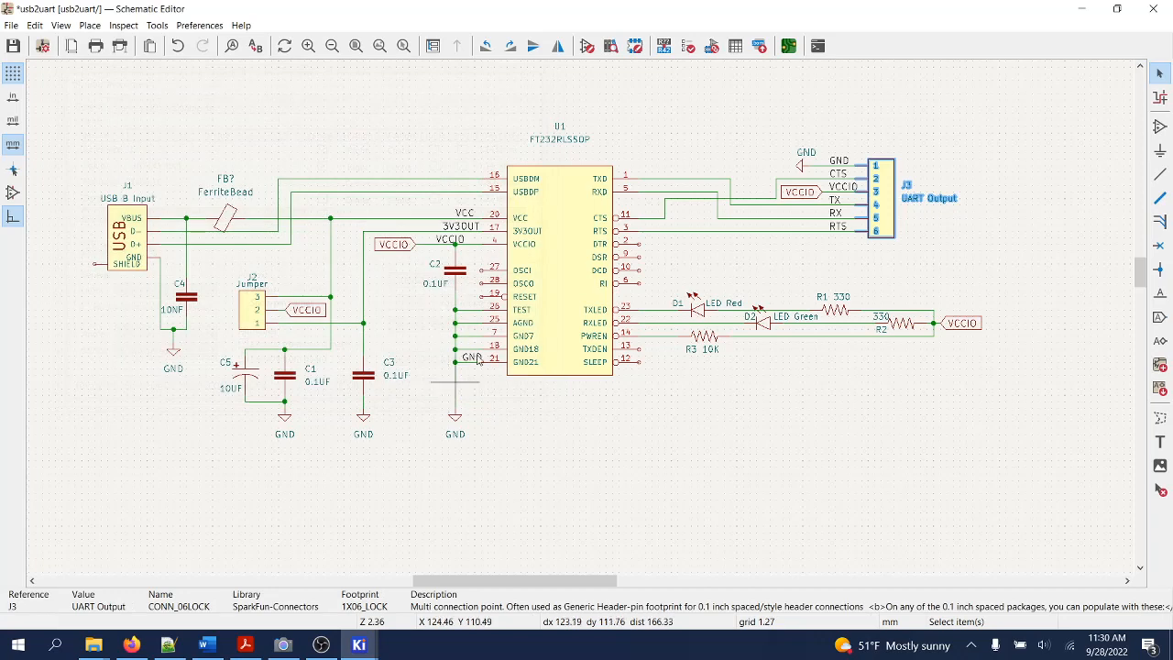
click(561, 140)
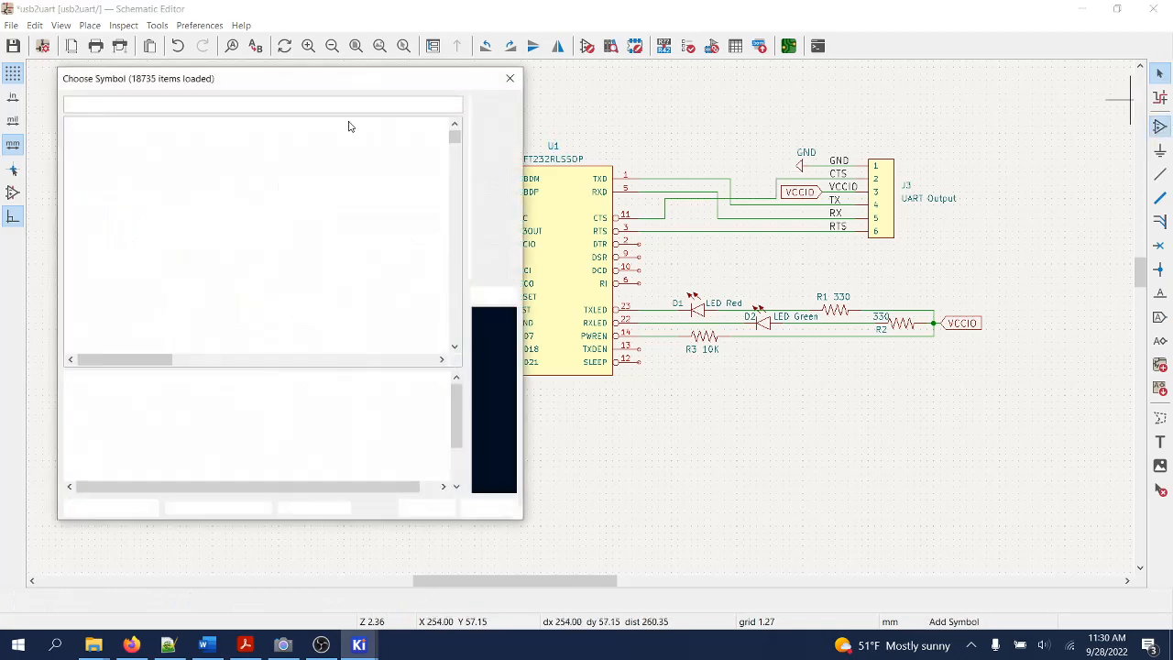
Step: Search 'mounting' and choose the Mechanical MountingHole symbol for placement
text(mou)
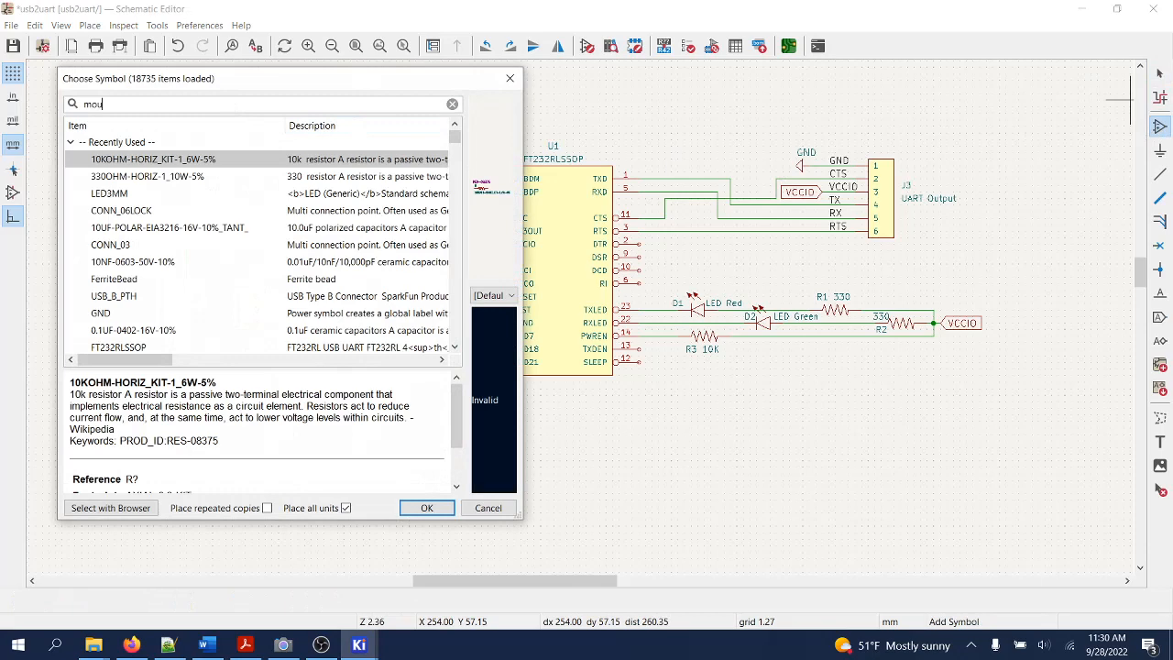
text(nting)
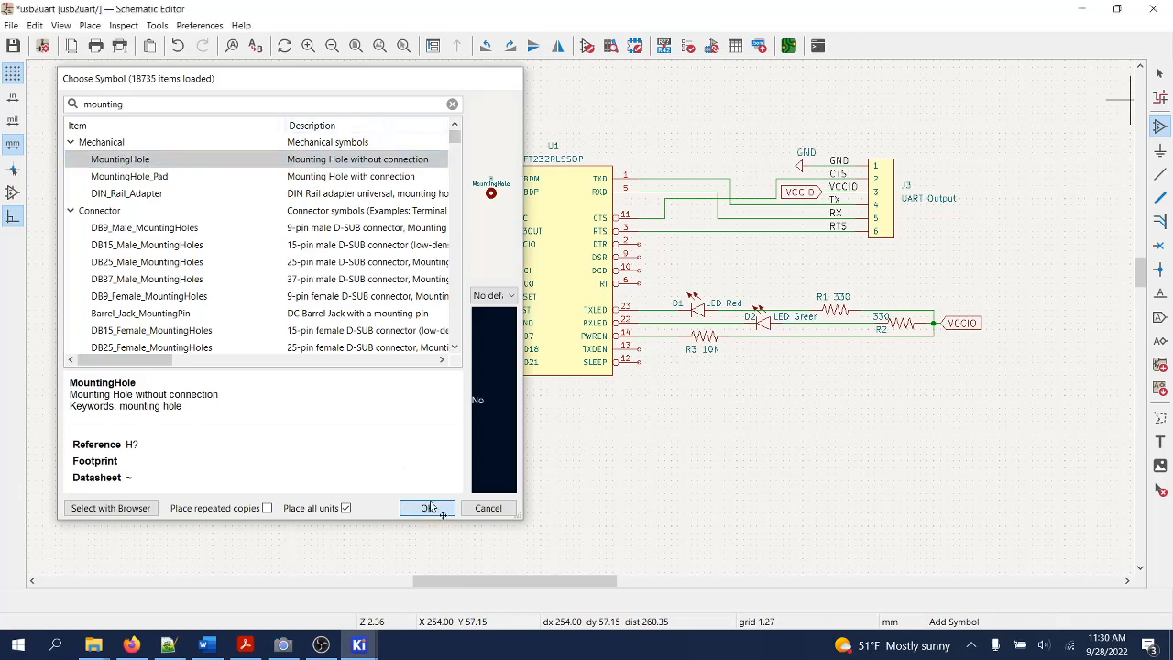
click(427, 507)
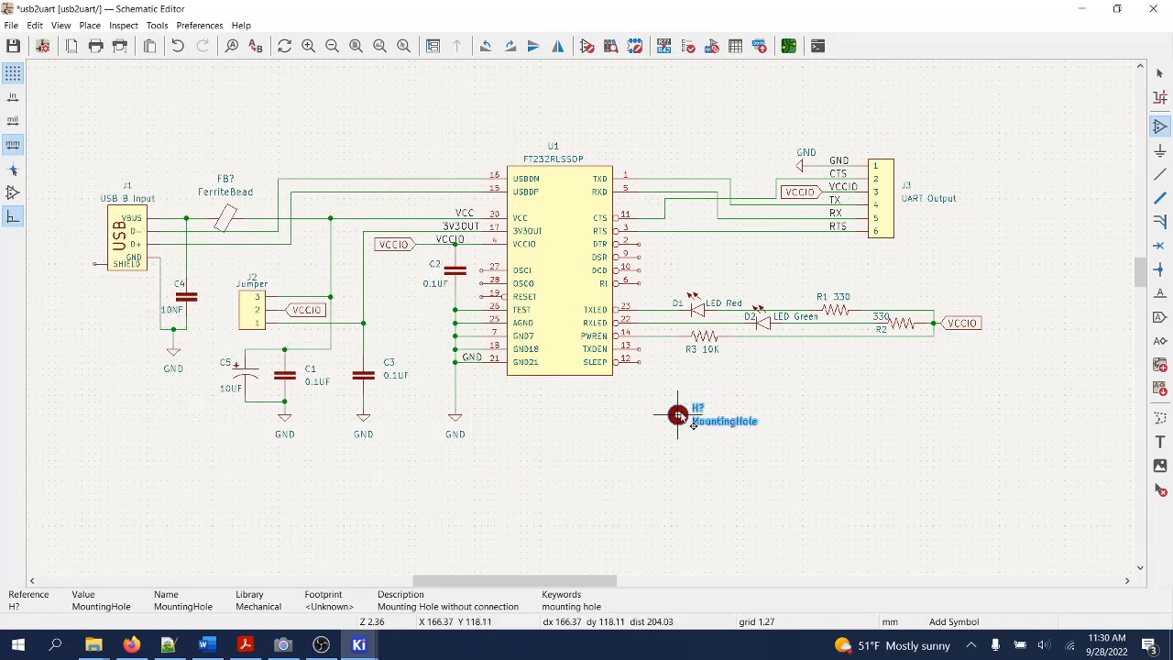
Step: Place the first mounting hole below the LED circuit as H1 with value 1
scroll(up, 3)
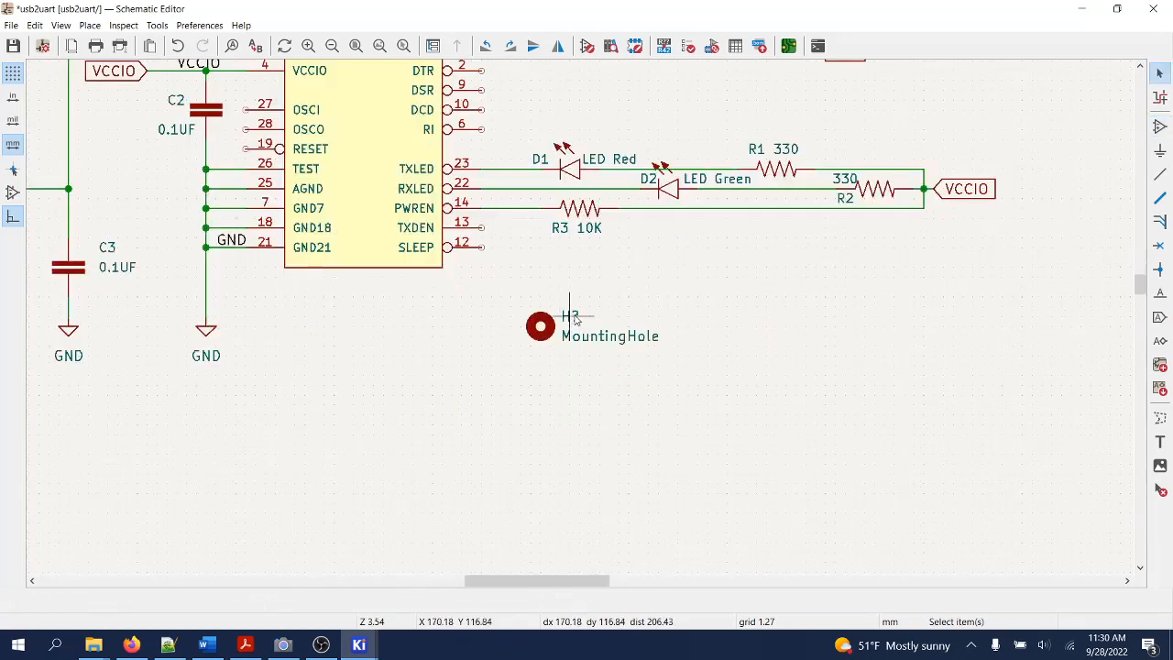
double_click(572, 316)
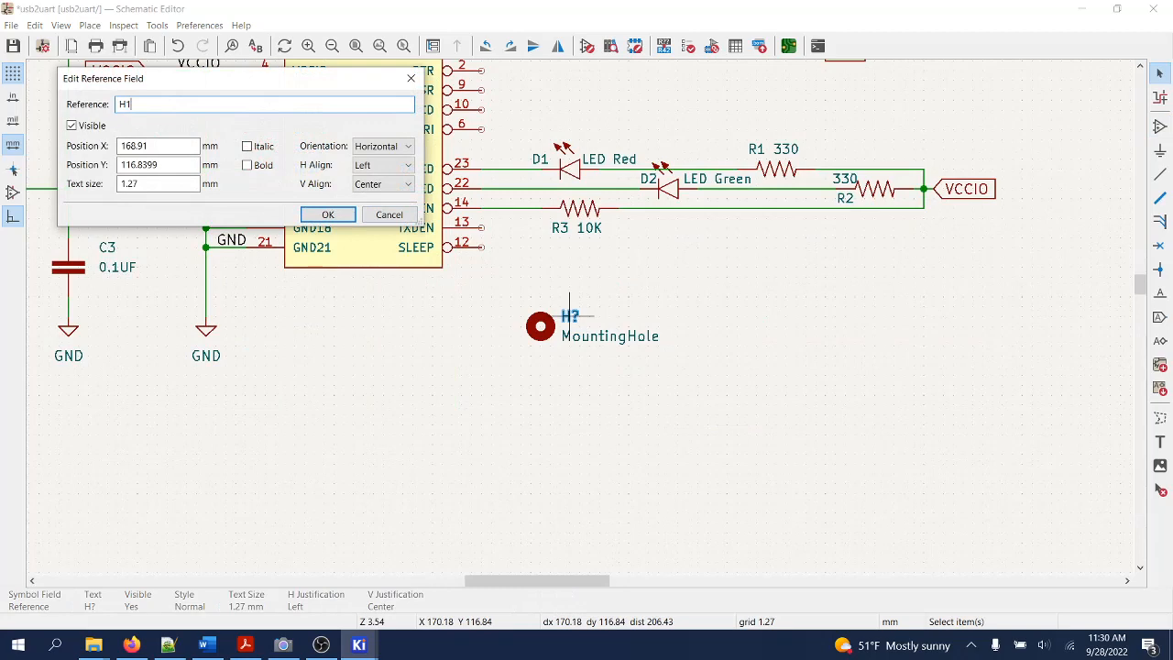
click(326, 212)
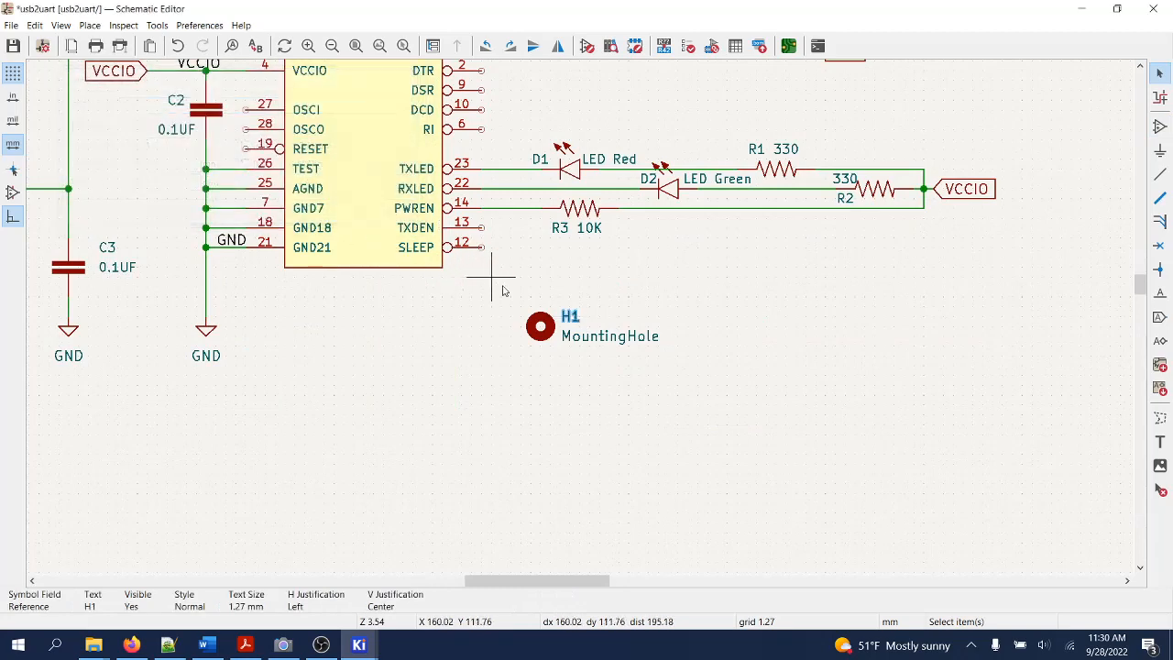
double_click(608, 335)
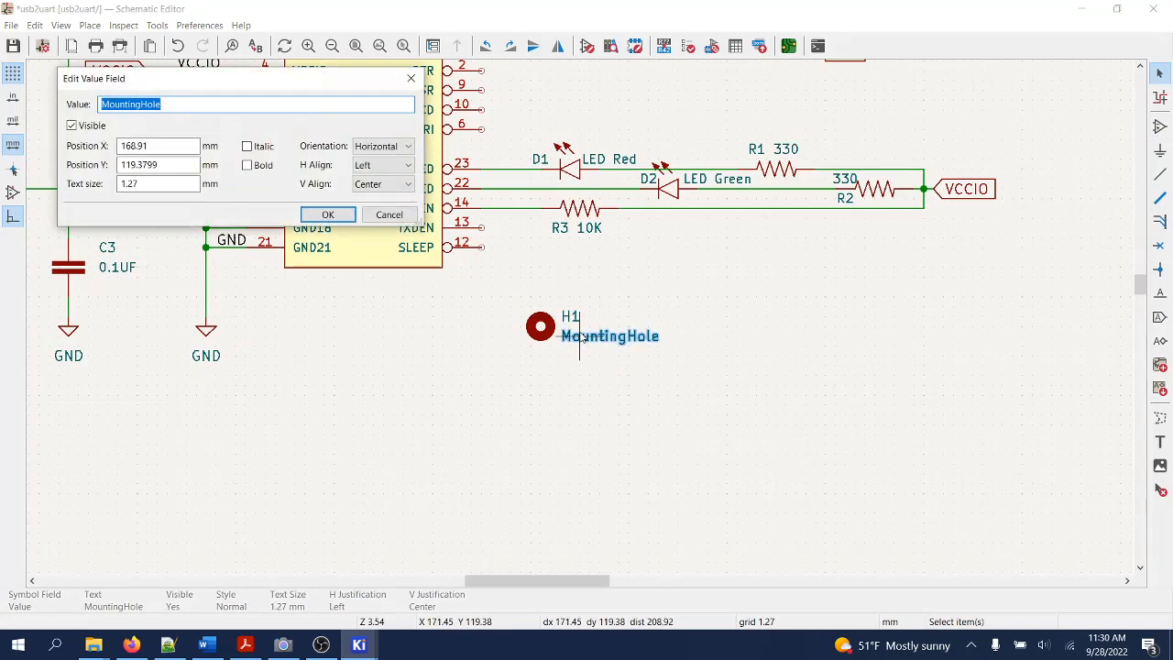
click(327, 212)
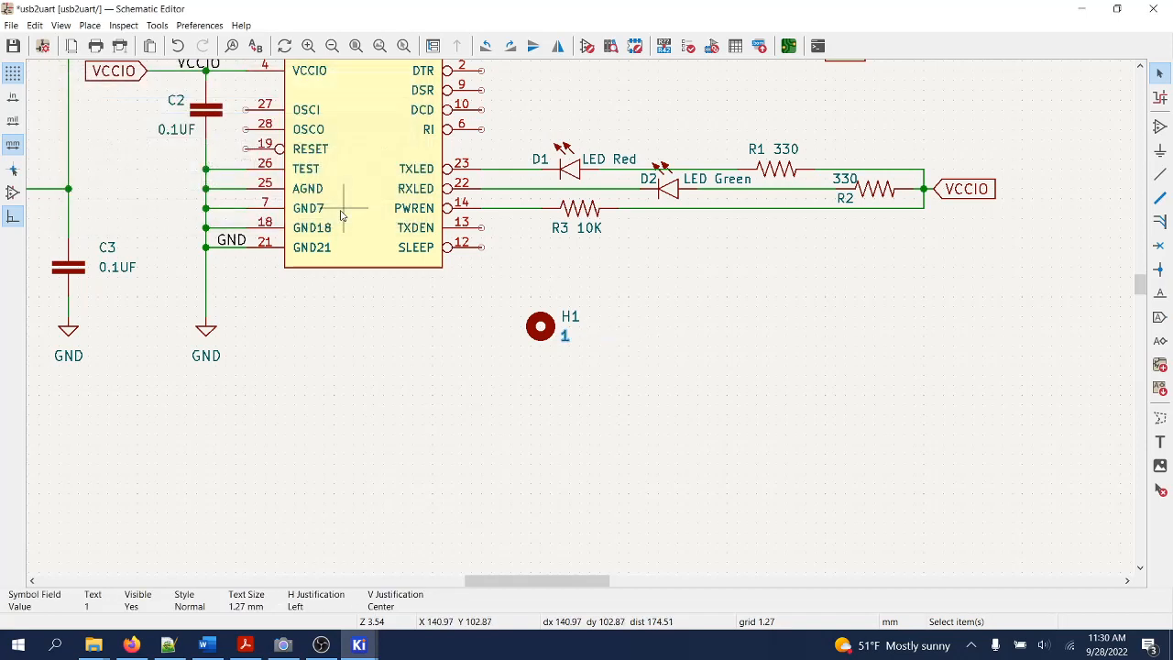
mouse_move(392, 201)
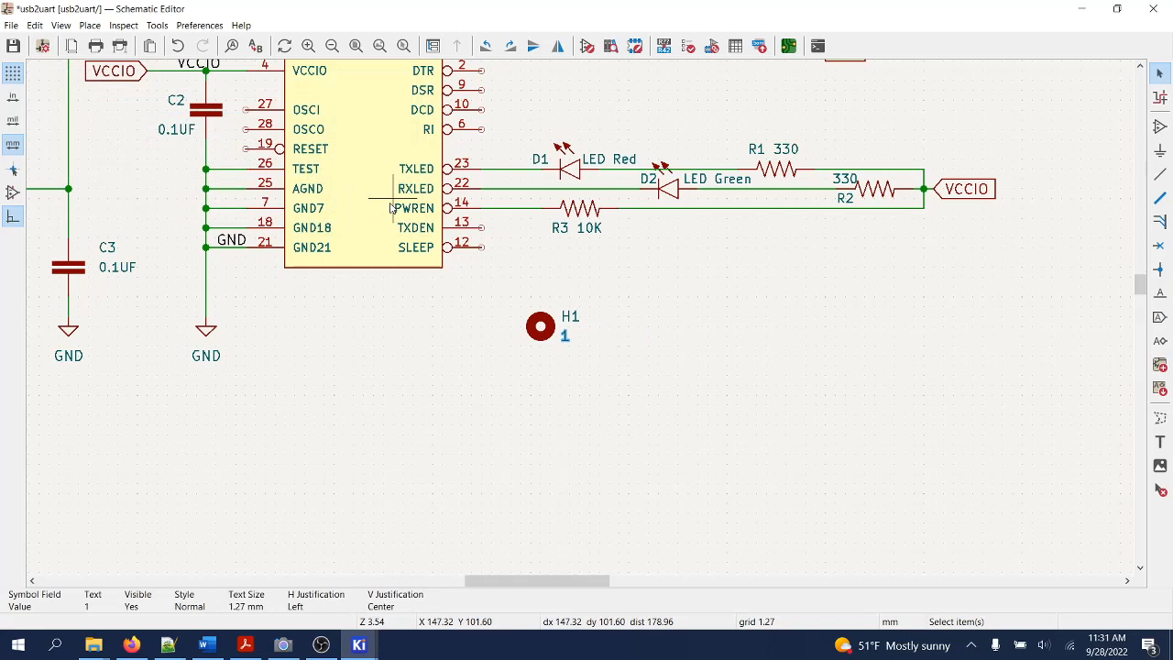
Step: Add further mounting holes in a row, setting H2 value 2 and H4 with value 4
click(541, 326)
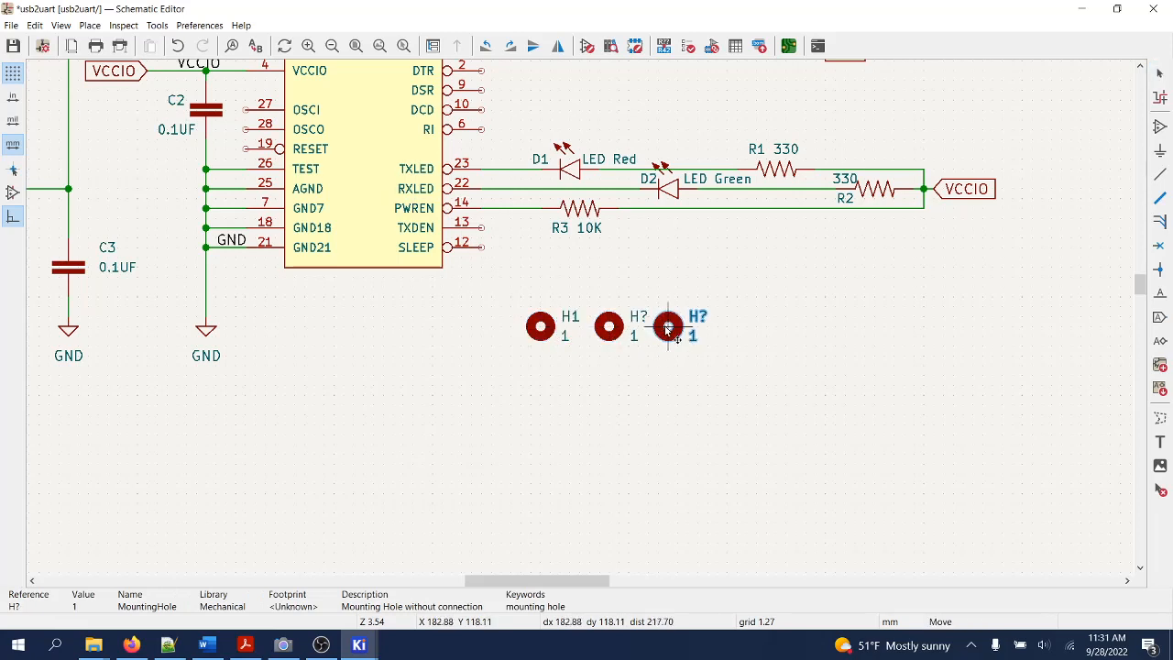
click(737, 326)
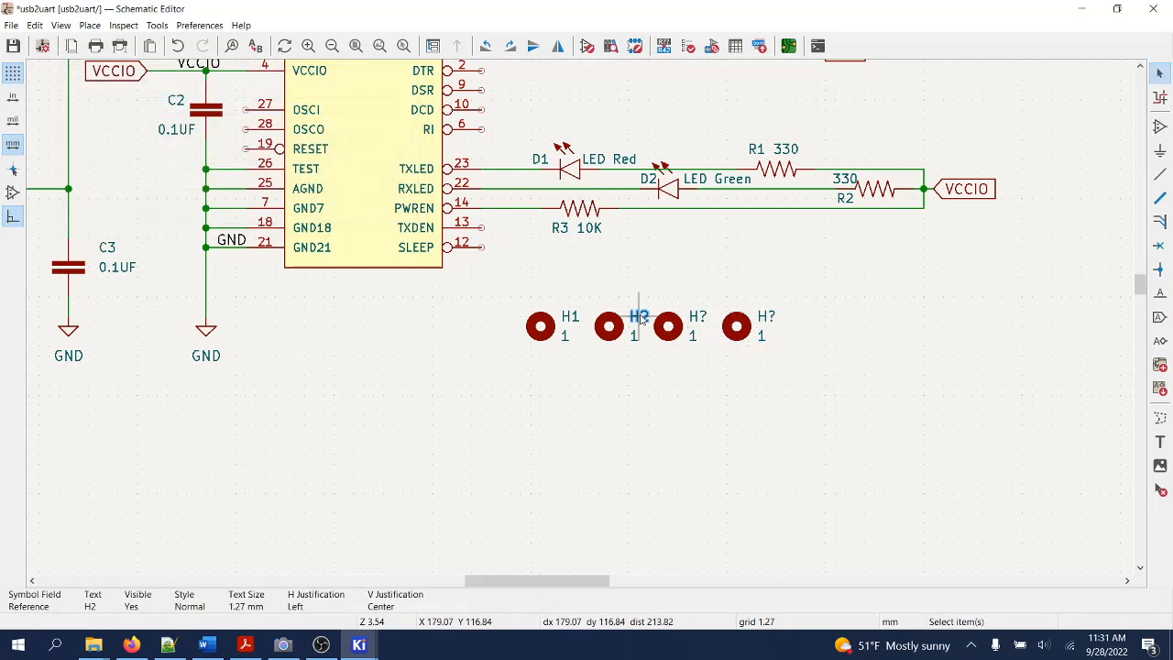
double_click(634, 335)
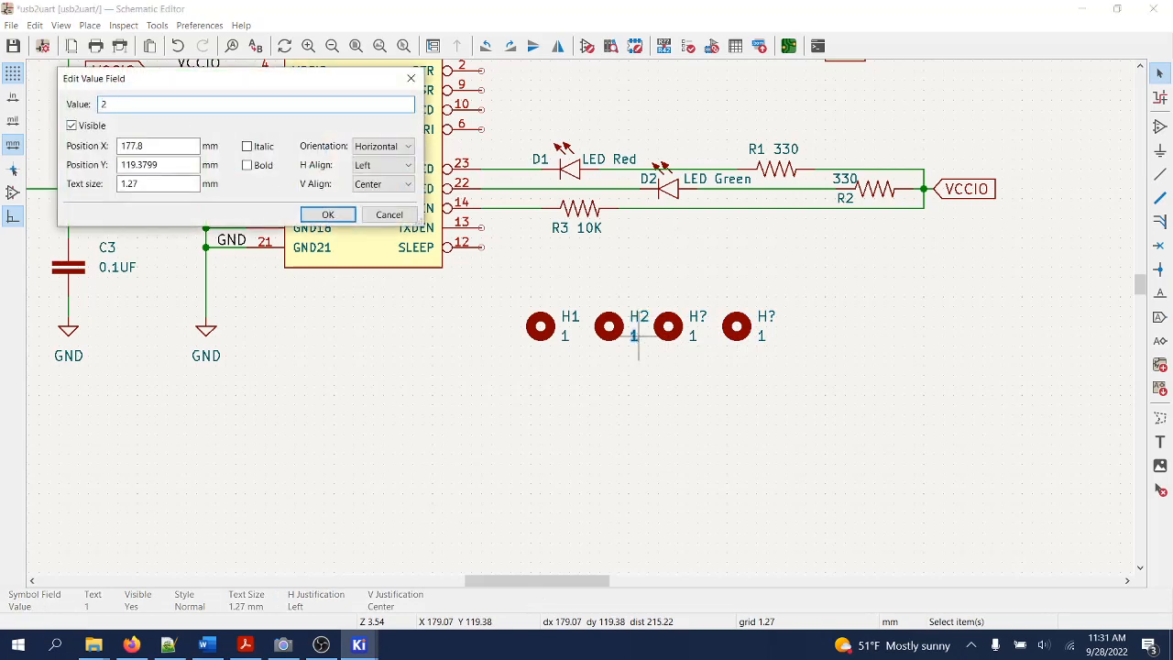
click(326, 212)
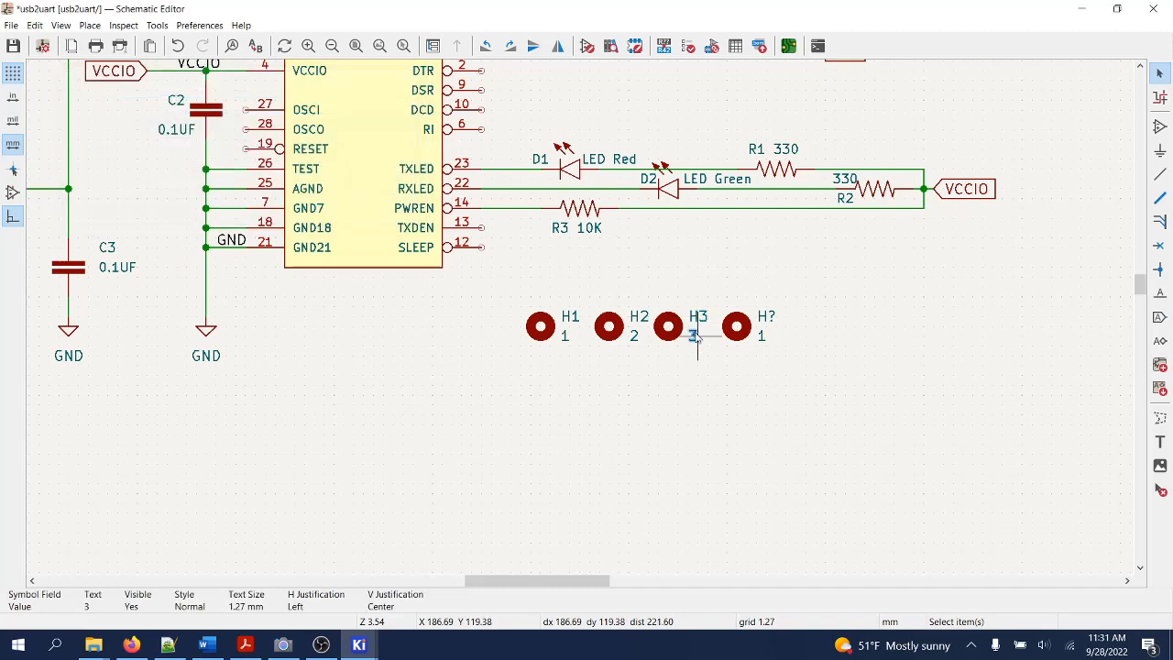
double_click(766, 315)
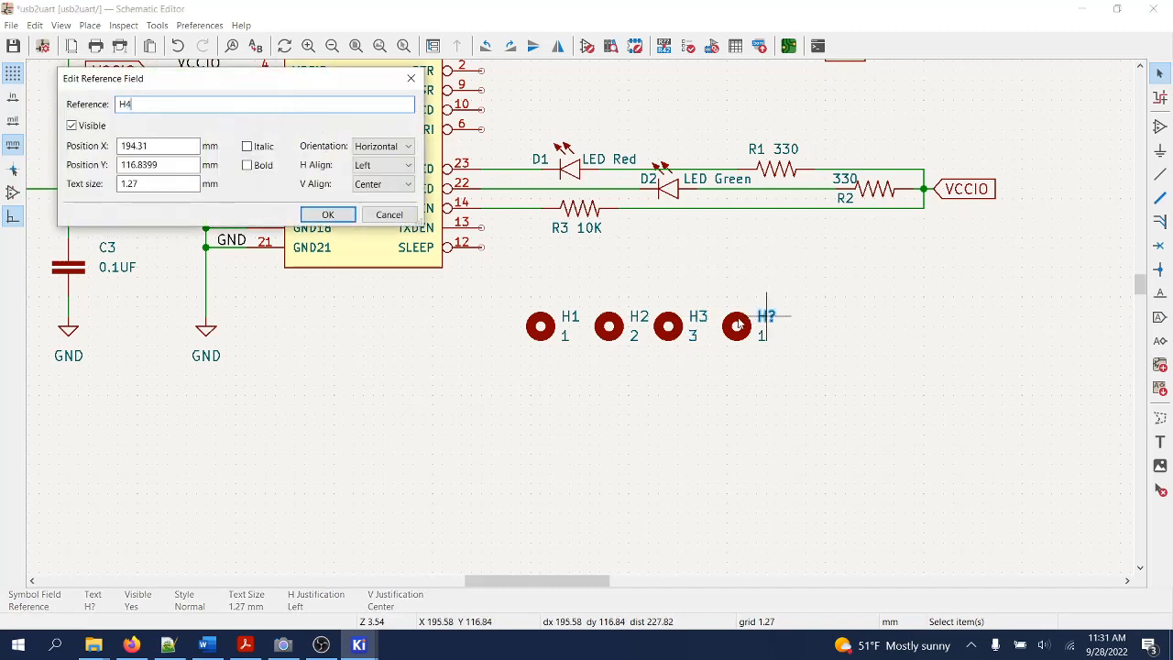
click(326, 212)
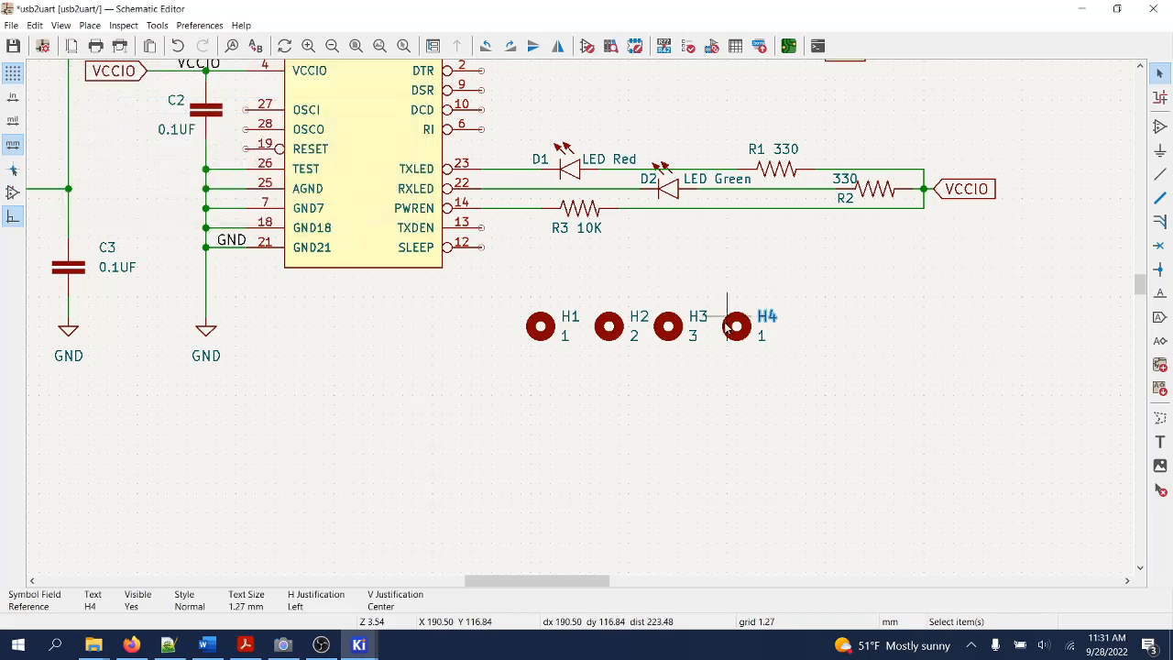
double_click(762, 334)
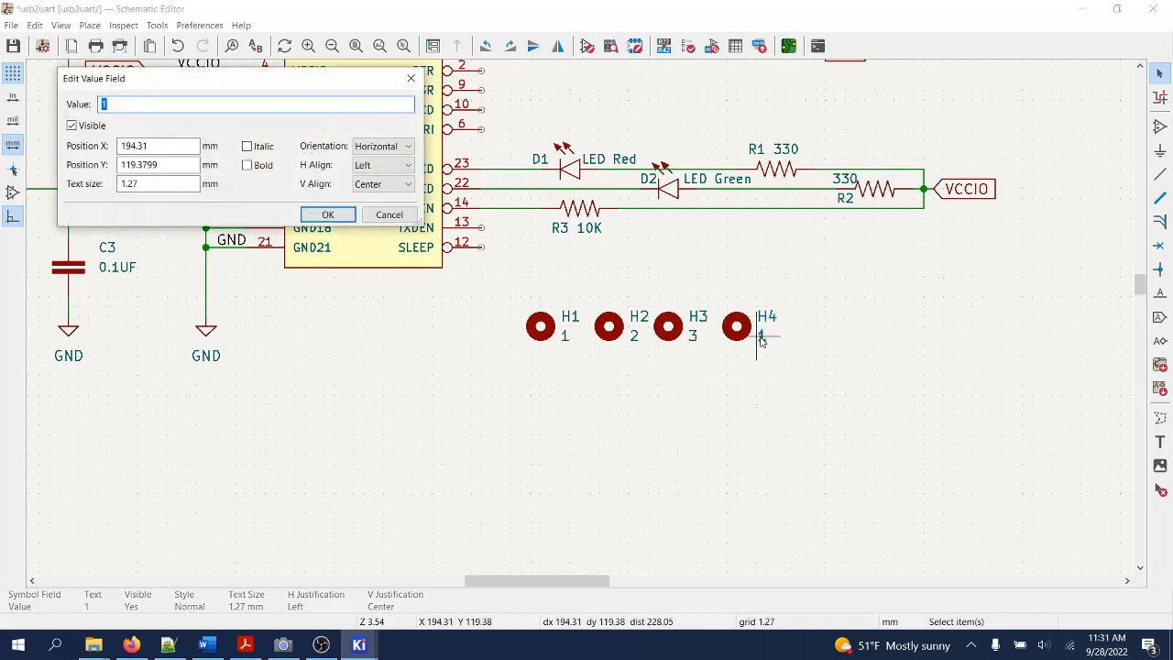
click(326, 212)
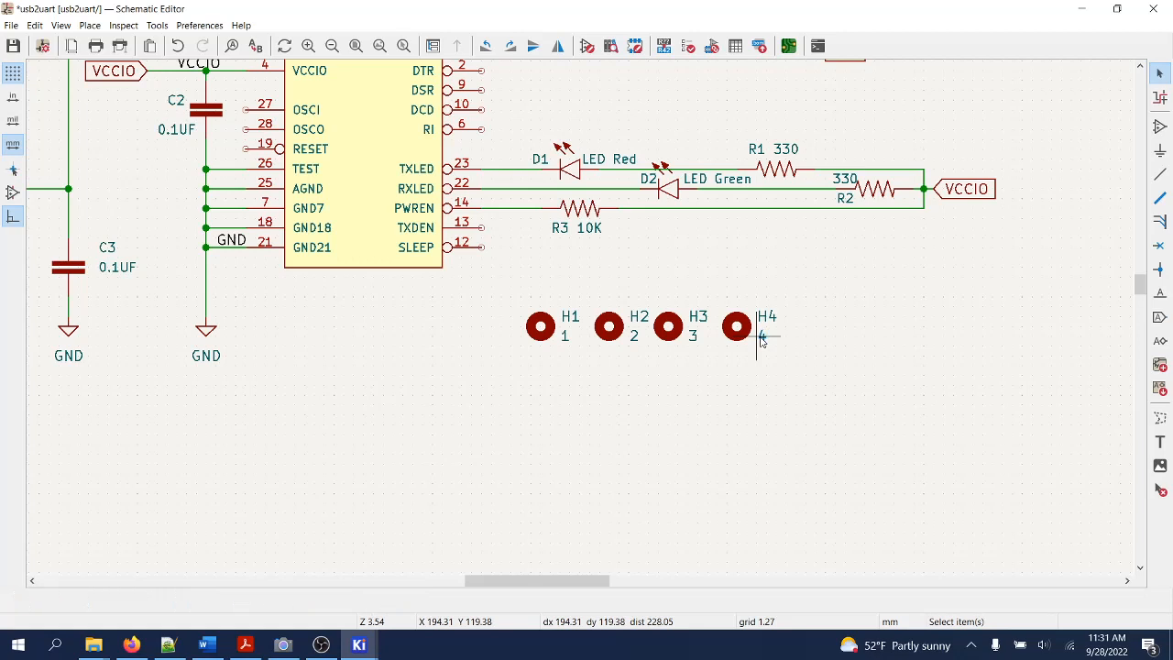
mouse_move(1115, 297)
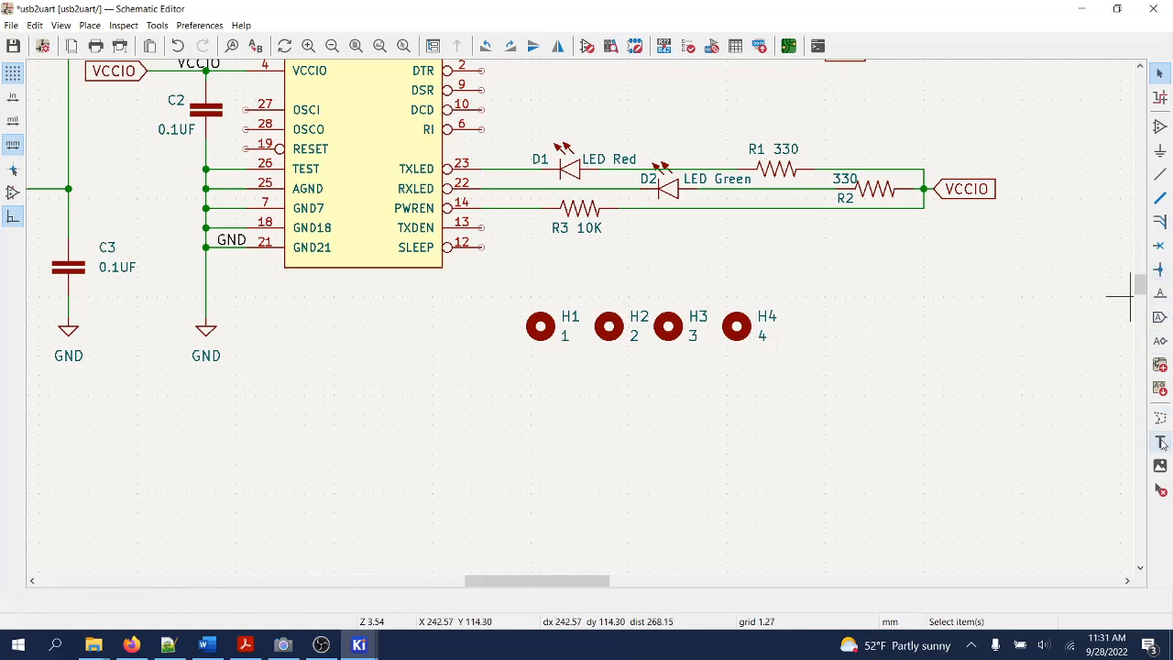
Step: Add the text note 'Mounting holes without connection.' beneath the four mounting holes
click(1160, 442)
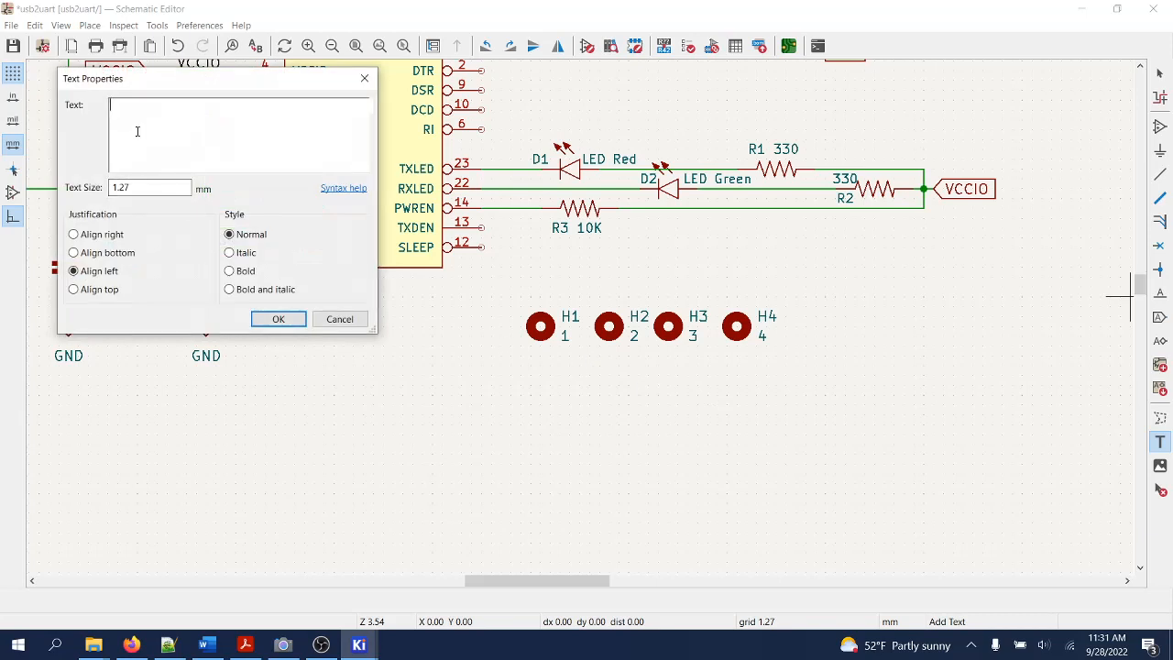
text(Mounting)
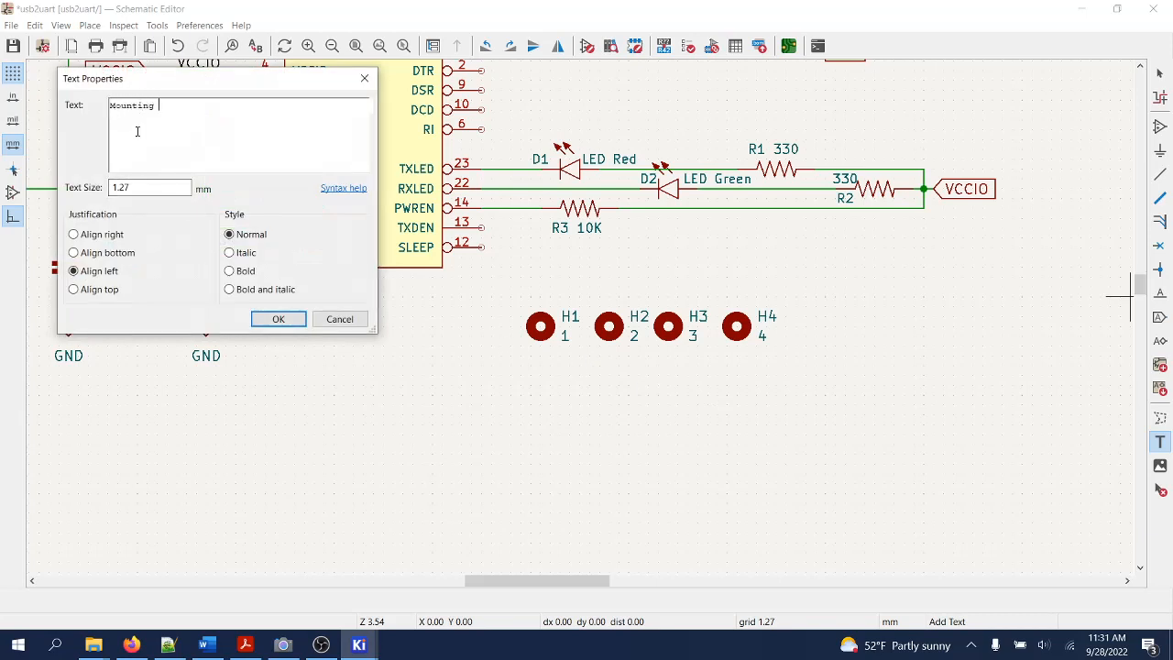
text(hol)
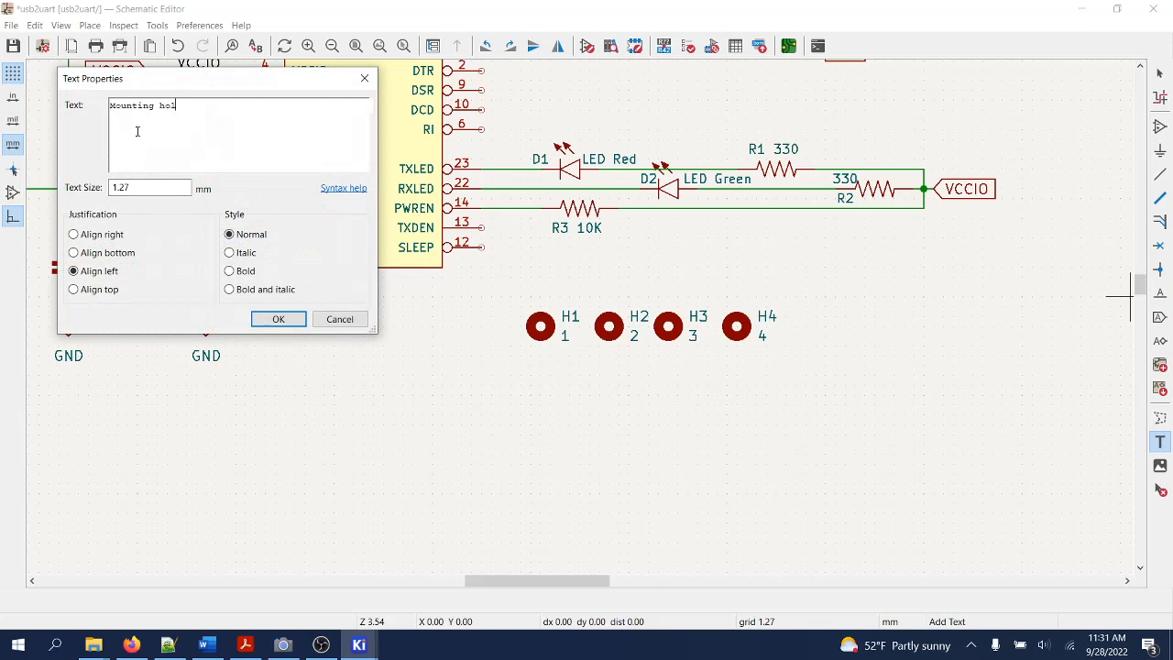
text(es withou)
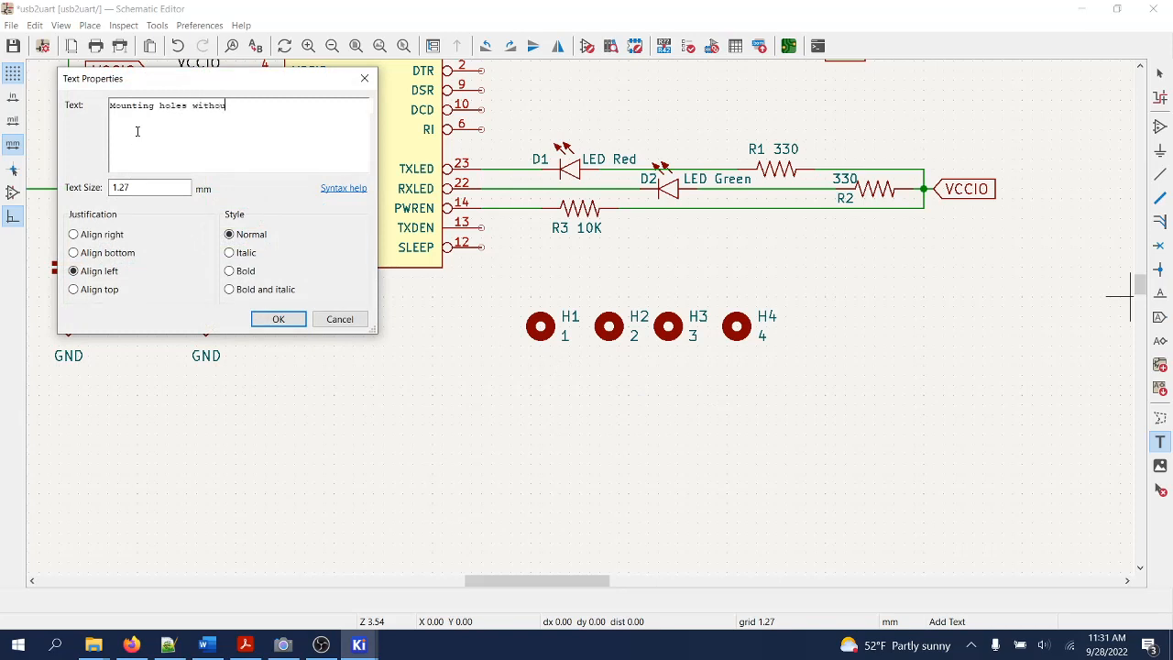
text(connectio)
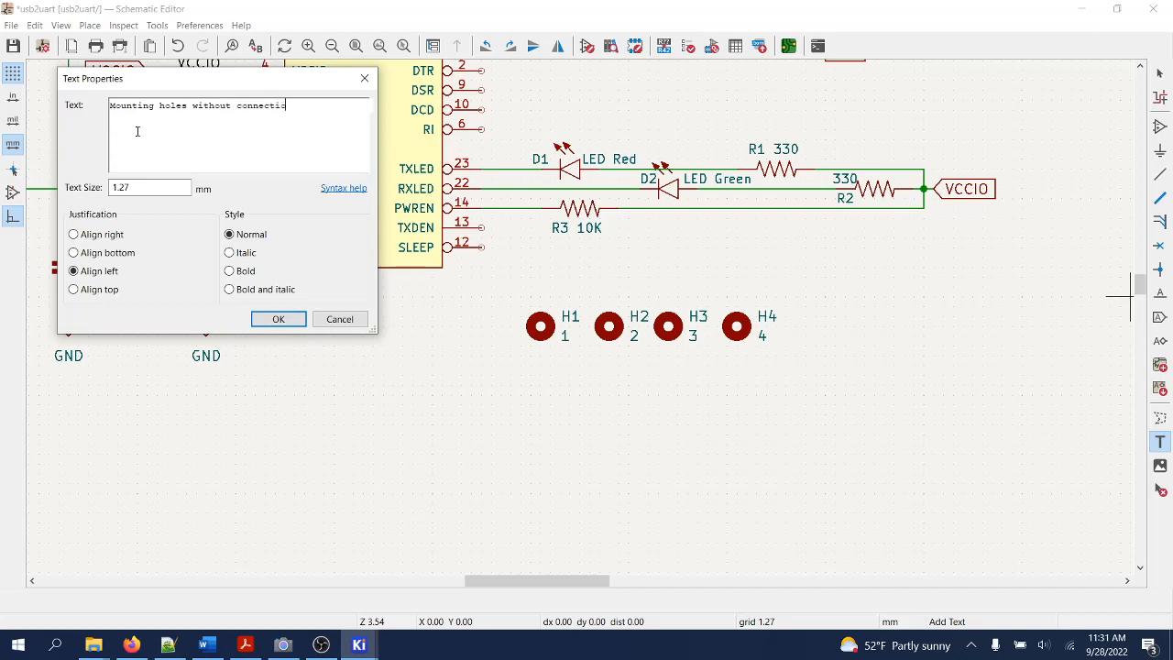
text(n.)
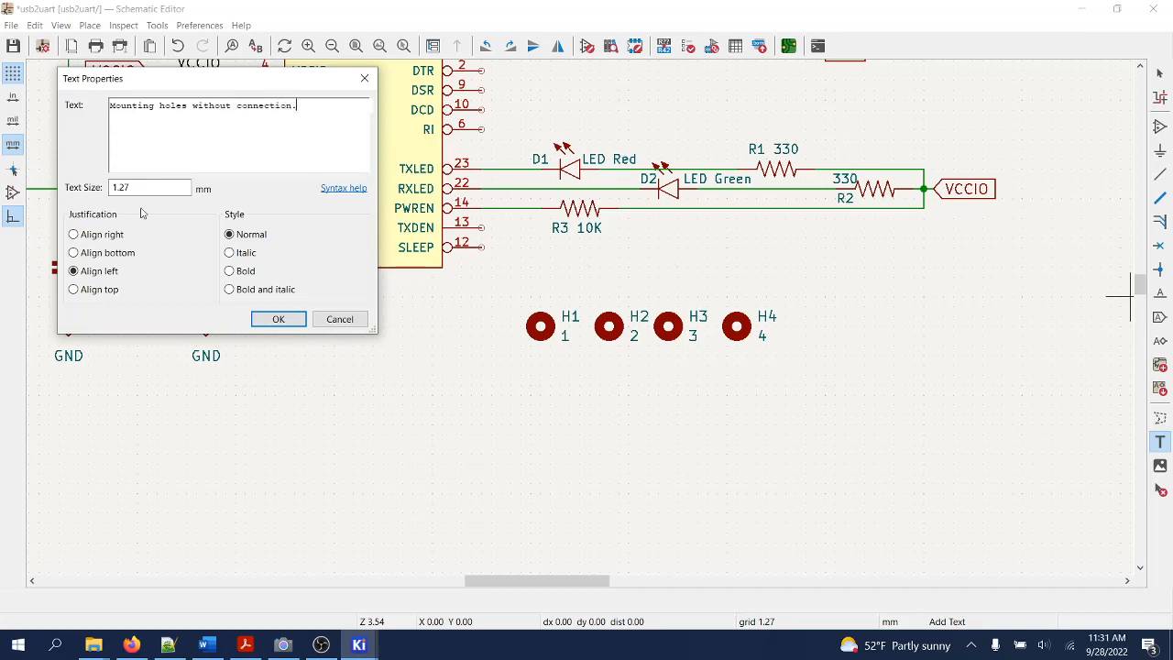
click(279, 319)
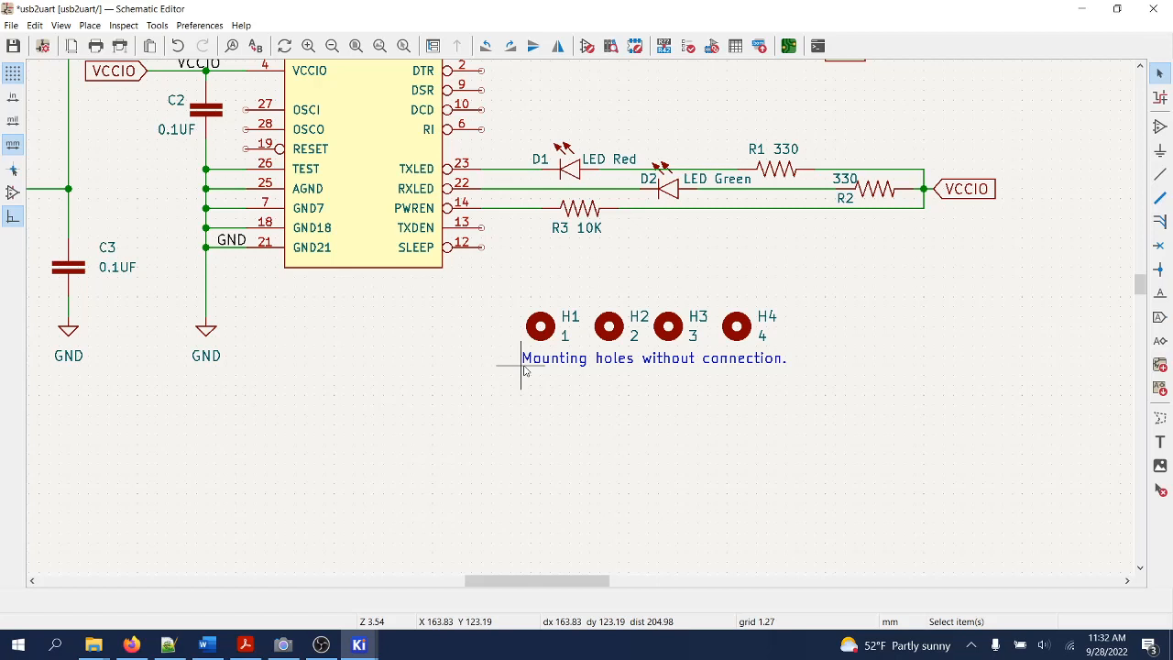
mouse_move(363, 71)
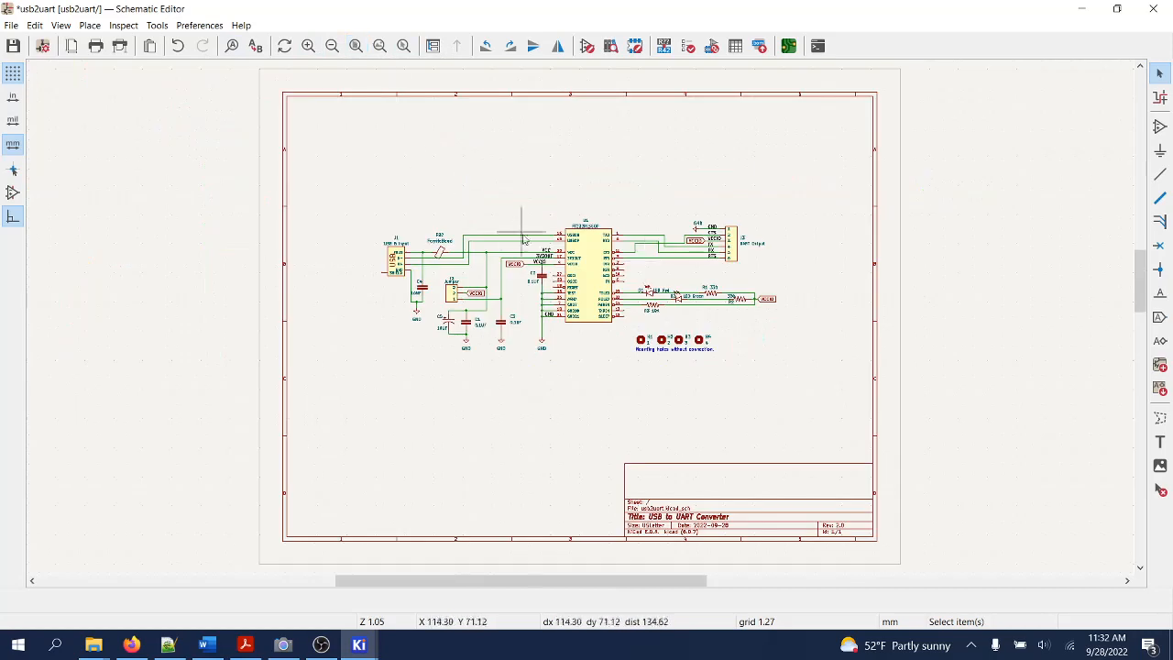
mouse_move(632, 223)
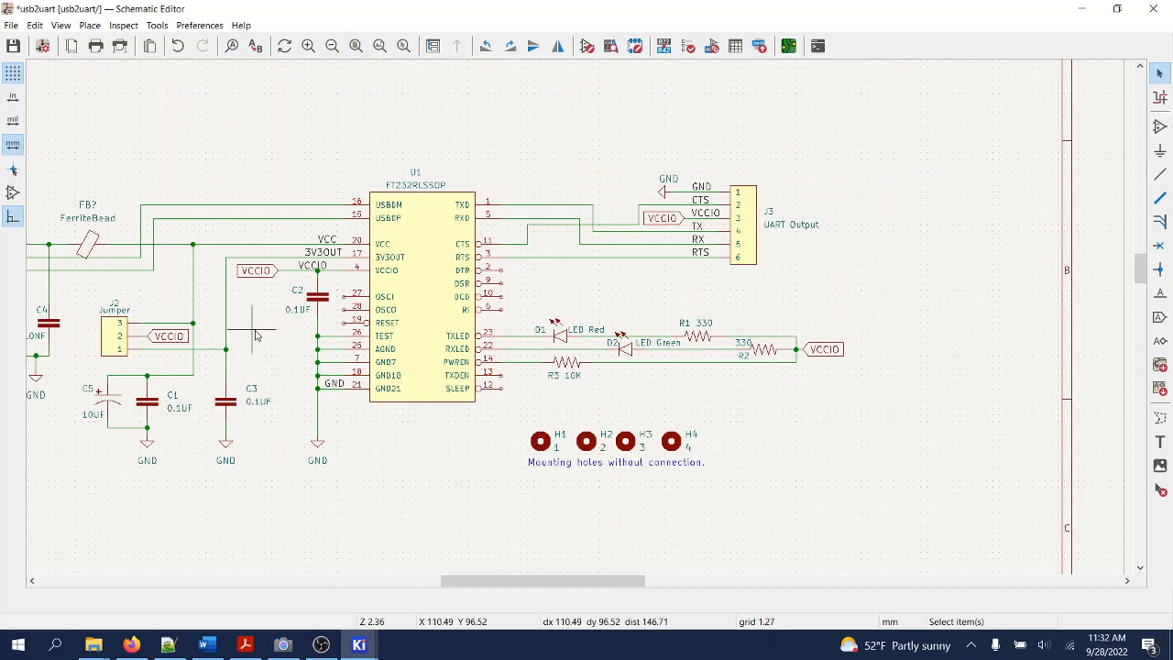
scroll(down, 3)
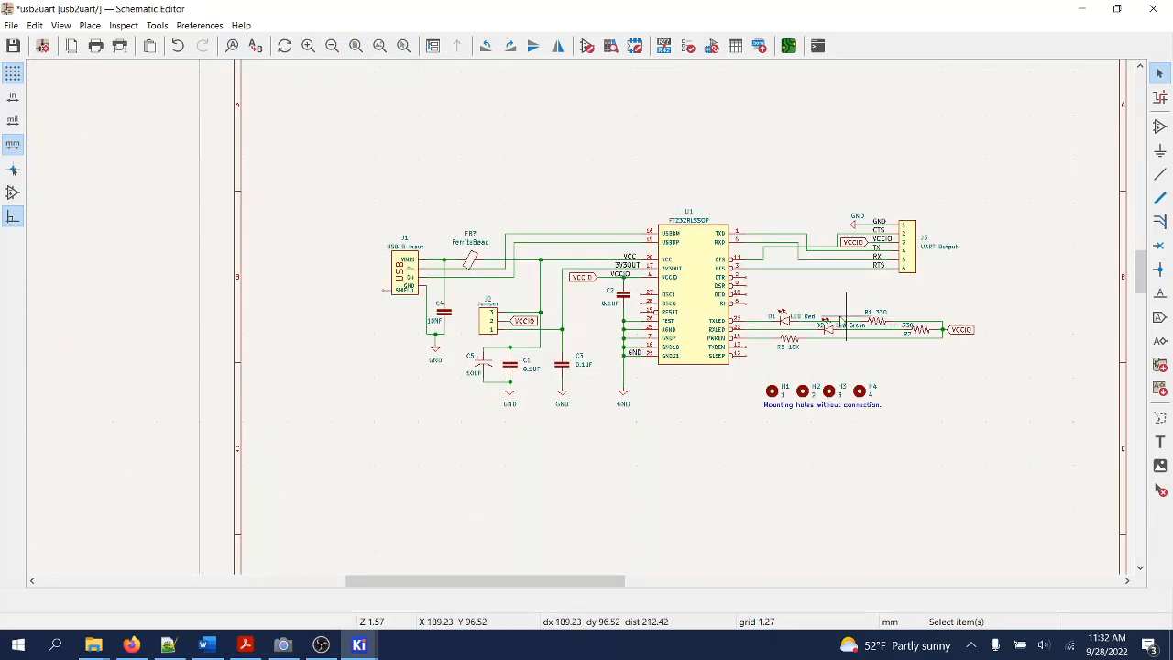